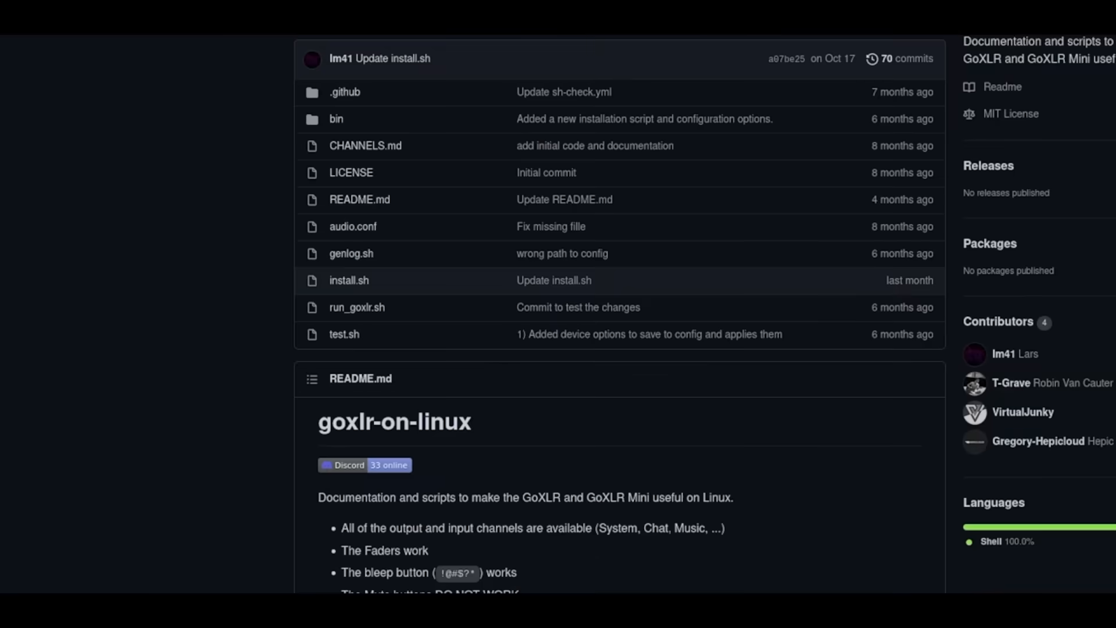
- Save the install.sh link from the goxlr-on-linux file list to disk
right_click(349, 280)
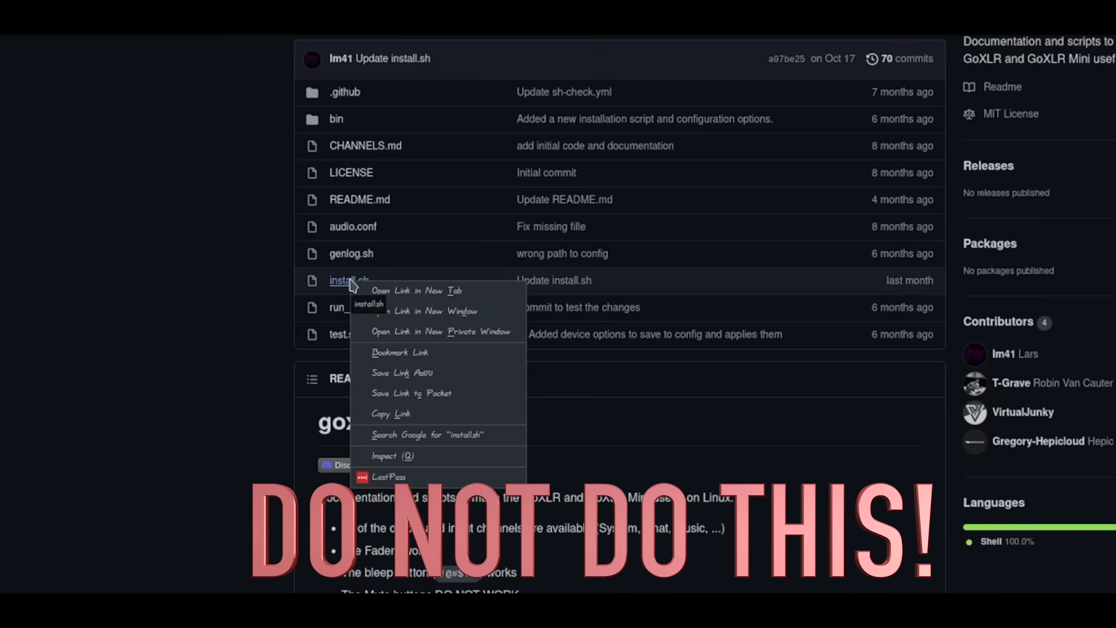
click(402, 372)
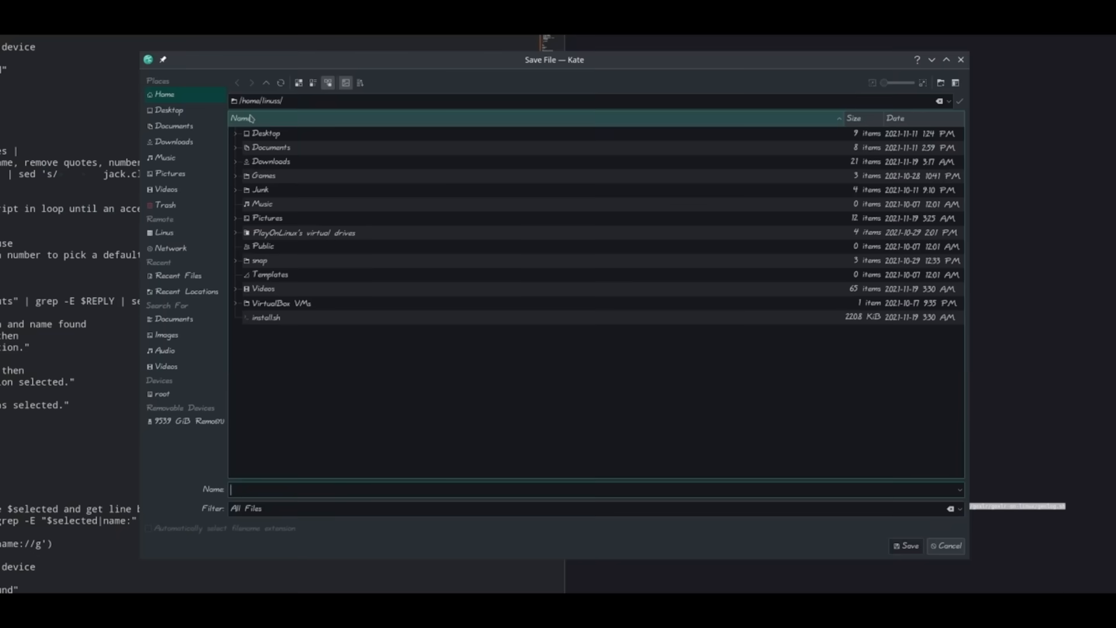
click(907, 546)
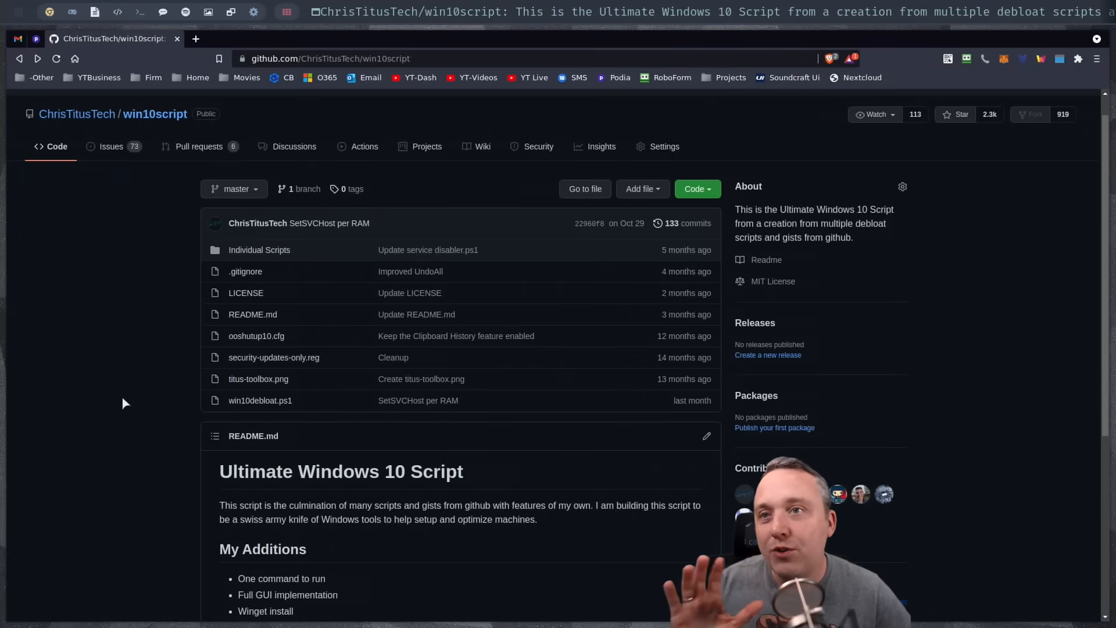
- Open the win10debloat.ps1 file page in the win10script repository
right_click(259, 400)
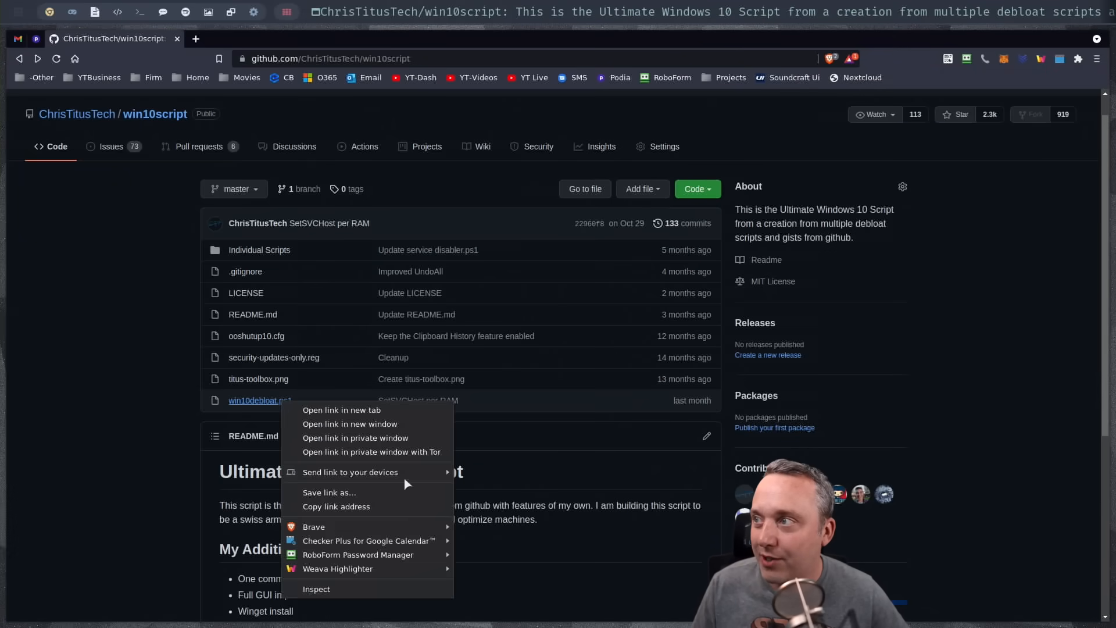
mouse_move(336, 506)
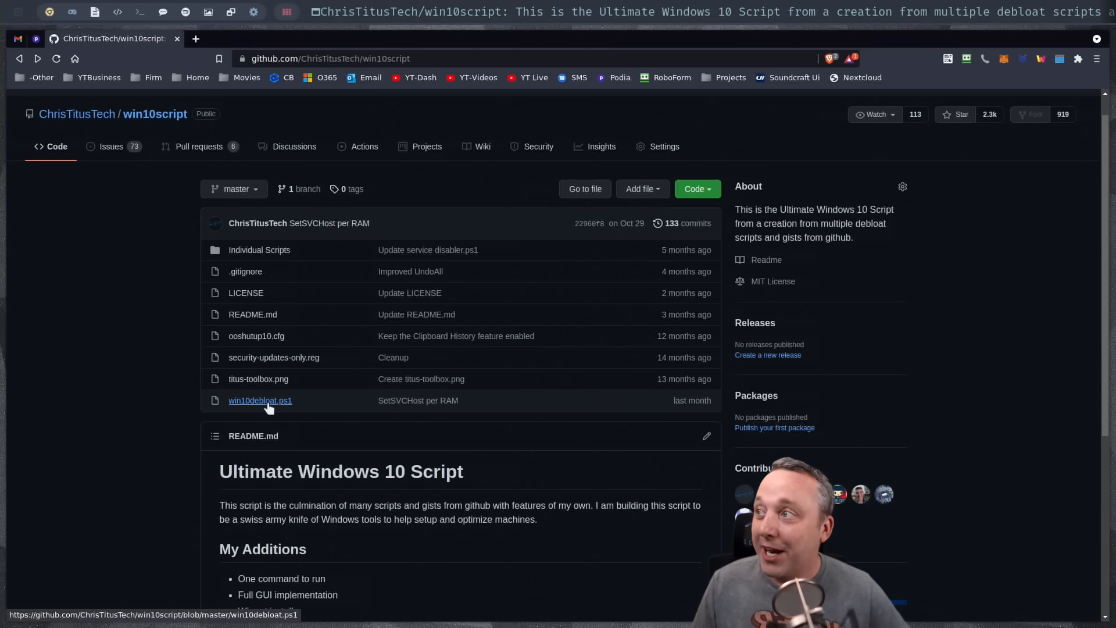
click(260, 400)
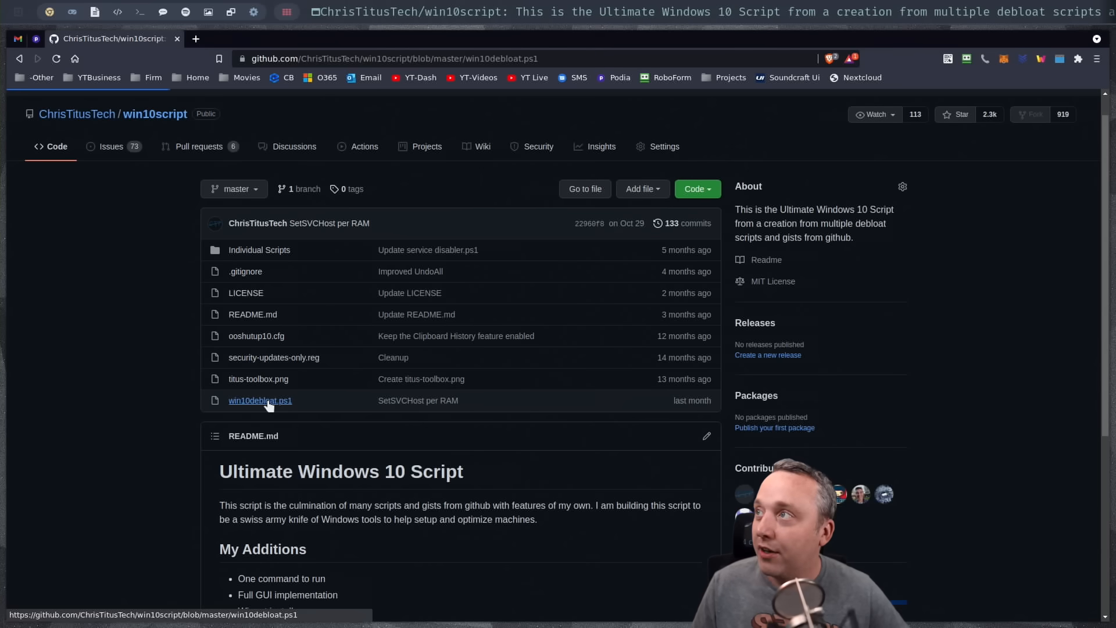
click(260, 400)
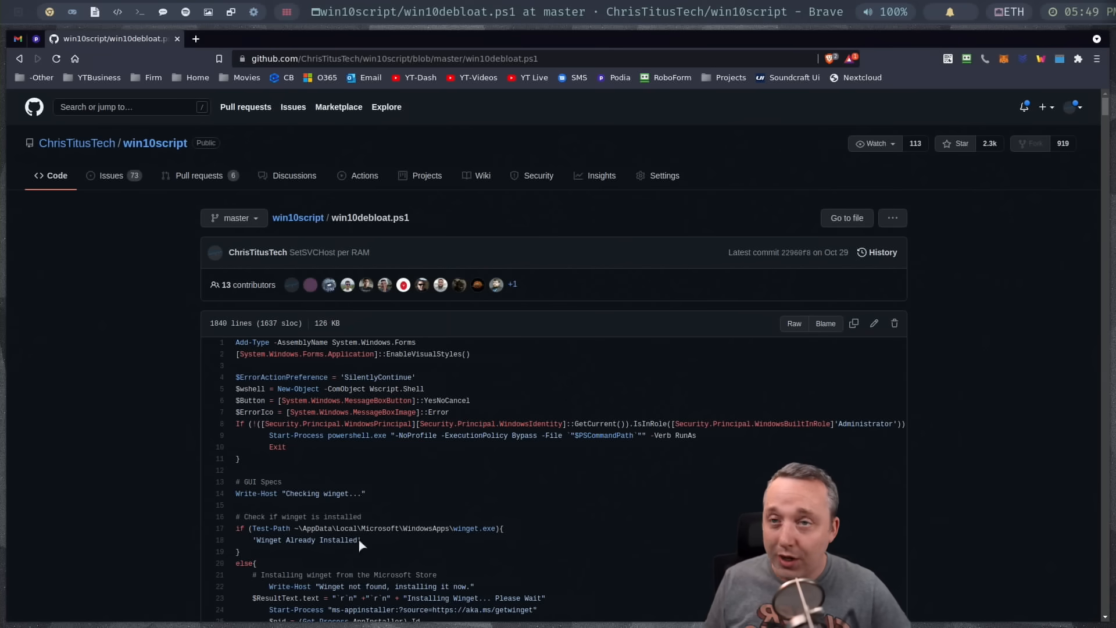
mouse_move(517, 476)
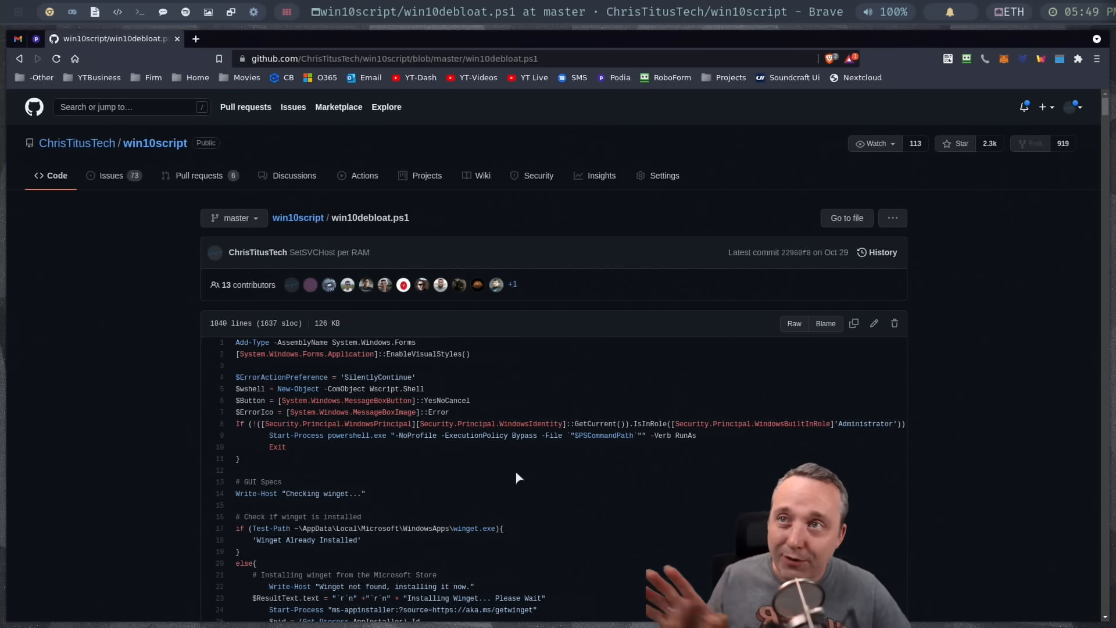
mouse_move(486, 467)
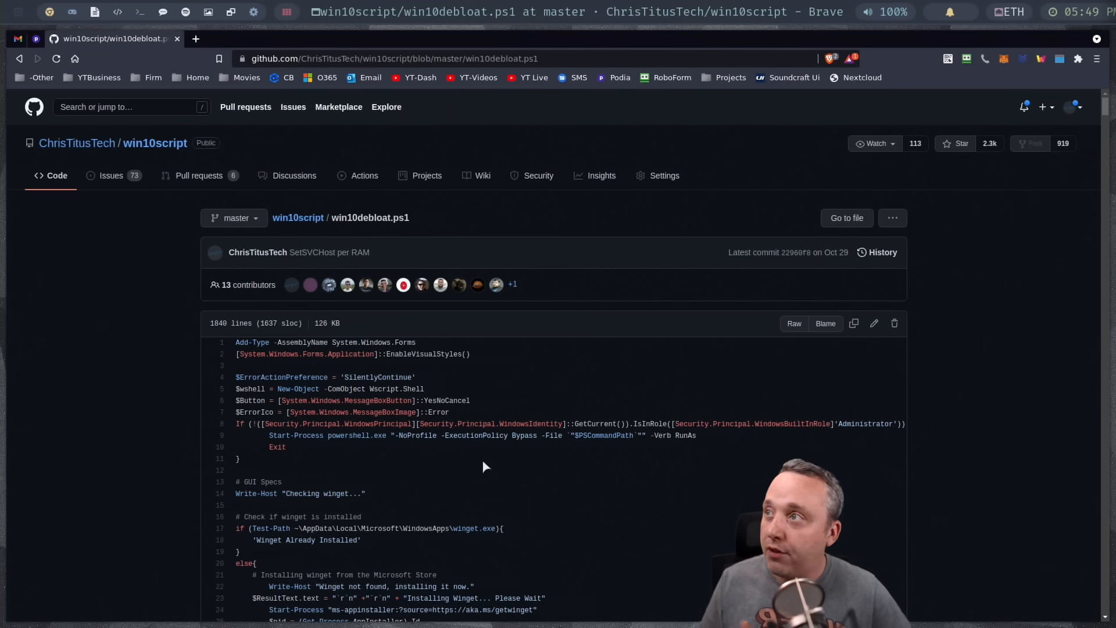
mouse_move(483, 349)
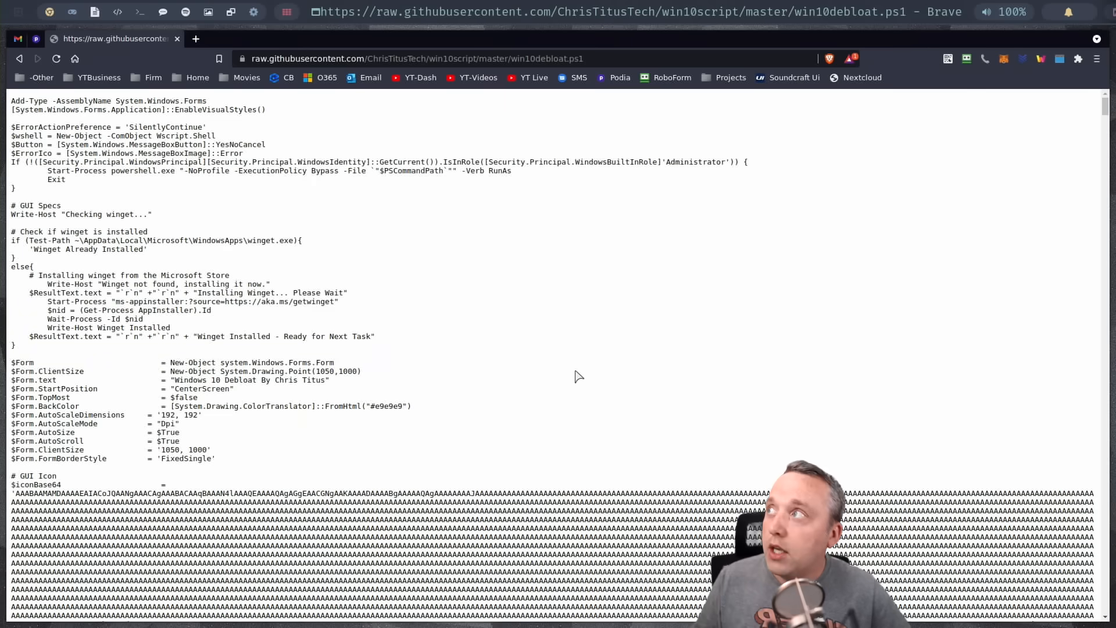
mouse_move(568, 388)
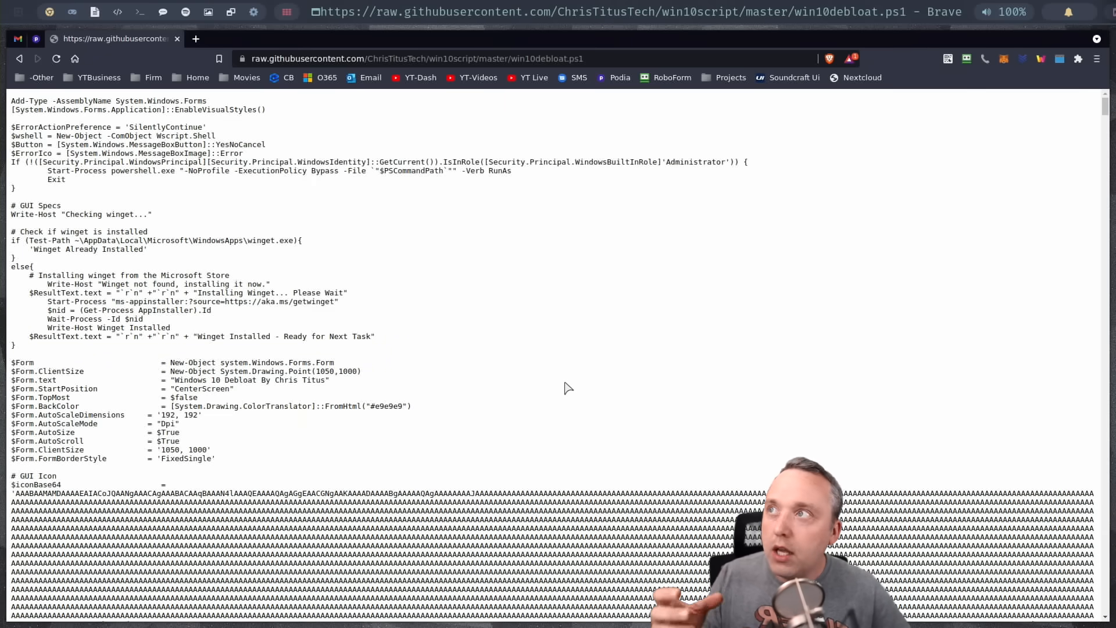
mouse_move(388, 312)
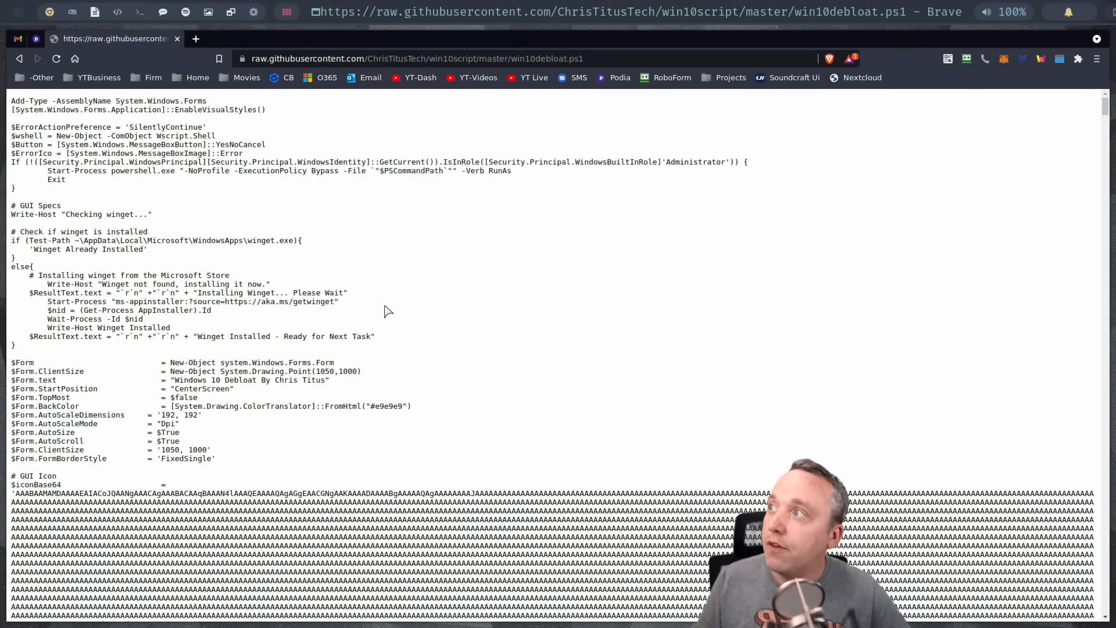
mouse_move(570, 454)
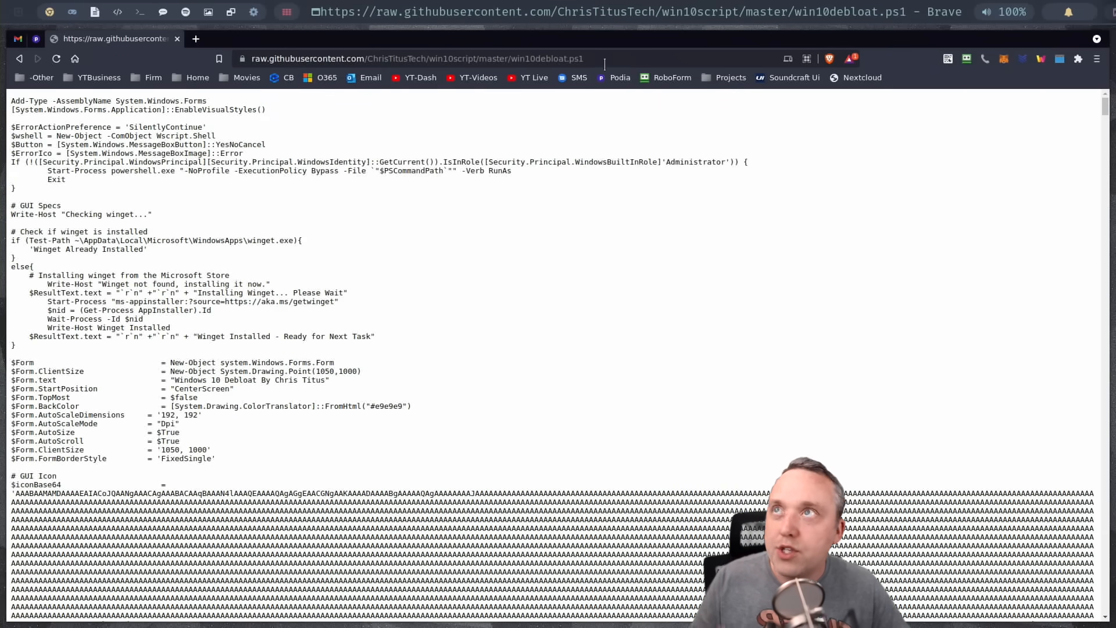
mouse_move(595, 358)
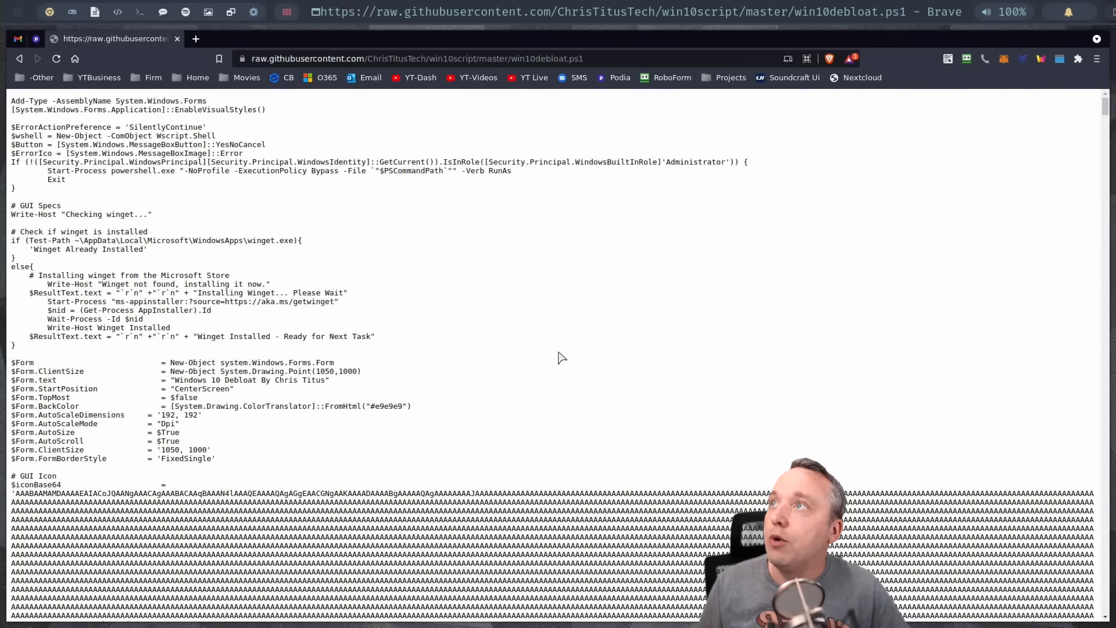
- Leave the raw win10debloat.ps1 view via the browser Back button
click(20, 59)
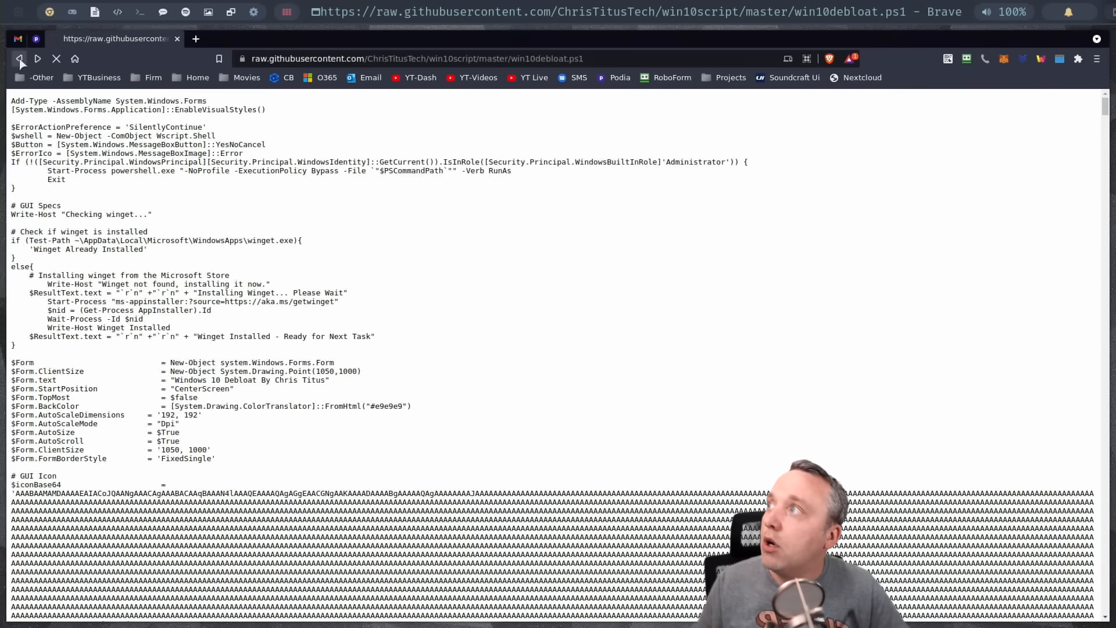
- Go back to the formatted win10debloat.ps1 GitHub page
click(19, 58)
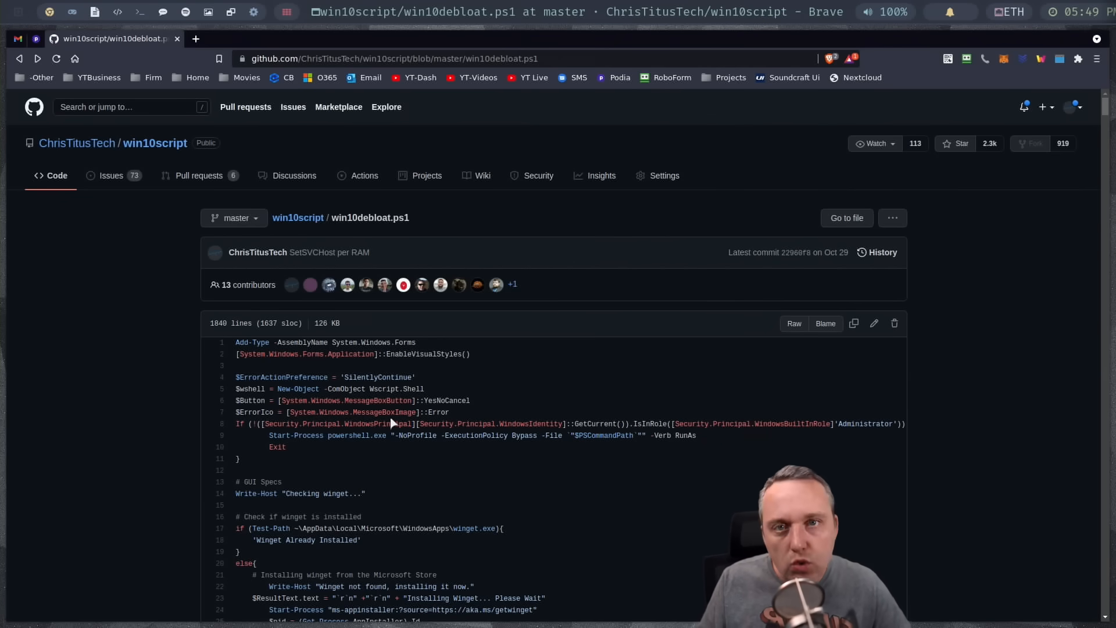
mouse_move(377, 446)
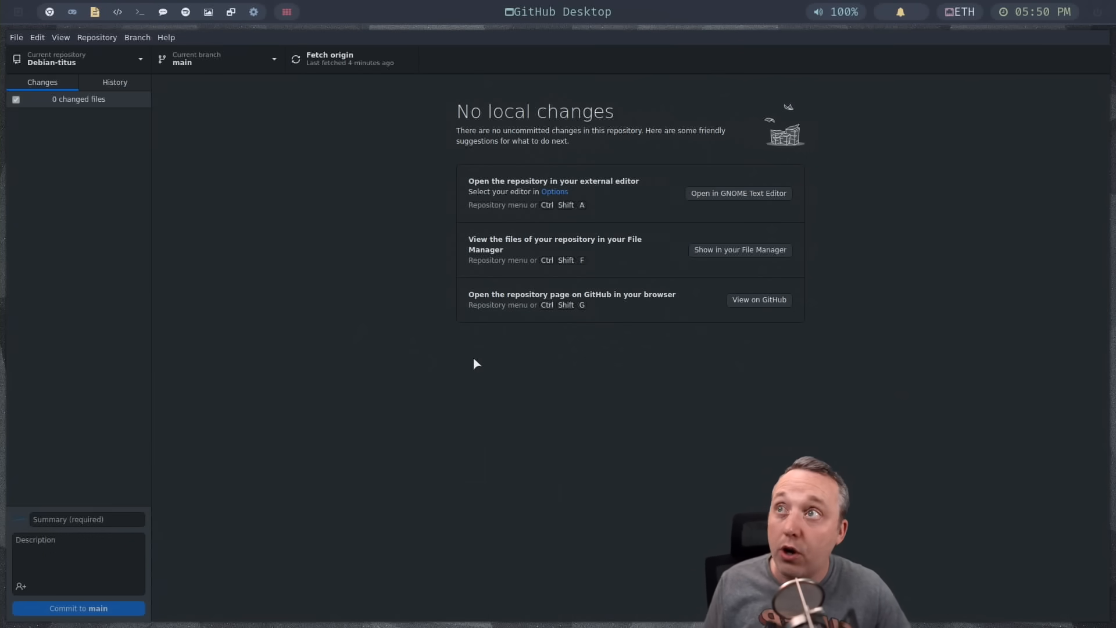
mouse_move(455, 365)
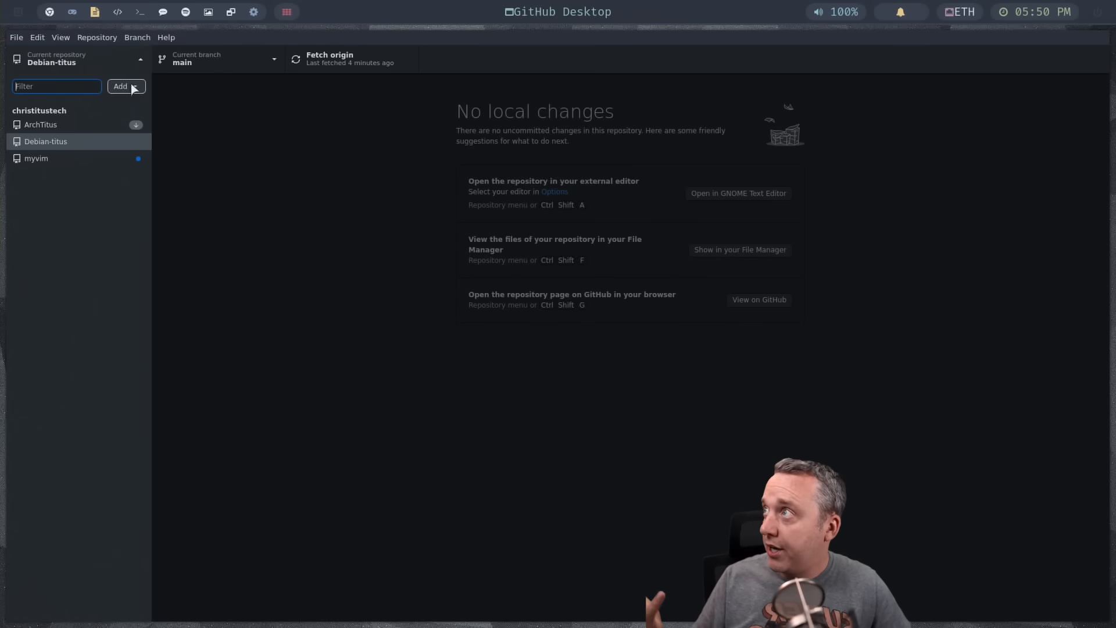
- Clone win10script from GitHub into the local GitHub folder
click(120, 86)
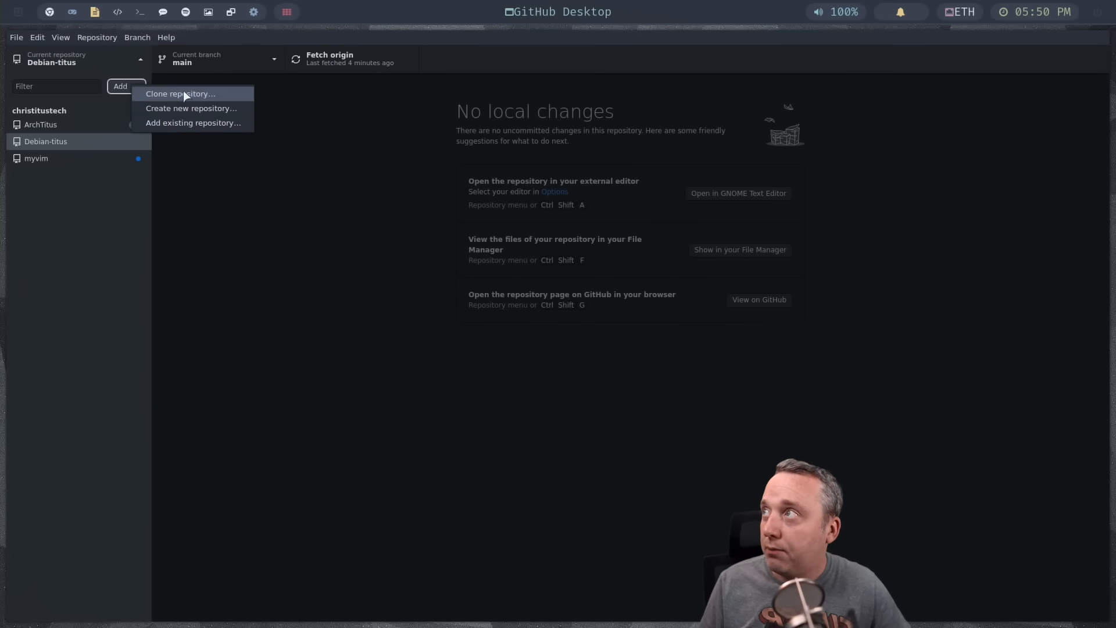
click(180, 93)
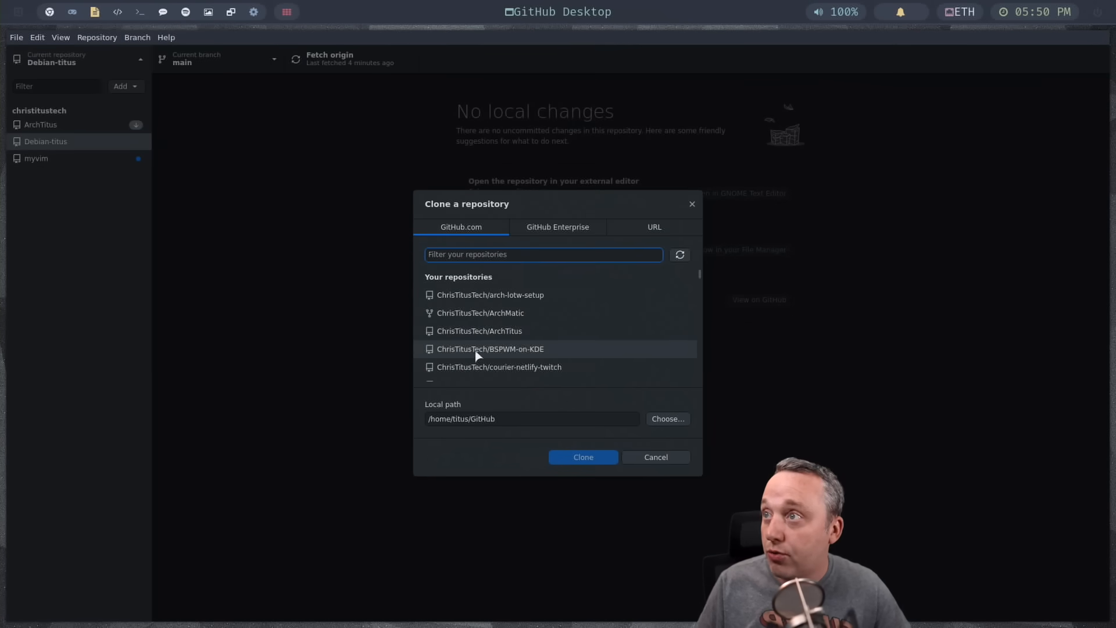
mouse_move(558, 344)
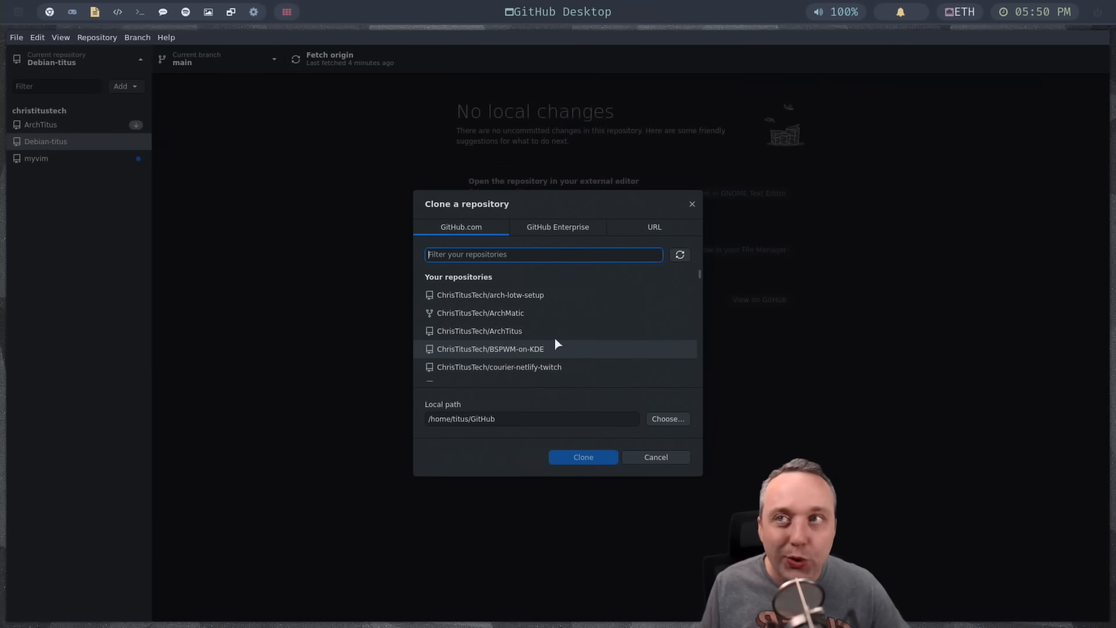
scroll(down, 3)
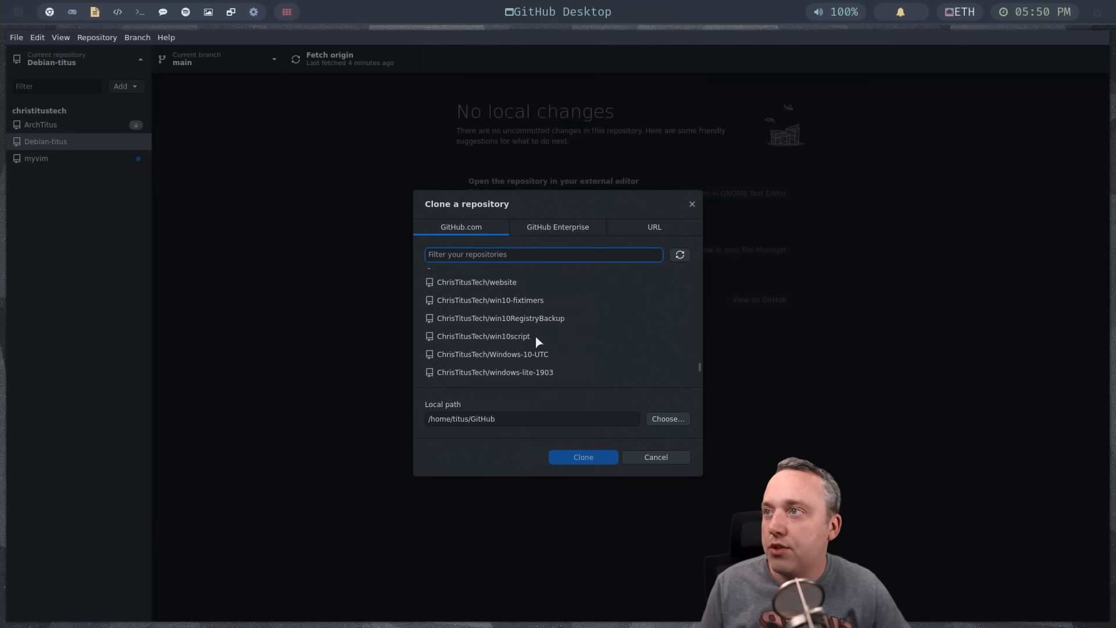
click(483, 336)
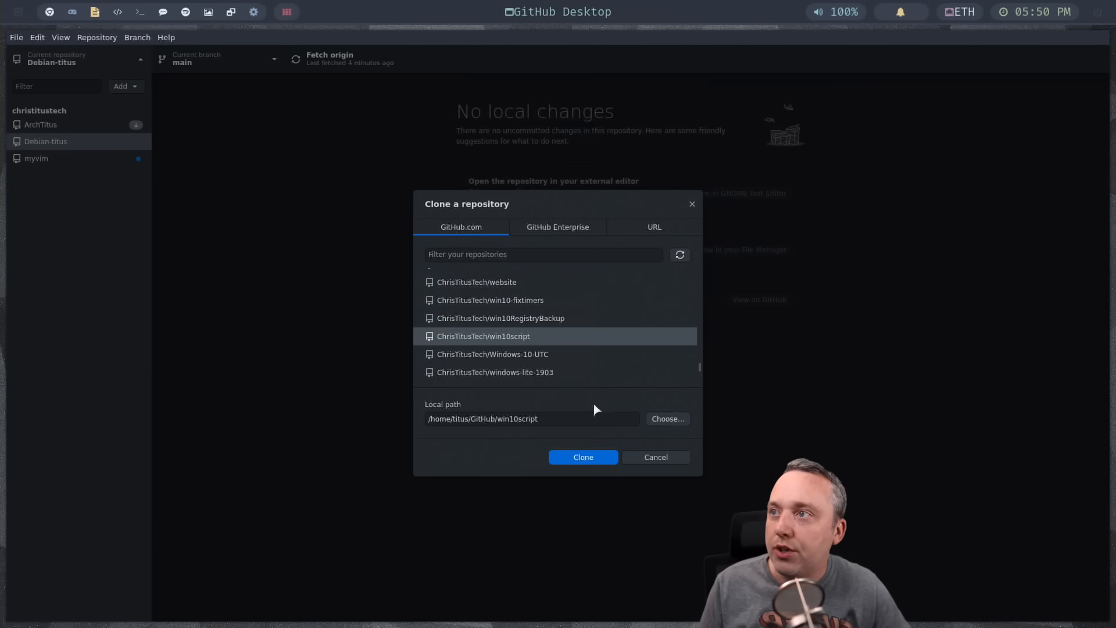
click(582, 457)
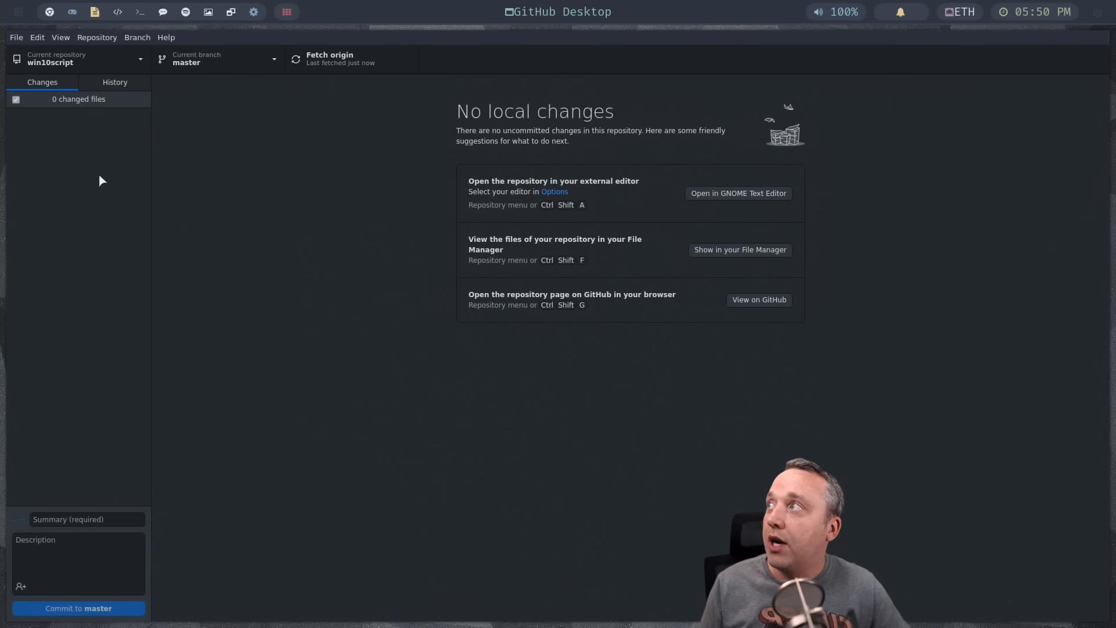
mouse_move(21, 124)
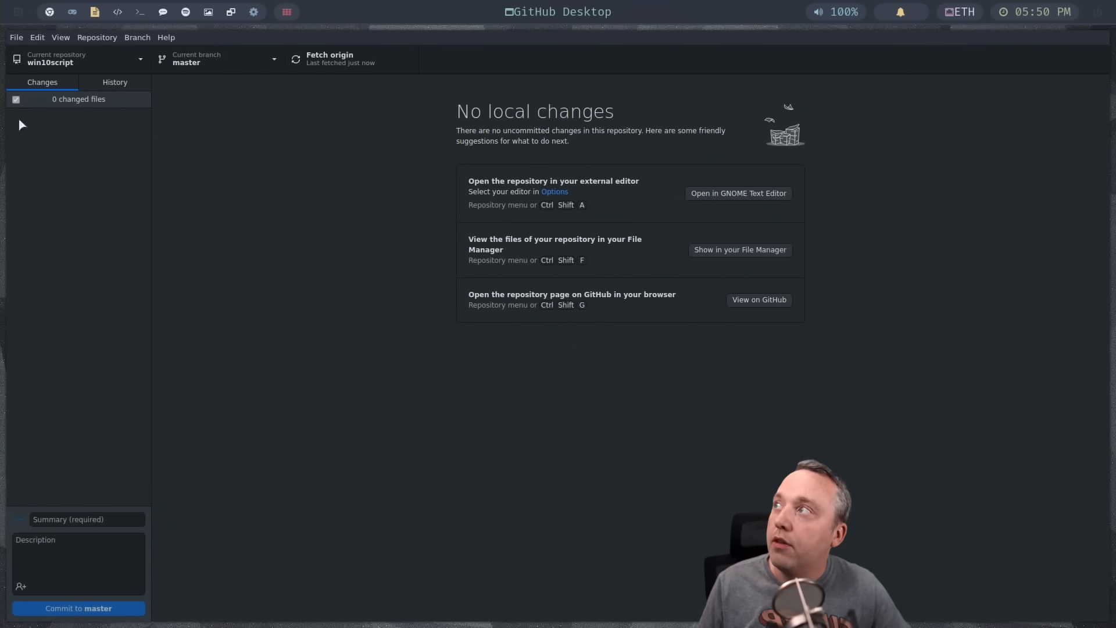
- Open the cloned win10script folder in Thunar
click(79, 59)
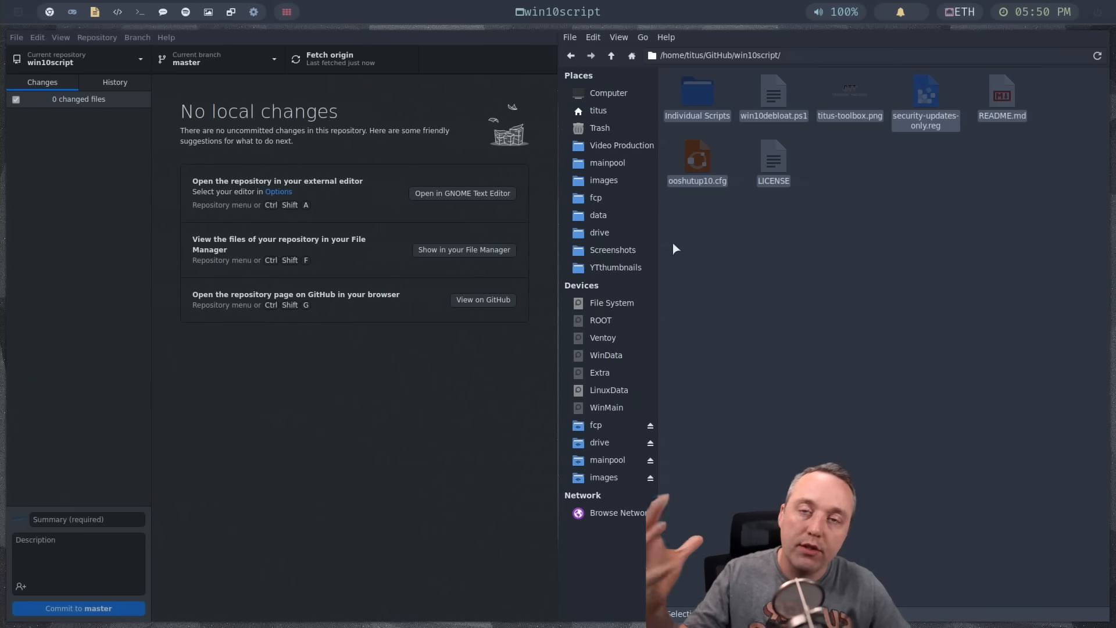
click(612, 250)
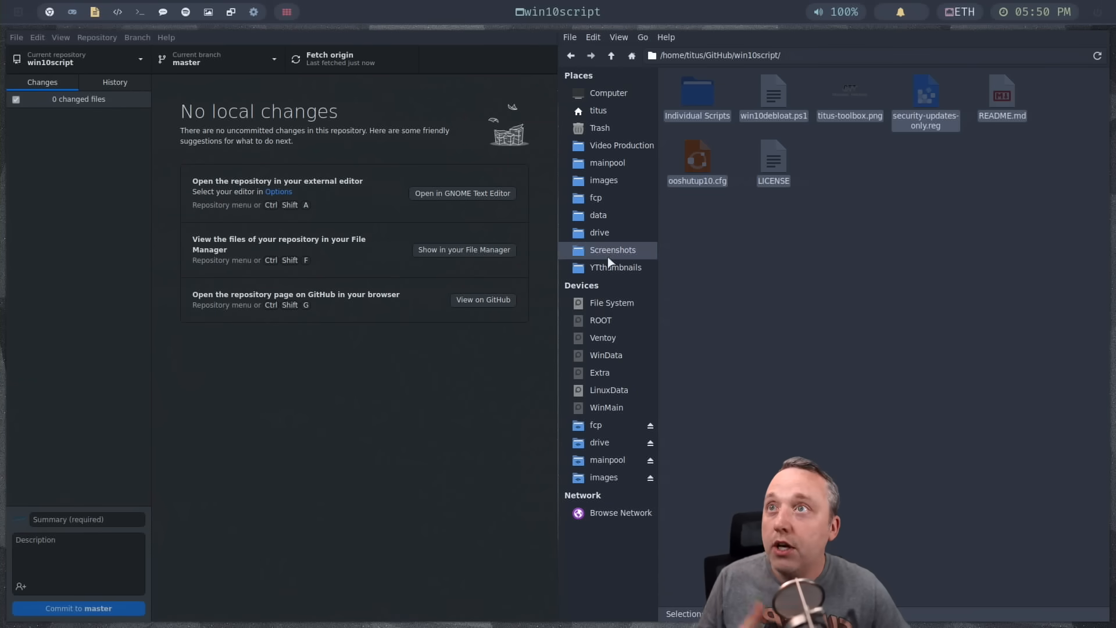
mouse_move(808, 368)
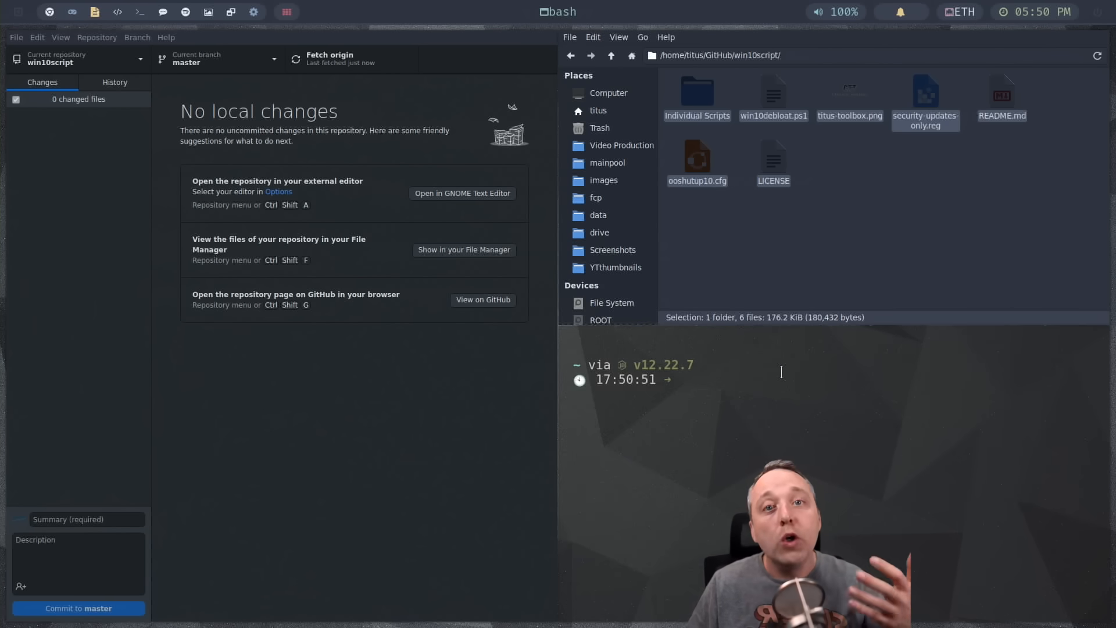
- Download win10debloat.ps1 with wget from its raw.githubusercontent.com URL
text(wget)
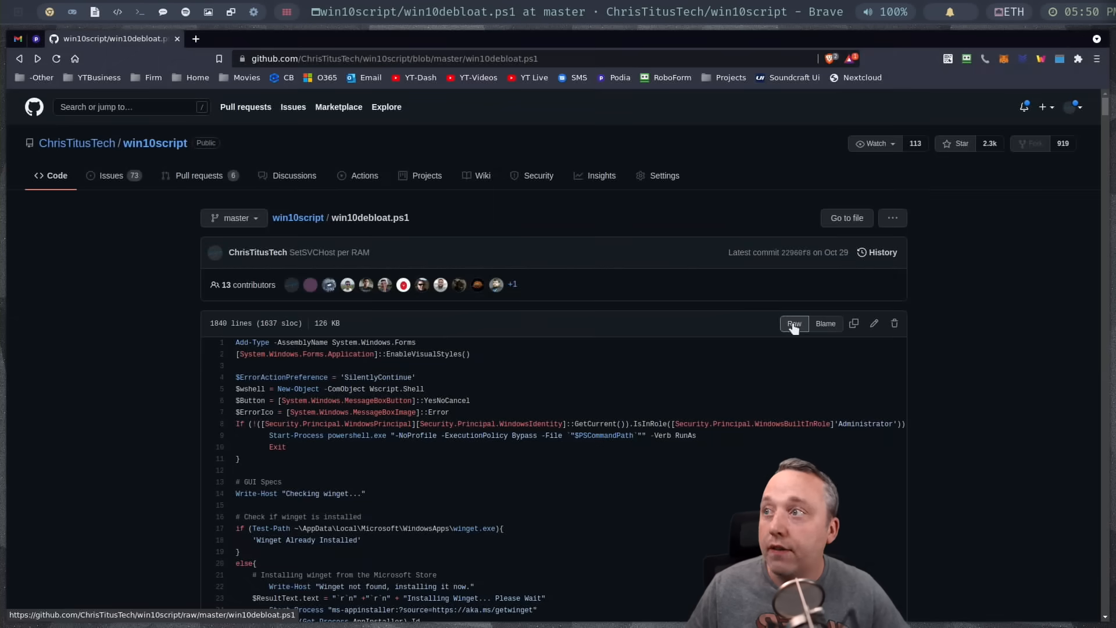
click(793, 323)
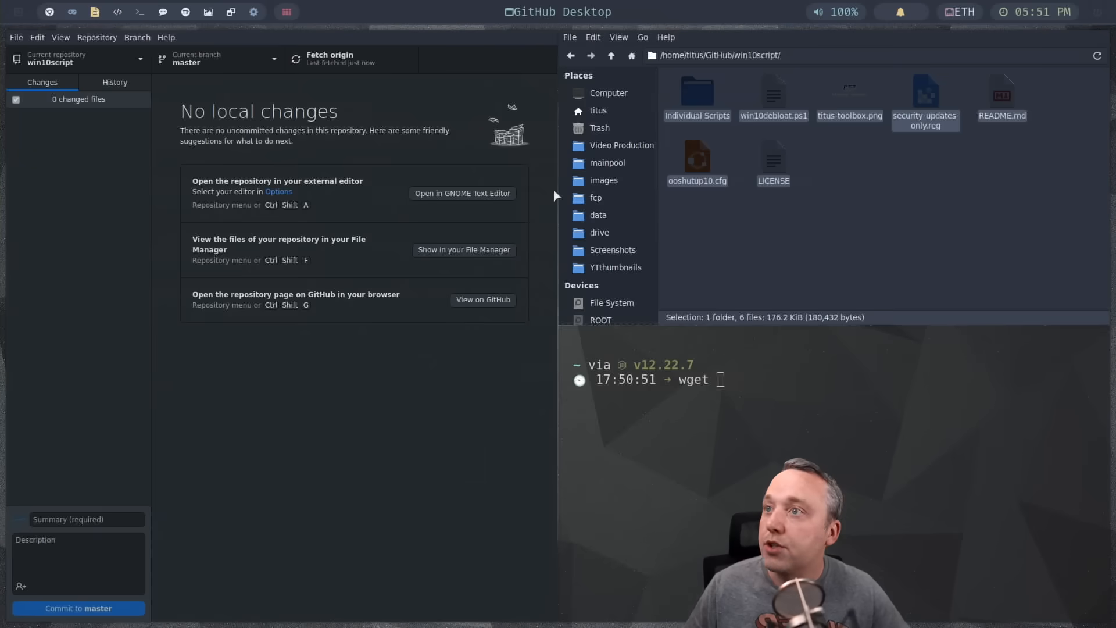
text(https://raw.githubusercontent.com/ChrisTitusTech/win10script/master/win10debloat.ps1)
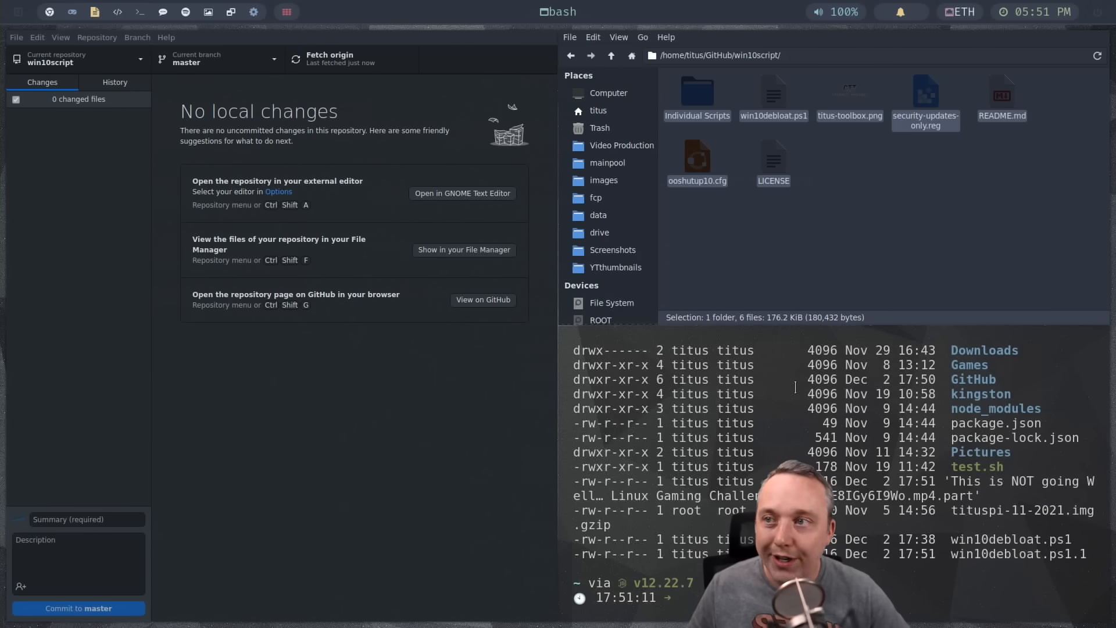
text(rm)
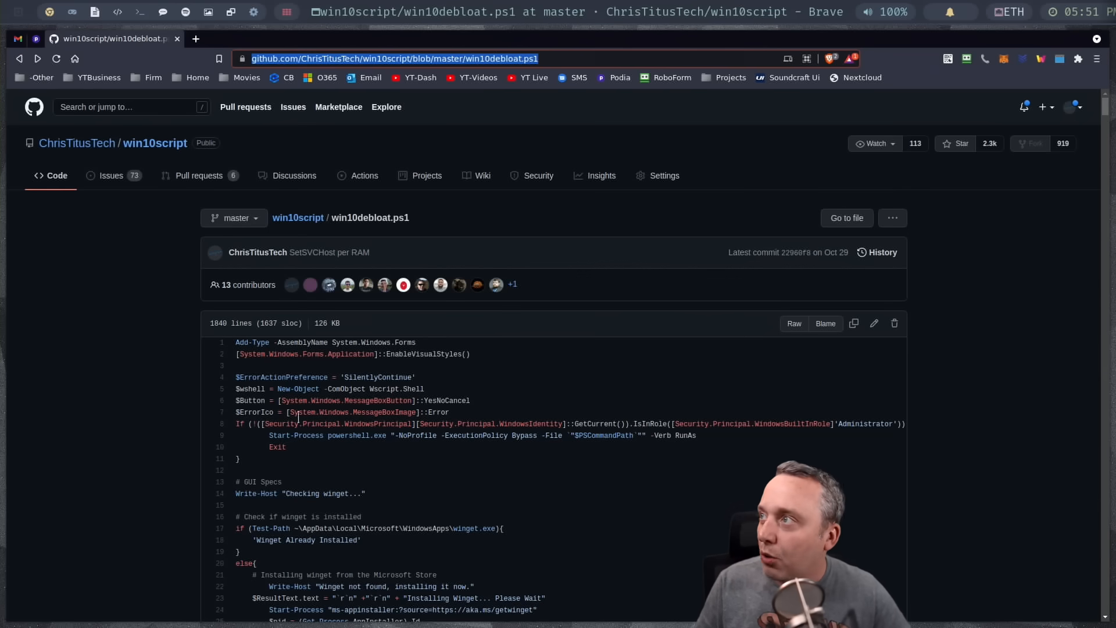
- Download the win10script repository as a ZIP from its main page
click(155, 143)
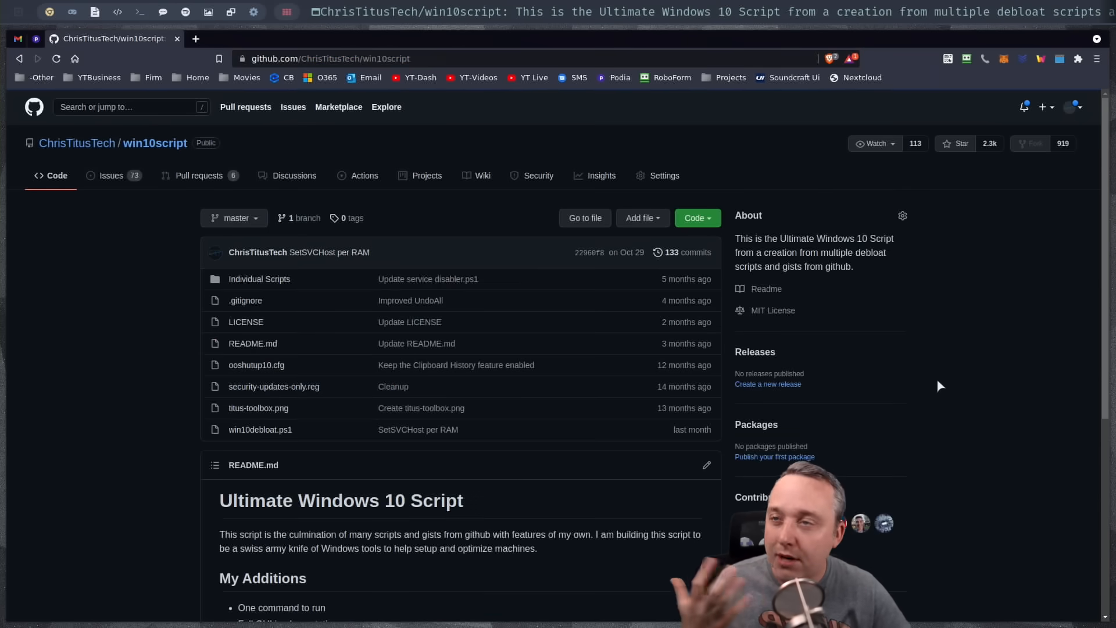
click(697, 218)
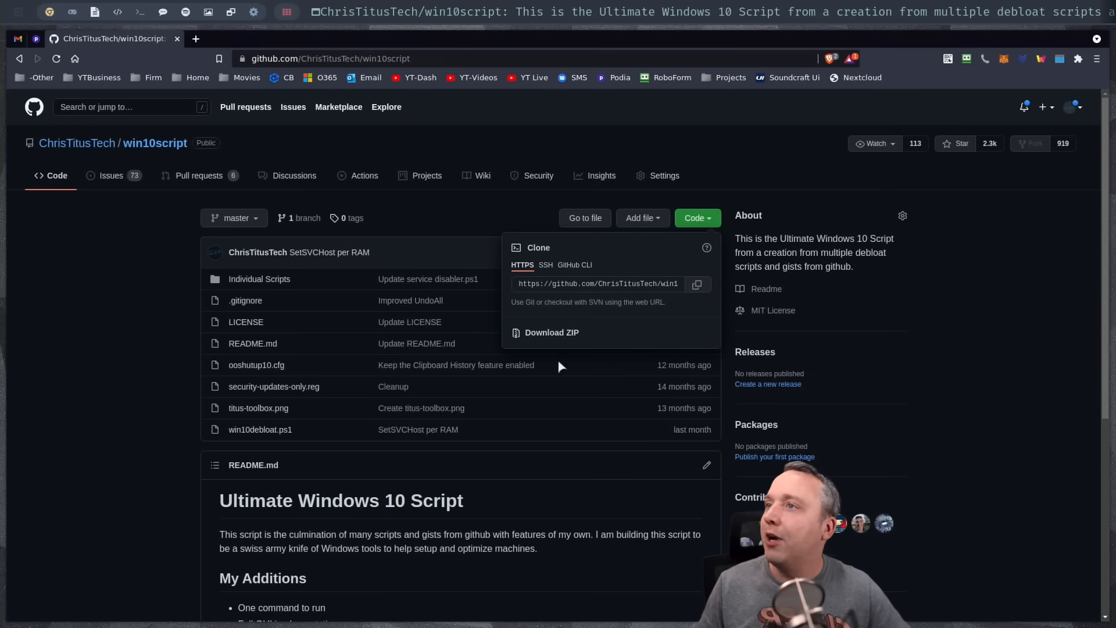
mouse_move(606, 339)
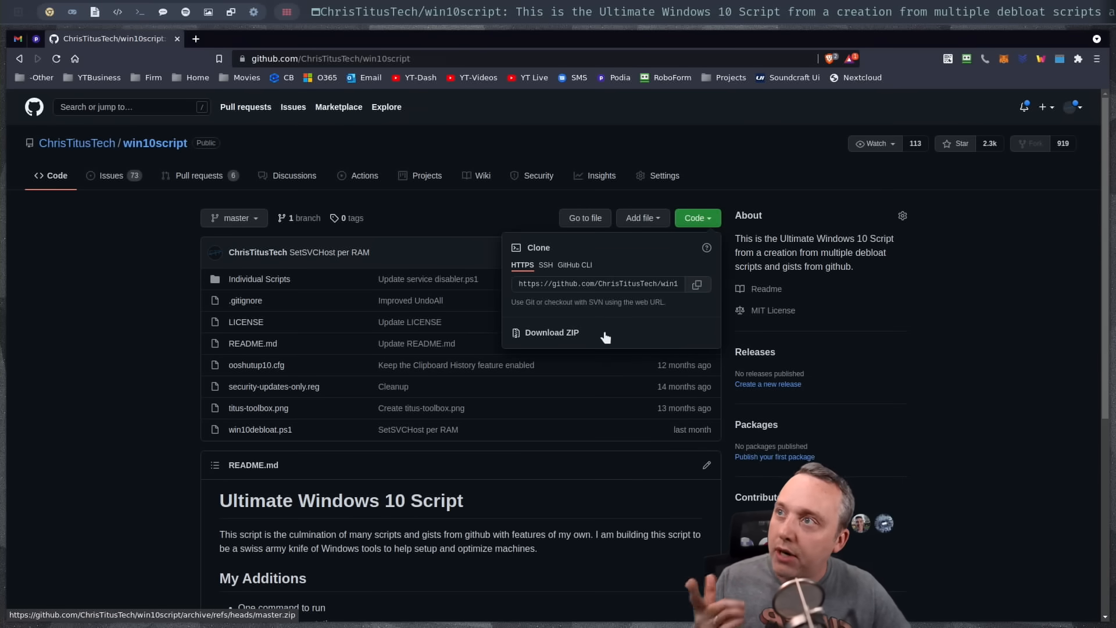
click(552, 332)
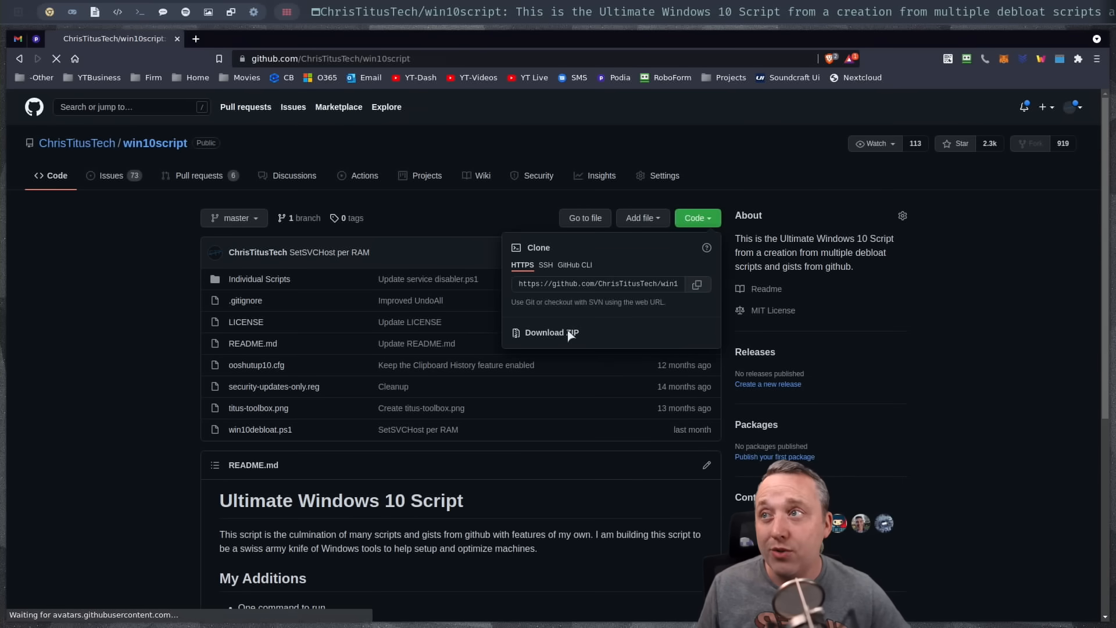
click(551, 333)
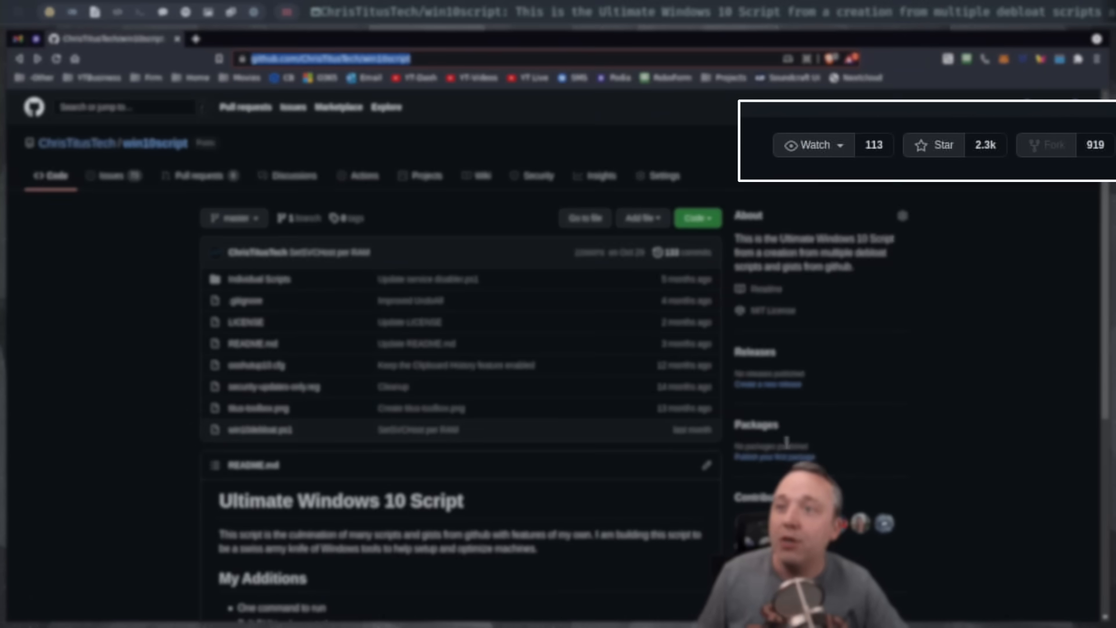
mouse_move(945, 425)
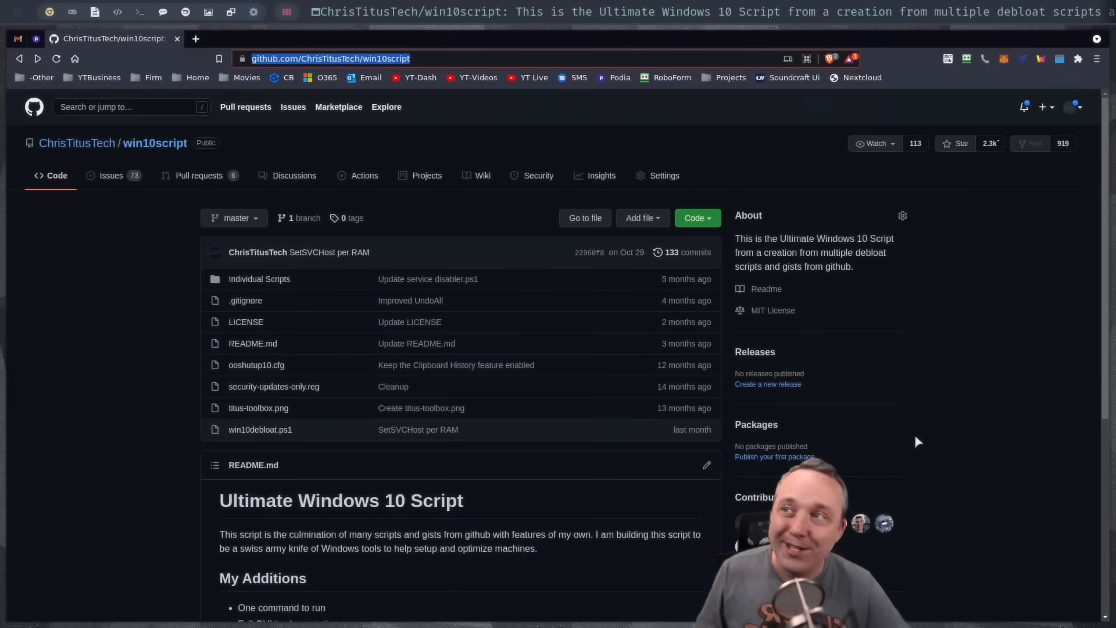
- Open pull request #235 'small typo' and view its changed files
click(199, 175)
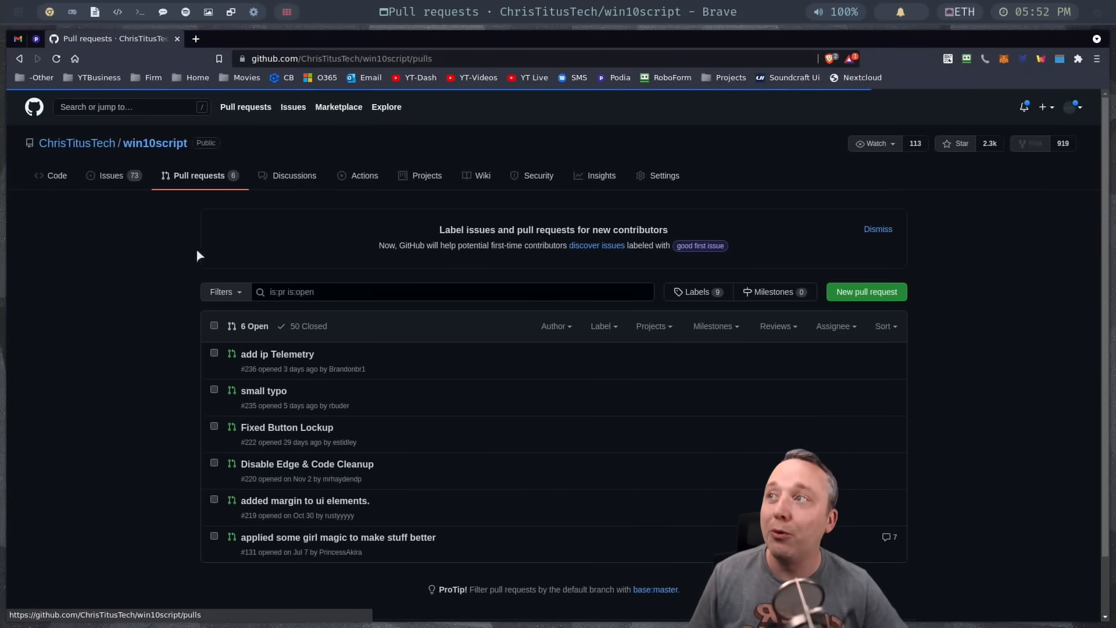
mouse_move(276, 354)
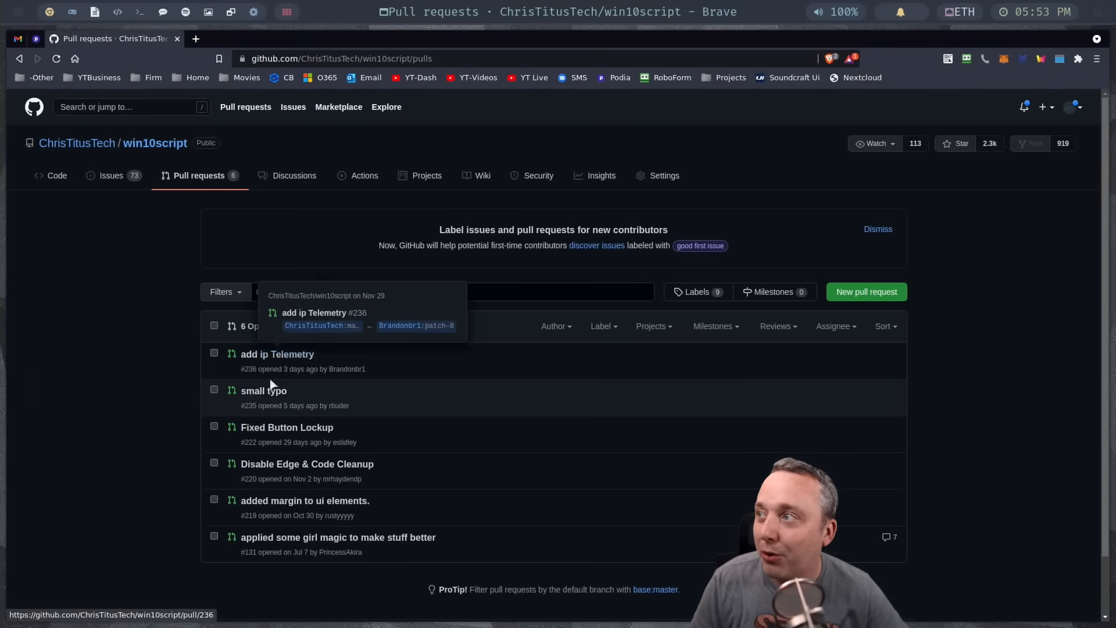
click(262, 390)
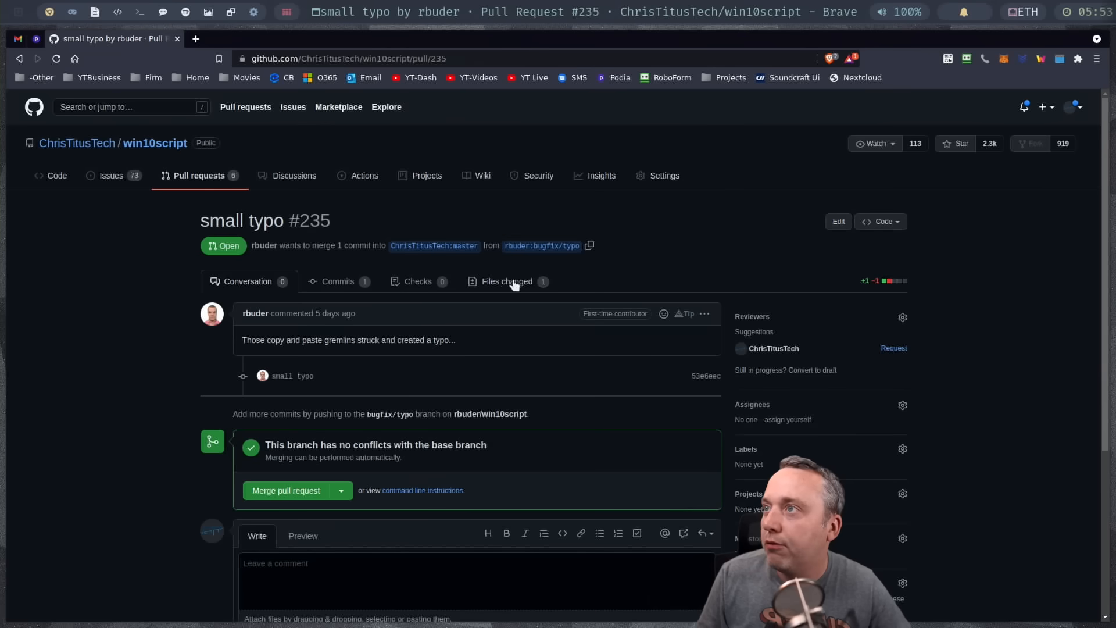
click(506, 280)
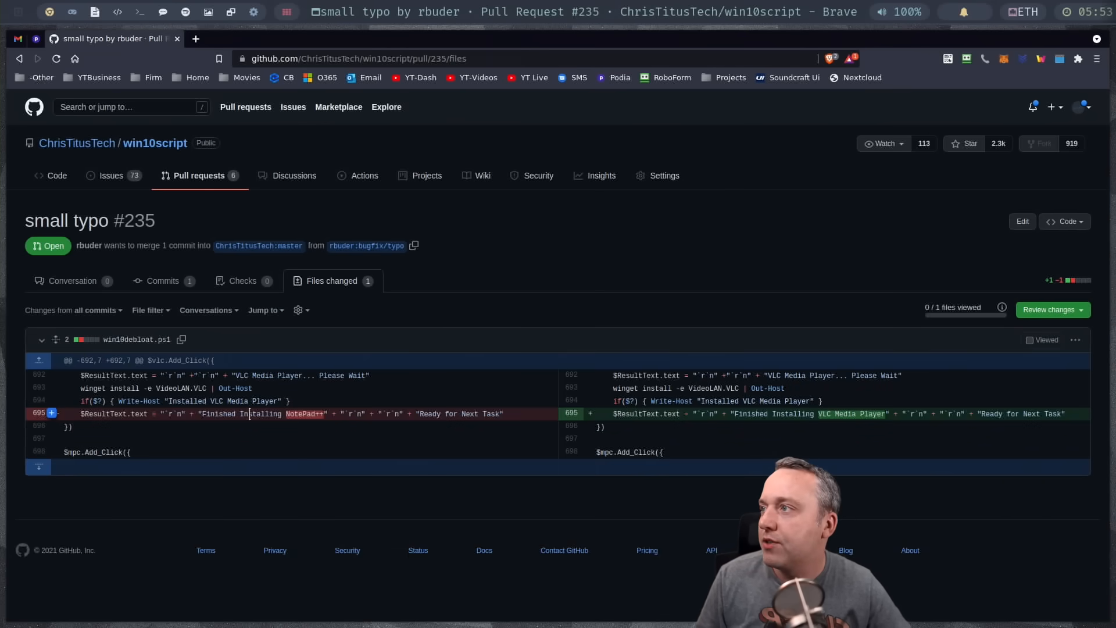
mouse_move(162, 403)
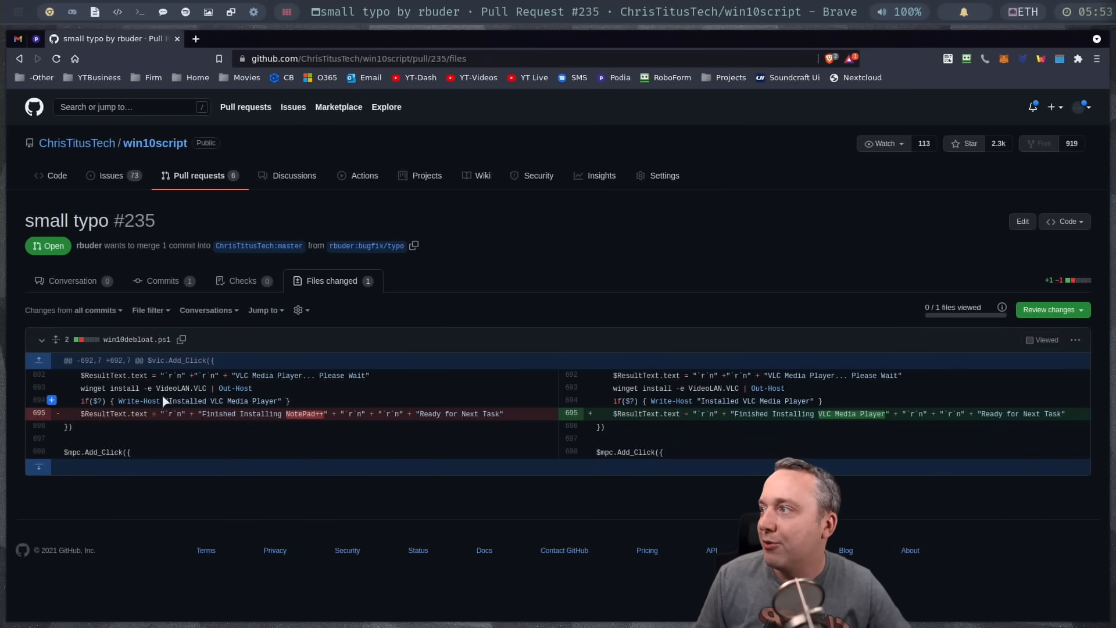
mouse_move(209, 413)
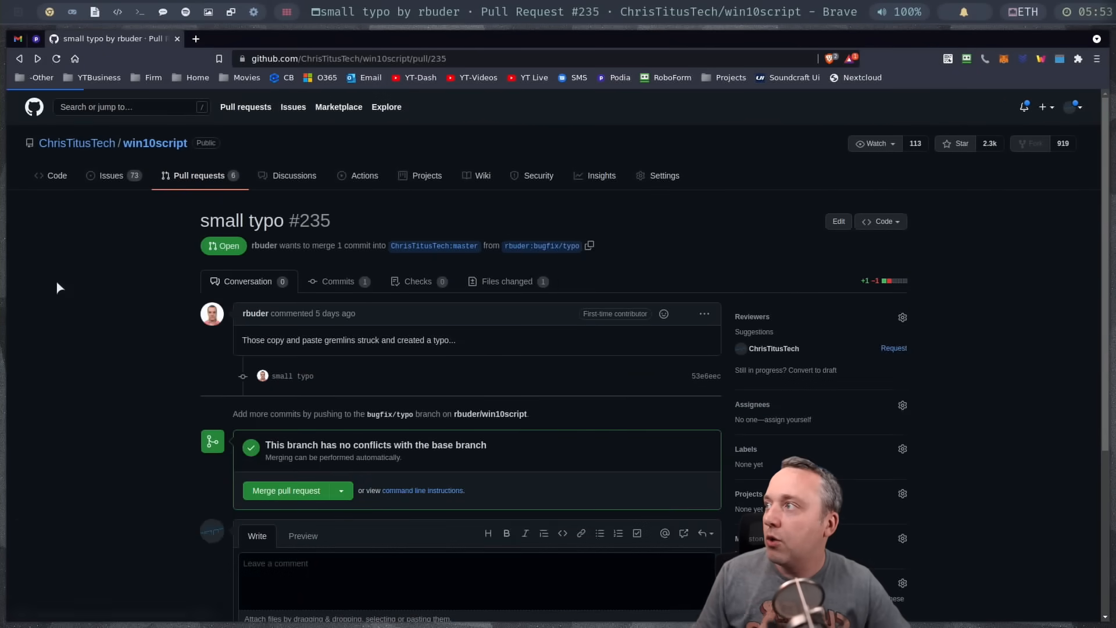
- Merge and confirm pull request #235 'small typo'
click(286, 491)
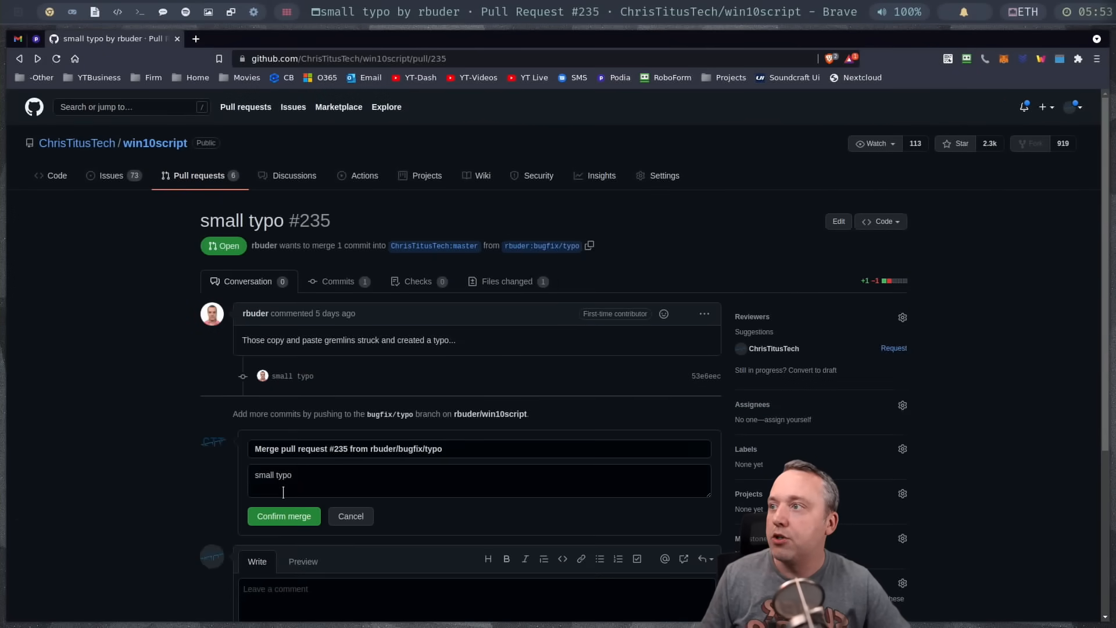
click(283, 516)
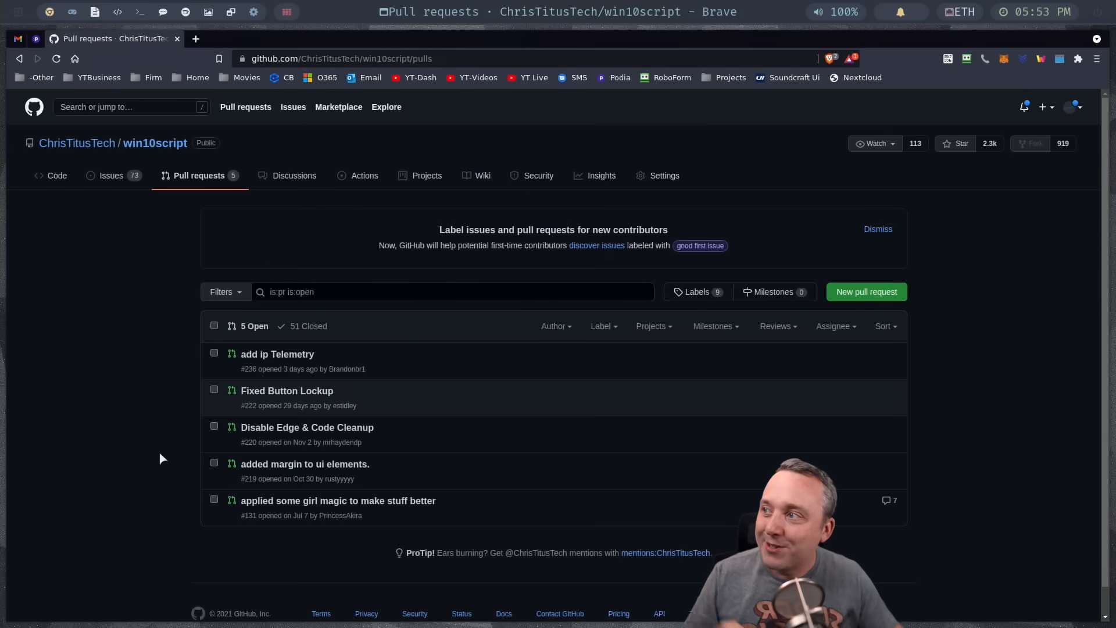
mouse_move(299, 418)
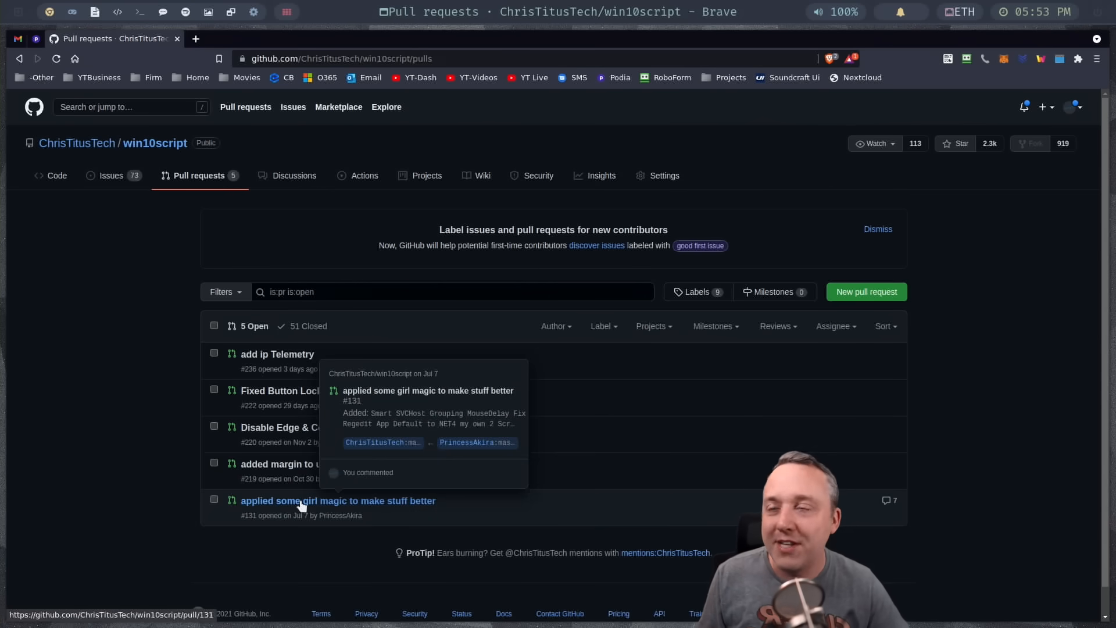
mouse_move(174, 378)
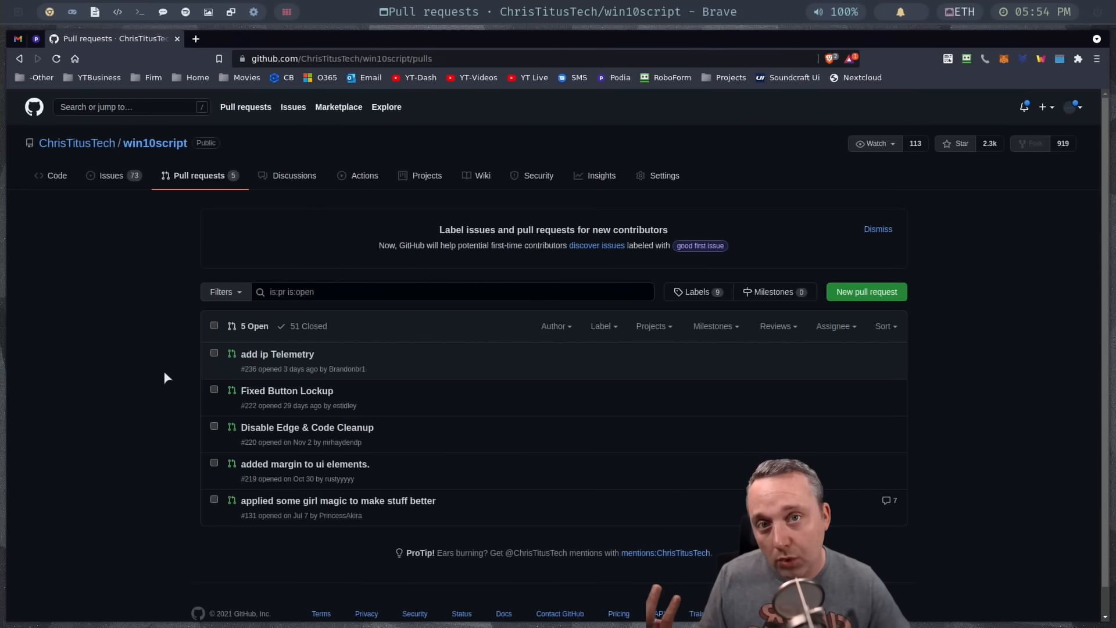
mouse_move(155, 143)
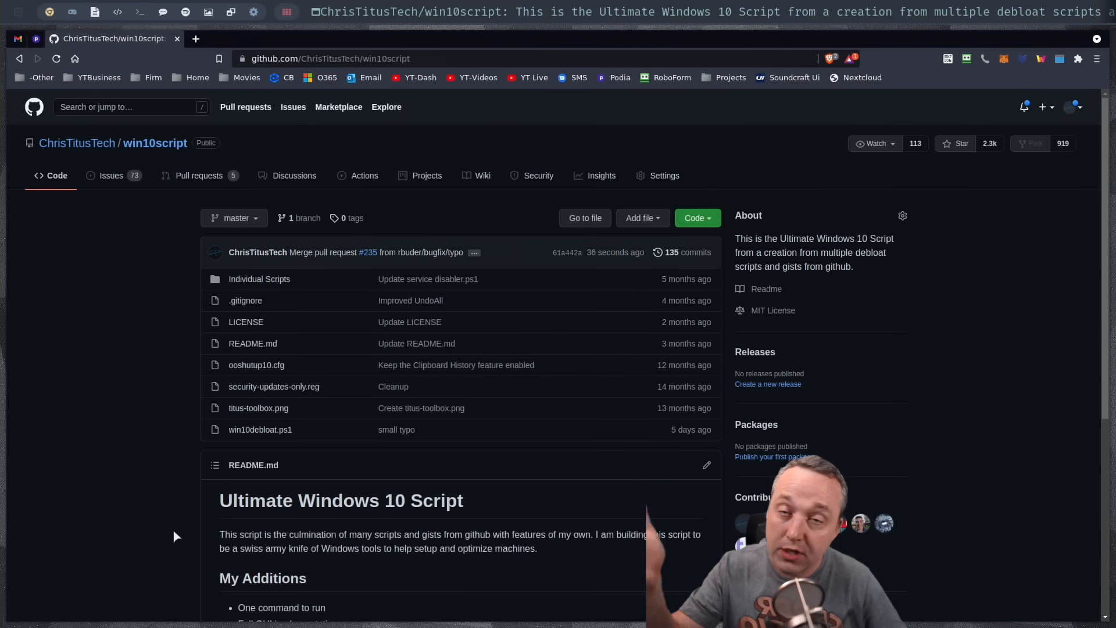
mouse_move(185, 543)
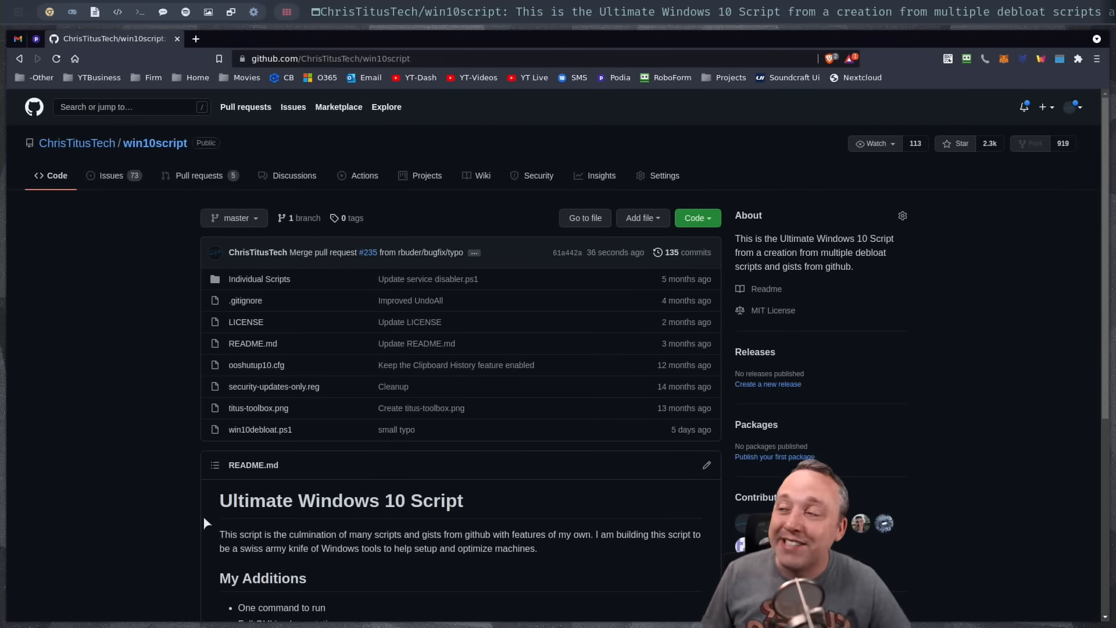
mouse_move(219, 530)
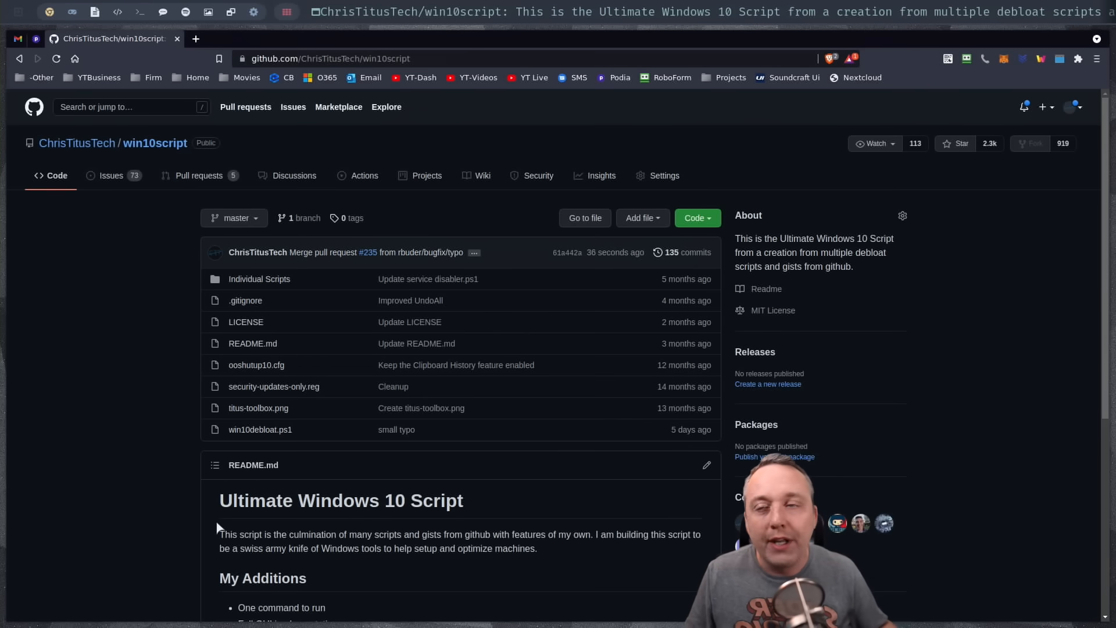
mouse_move(235, 518)
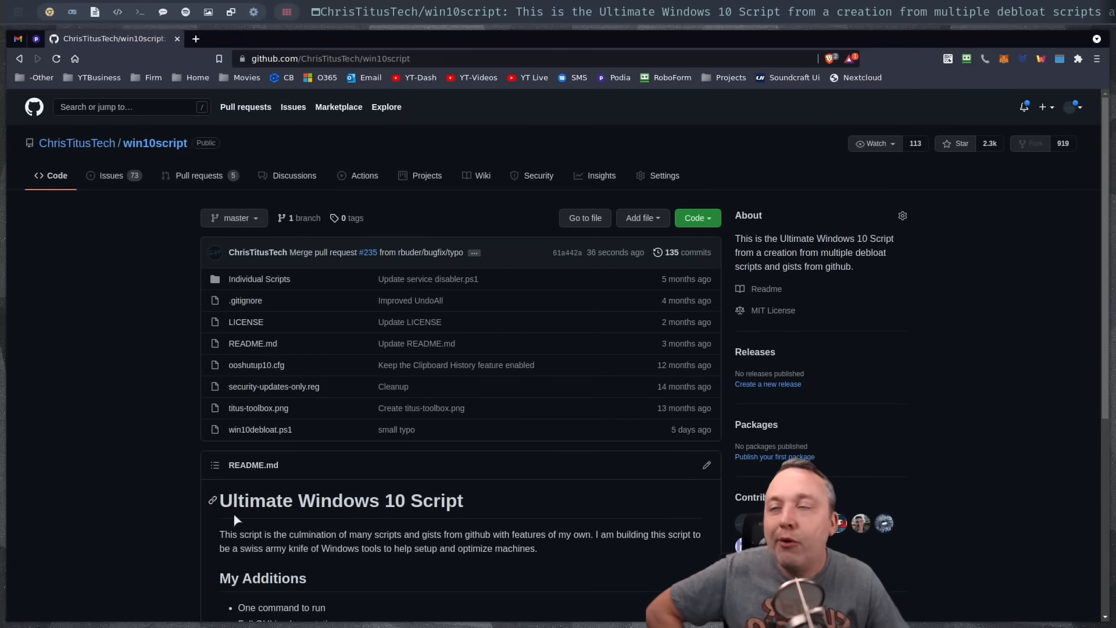
mouse_move(228, 510)
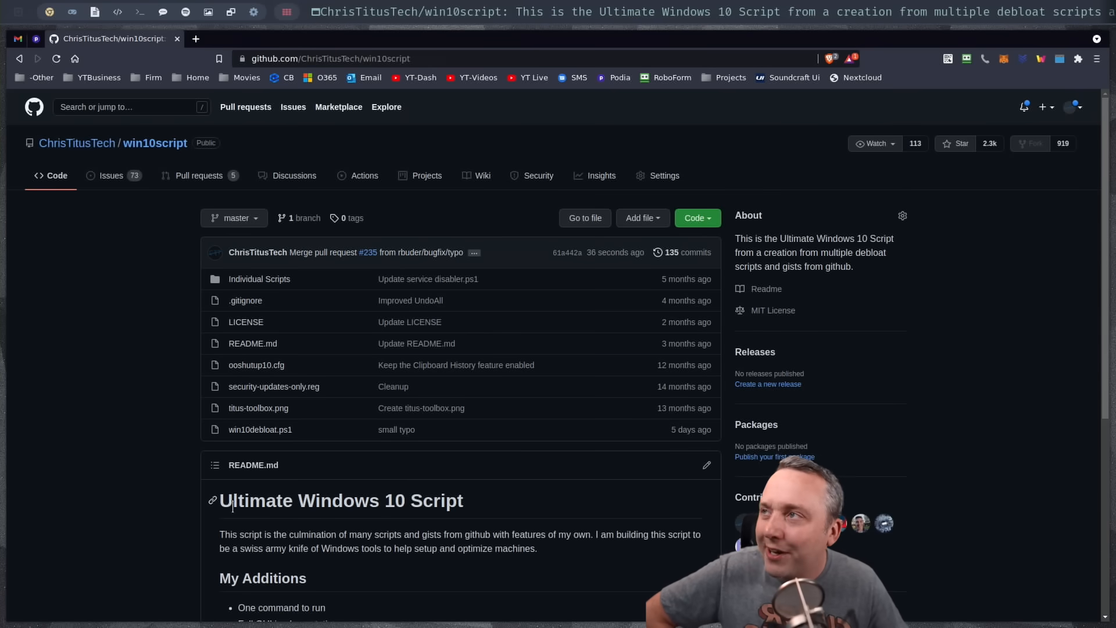
mouse_move(135, 327)
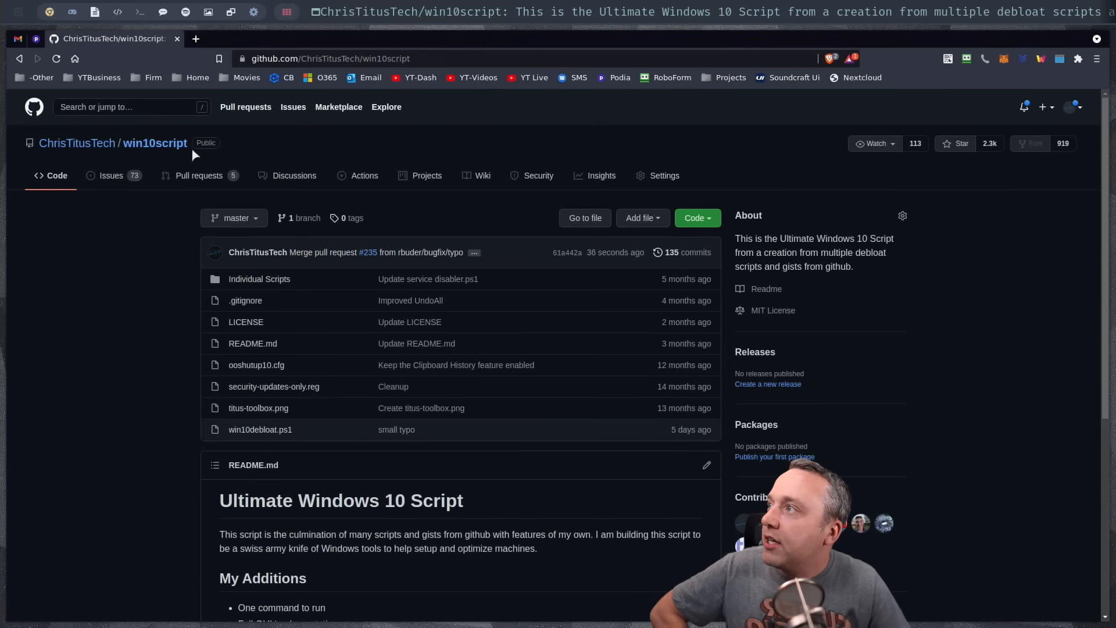
mouse_move(111, 180)
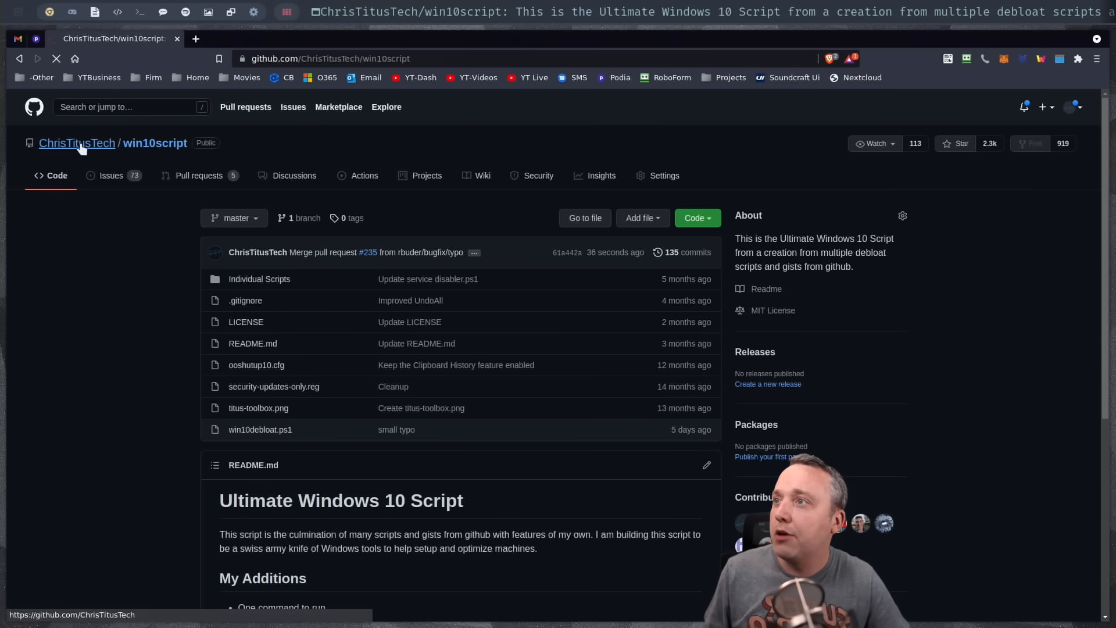
- Go from win10script to ChrisTitusTech's repositories list and select Debian-titus
click(77, 143)
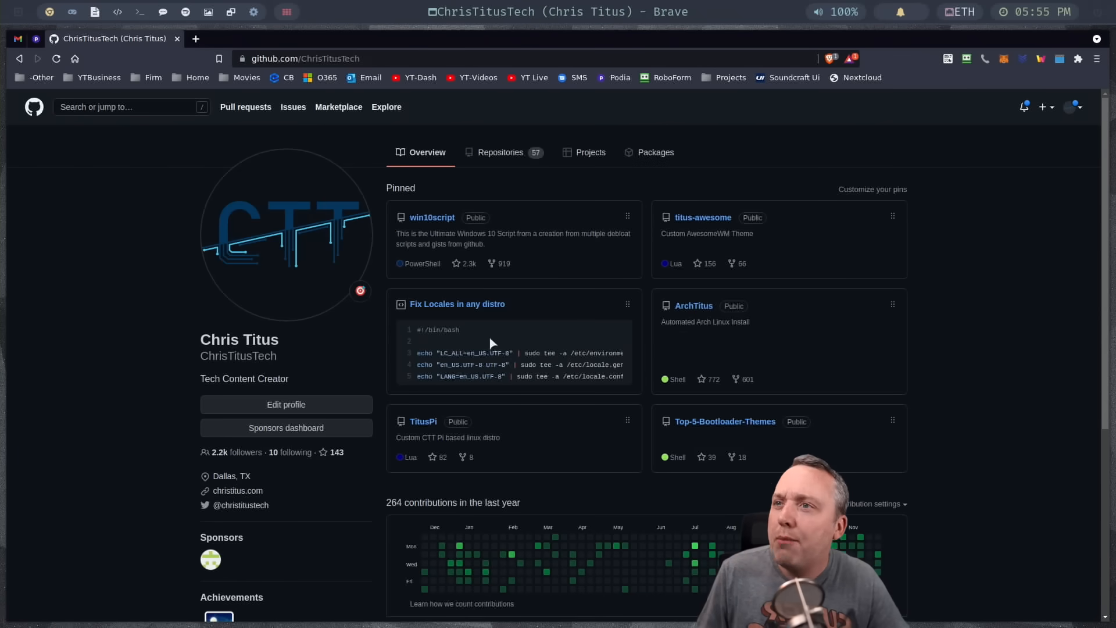
click(501, 152)
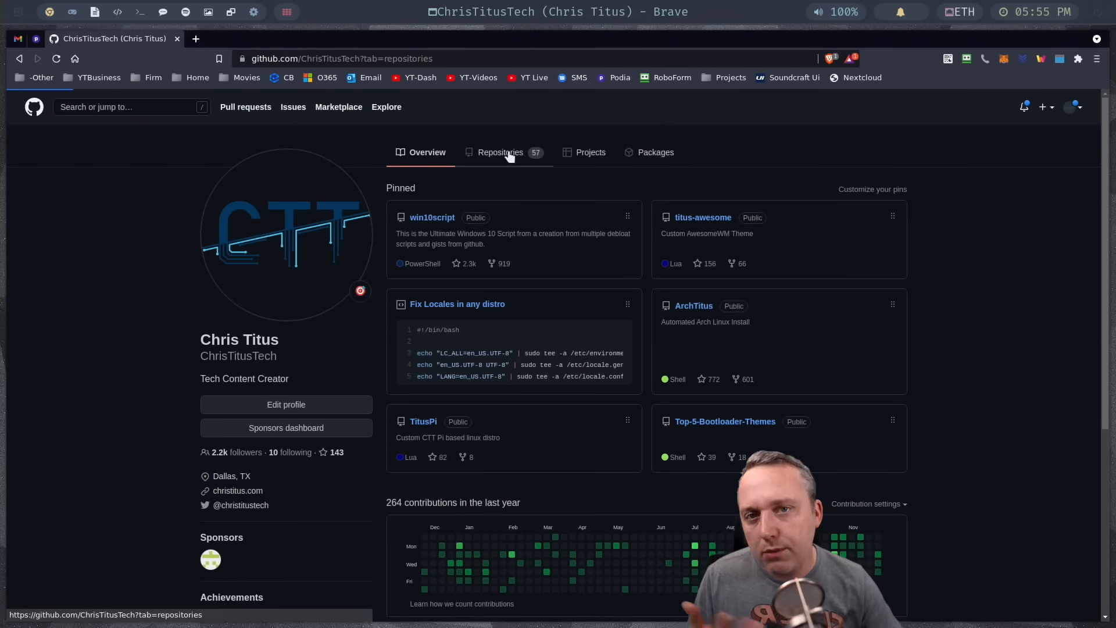
click(499, 152)
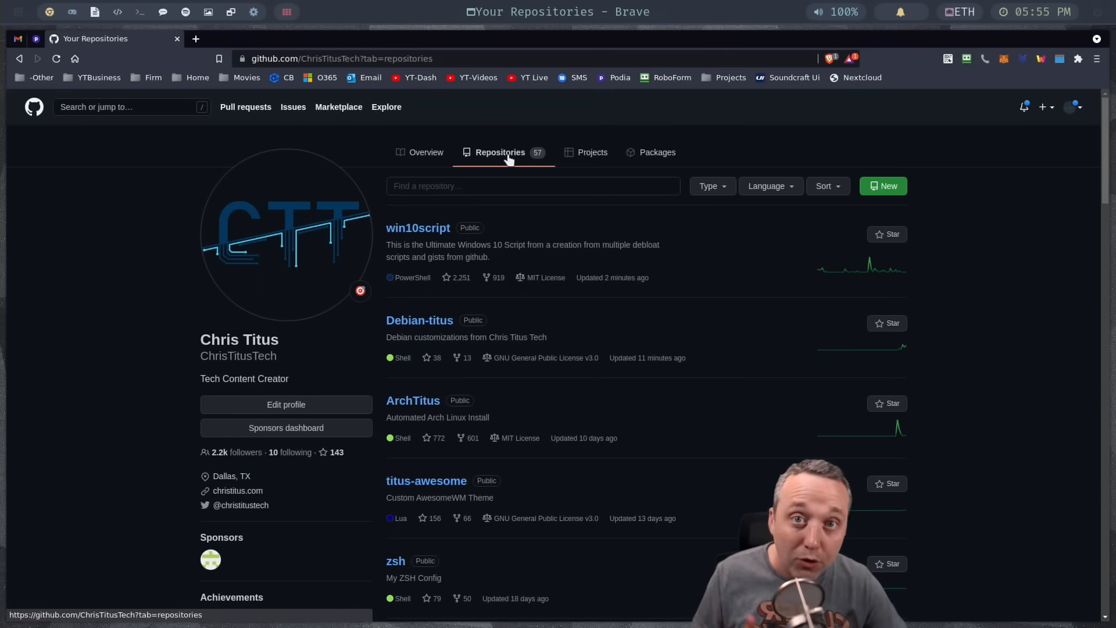
mouse_move(505, 158)
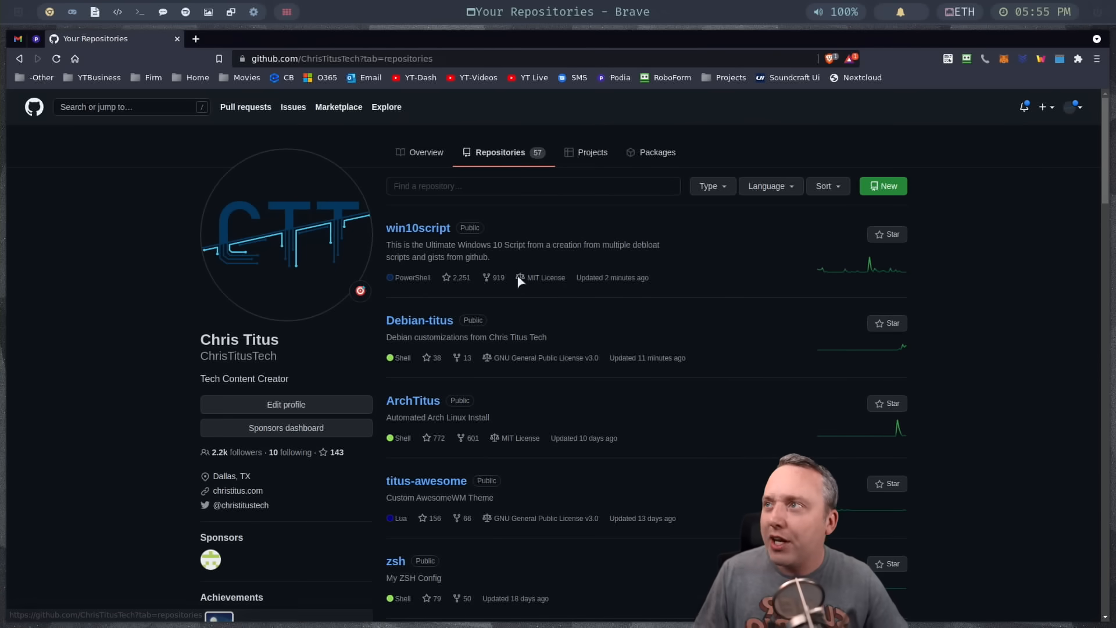
click(419, 320)
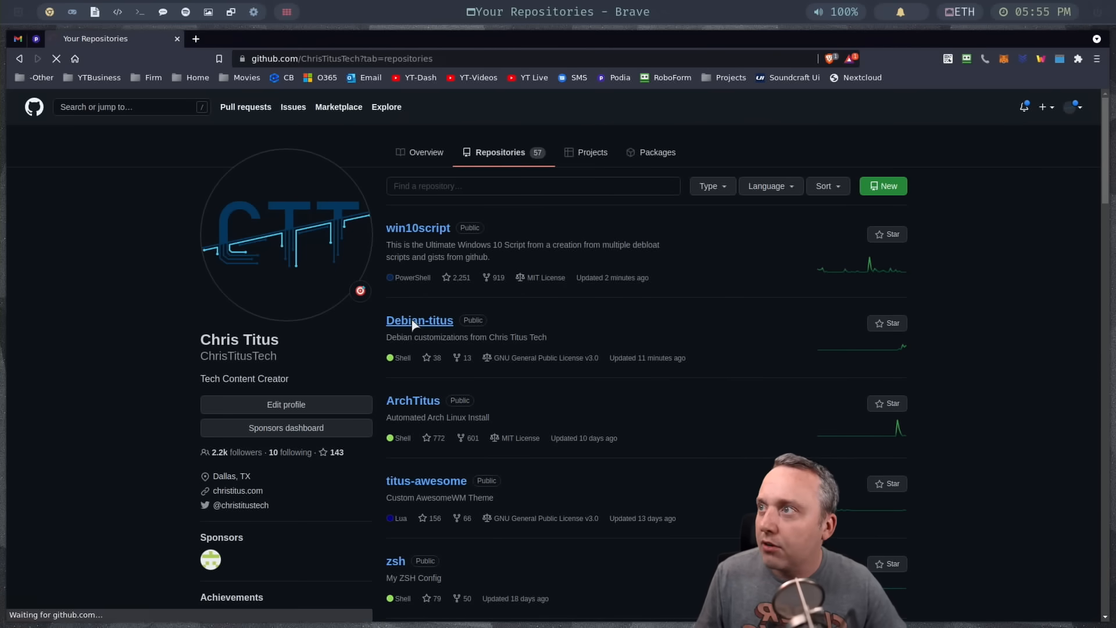
- Load the Debian-titus repo page and scroll to the README Requirements section
click(419, 320)
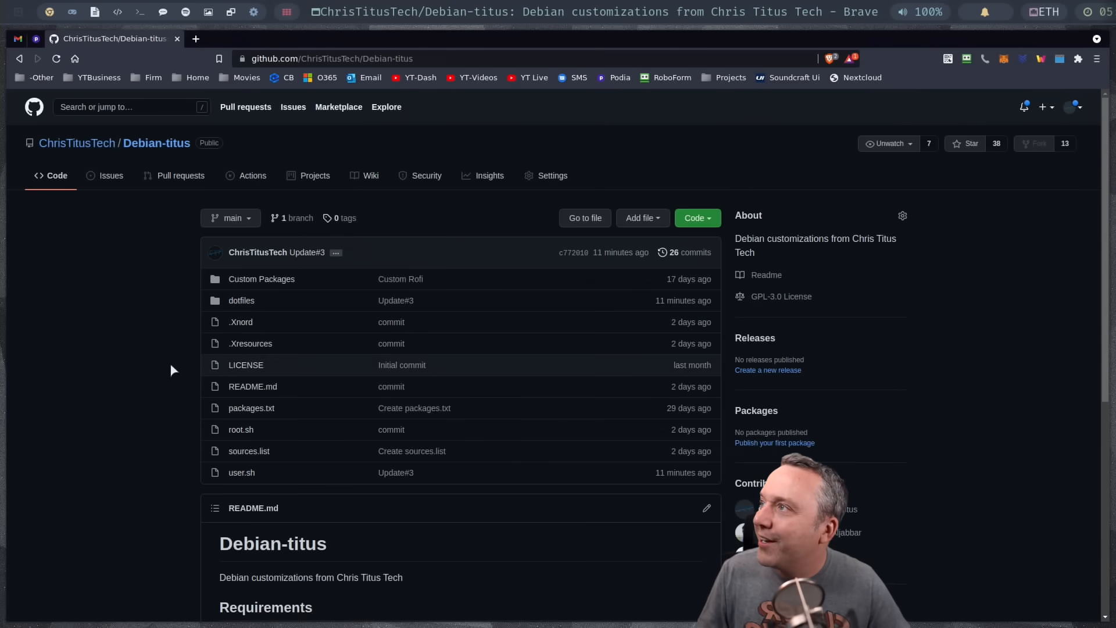
scroll(down, 3)
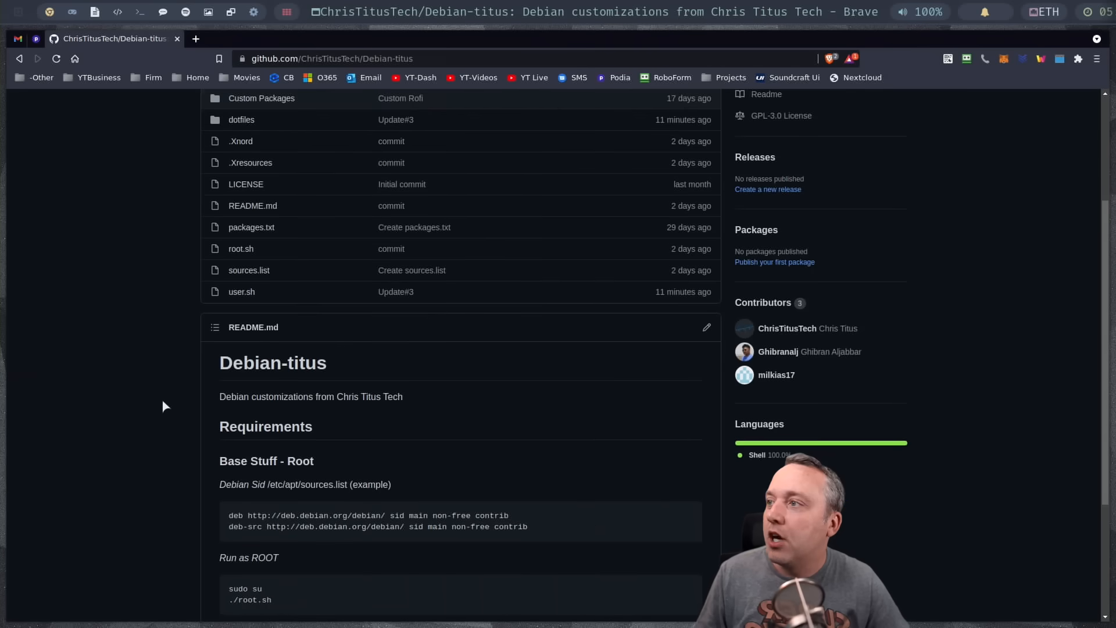
scroll(down, 3)
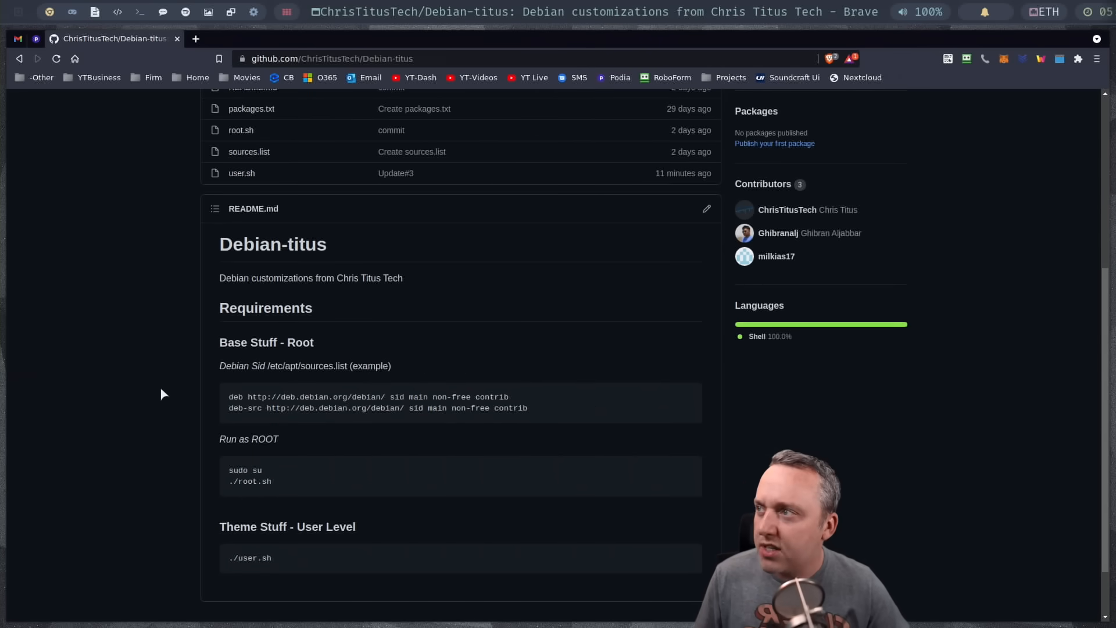
mouse_move(163, 375)
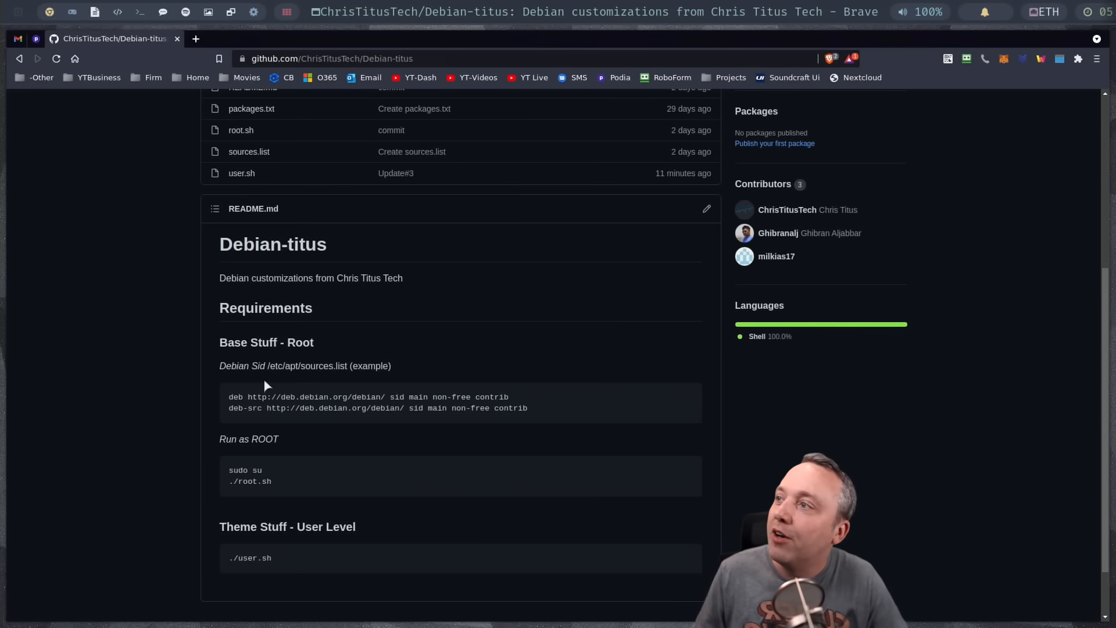
mouse_move(562, 453)
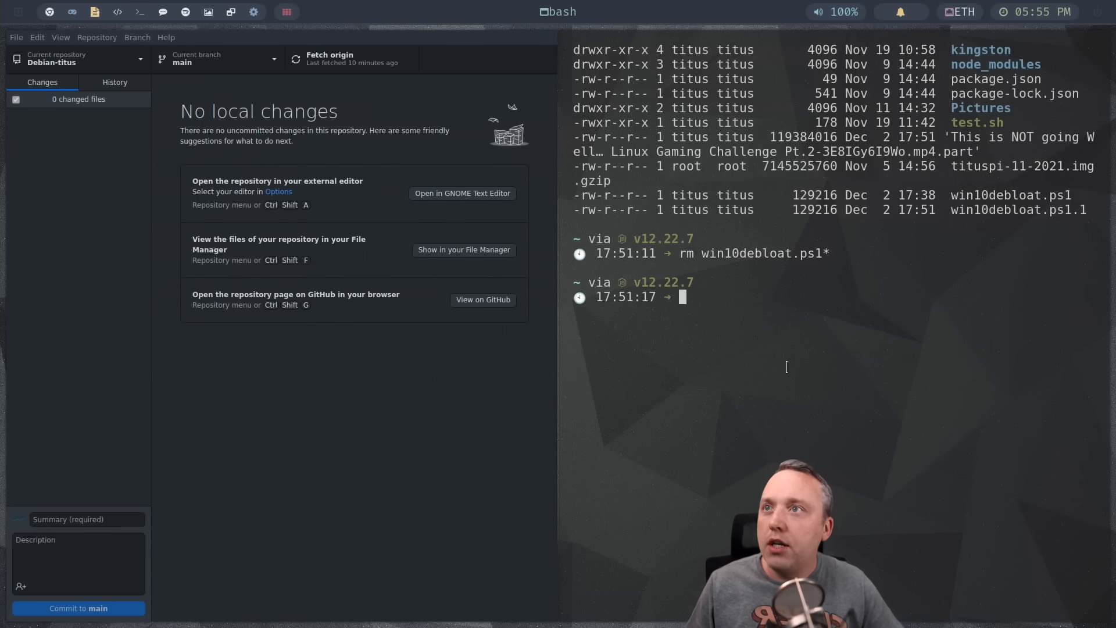
- Change the bash terminal's directory to GitHub/Debian-titus/
text(cd GitHub/Debian-titus/)
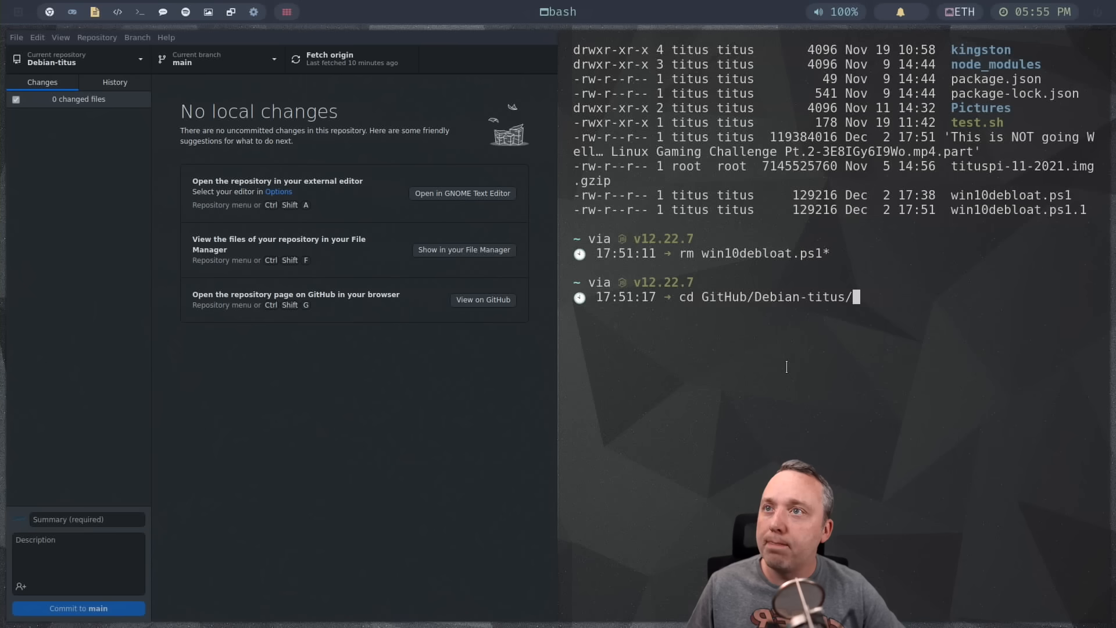
text(cl)
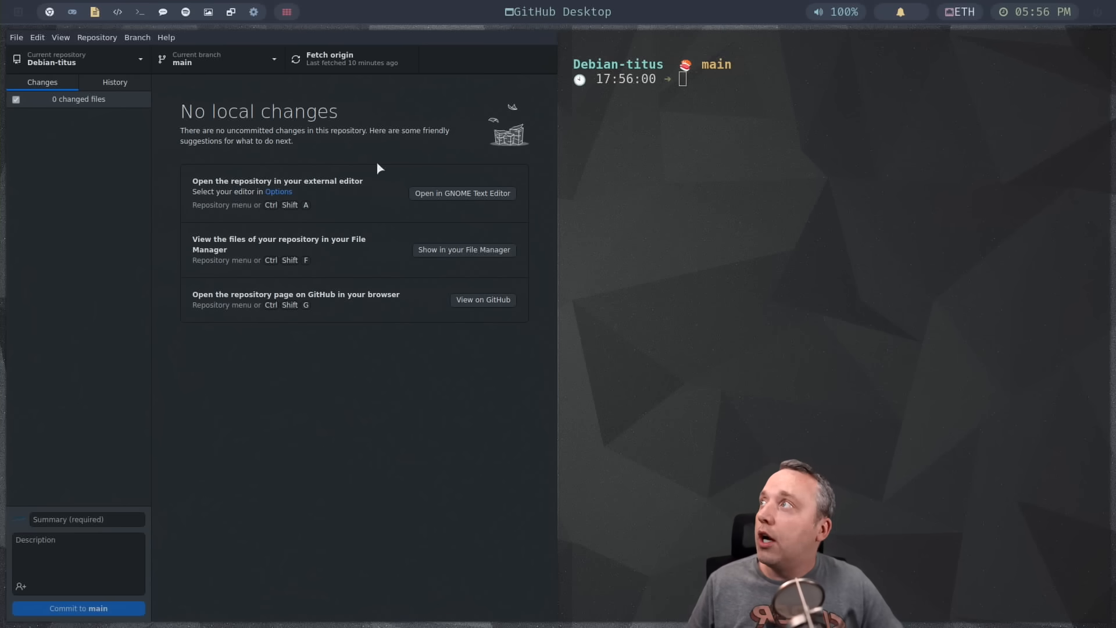
click(739, 165)
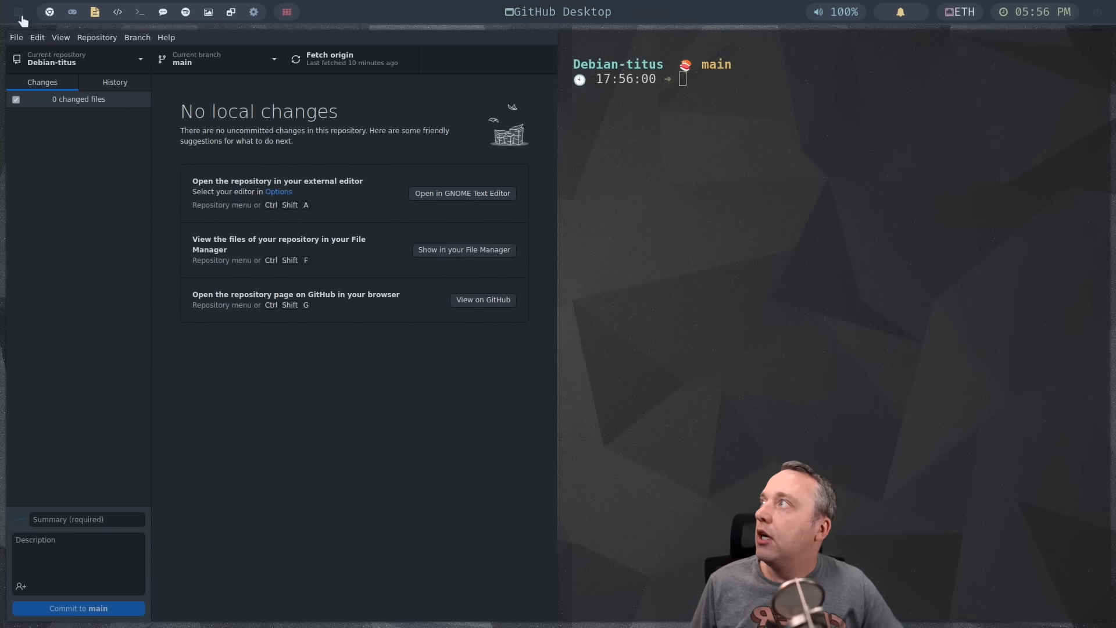
- Launch VSCodium and open the Debian-titus repository folder
click(286, 12)
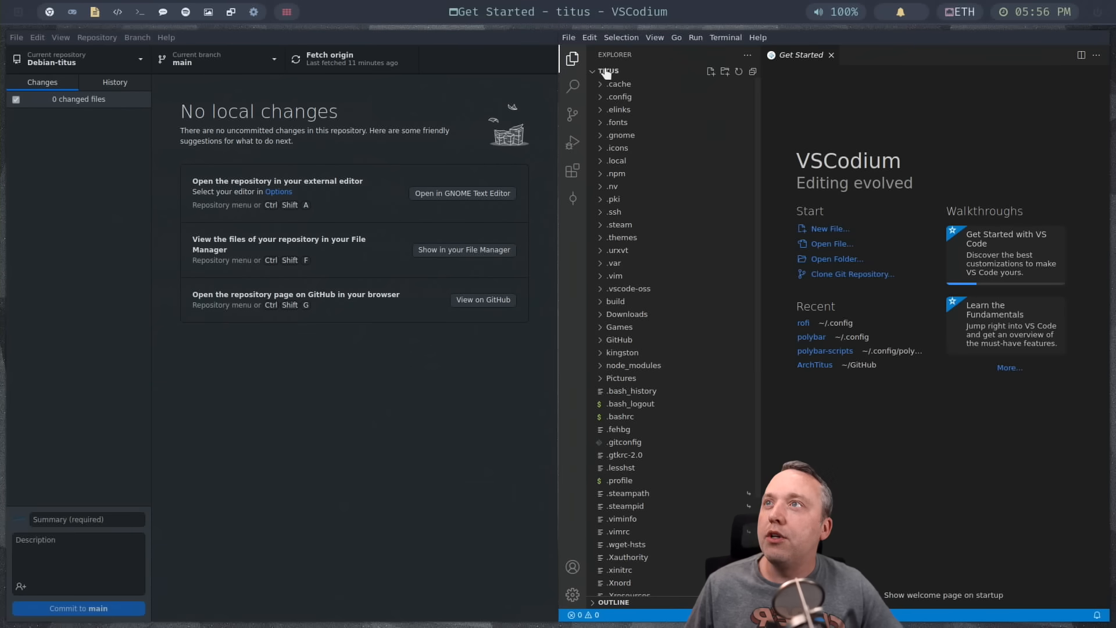
click(569, 37)
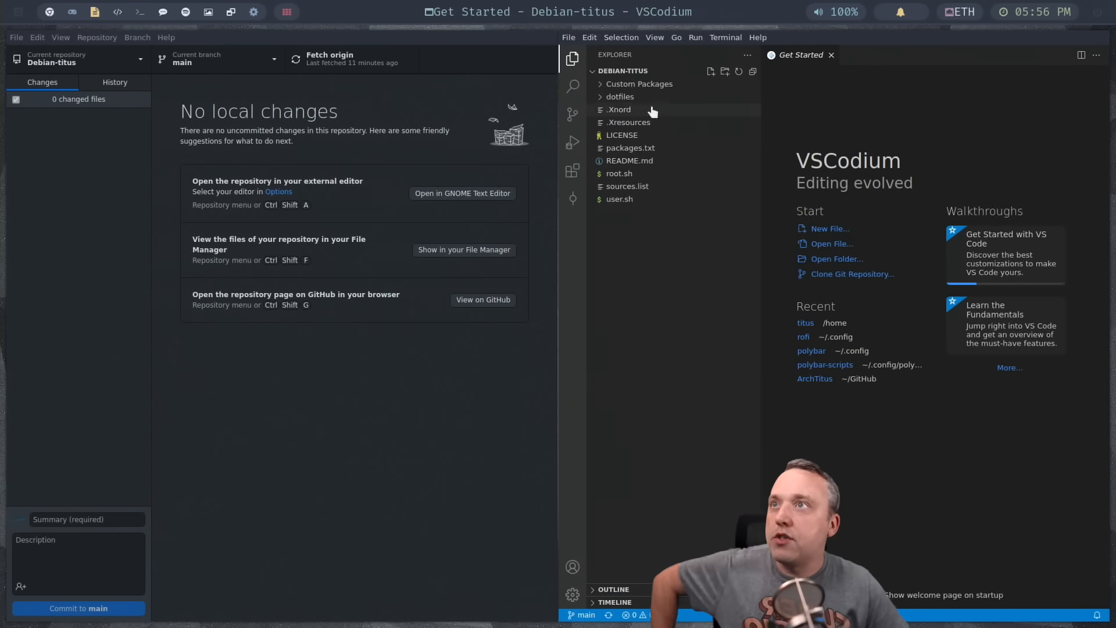
mouse_move(653, 142)
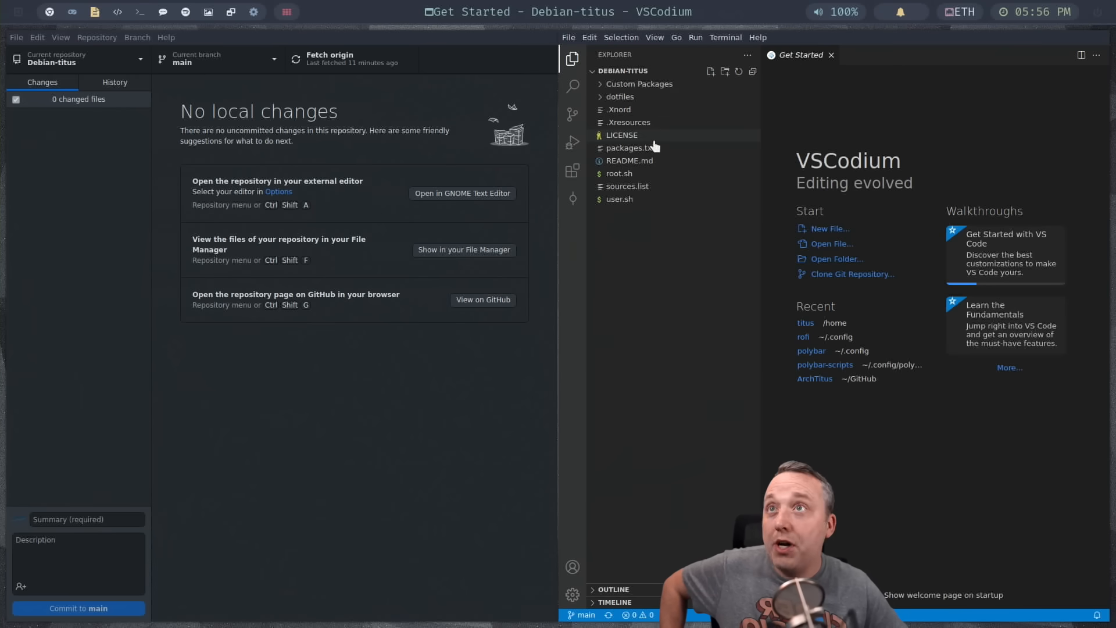
mouse_move(641, 109)
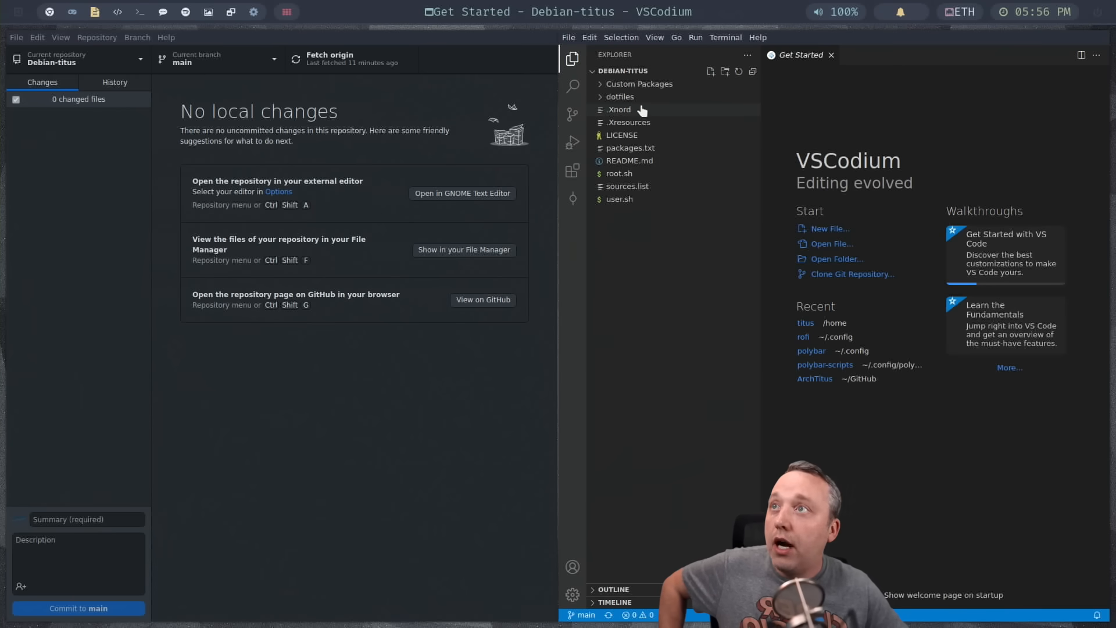
mouse_move(618, 110)
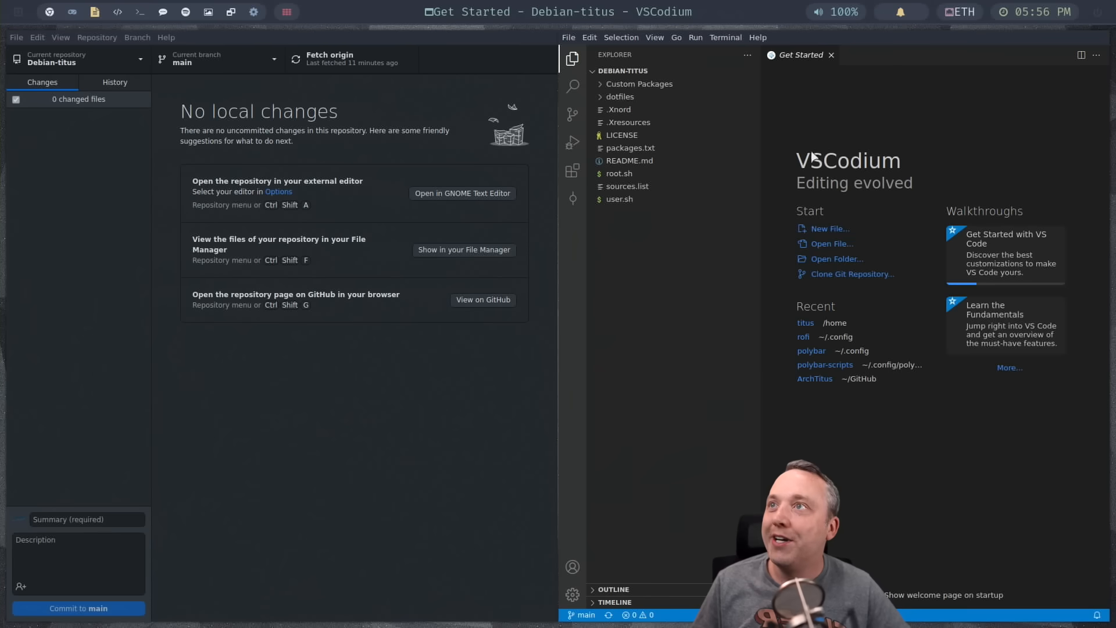
mouse_move(638, 84)
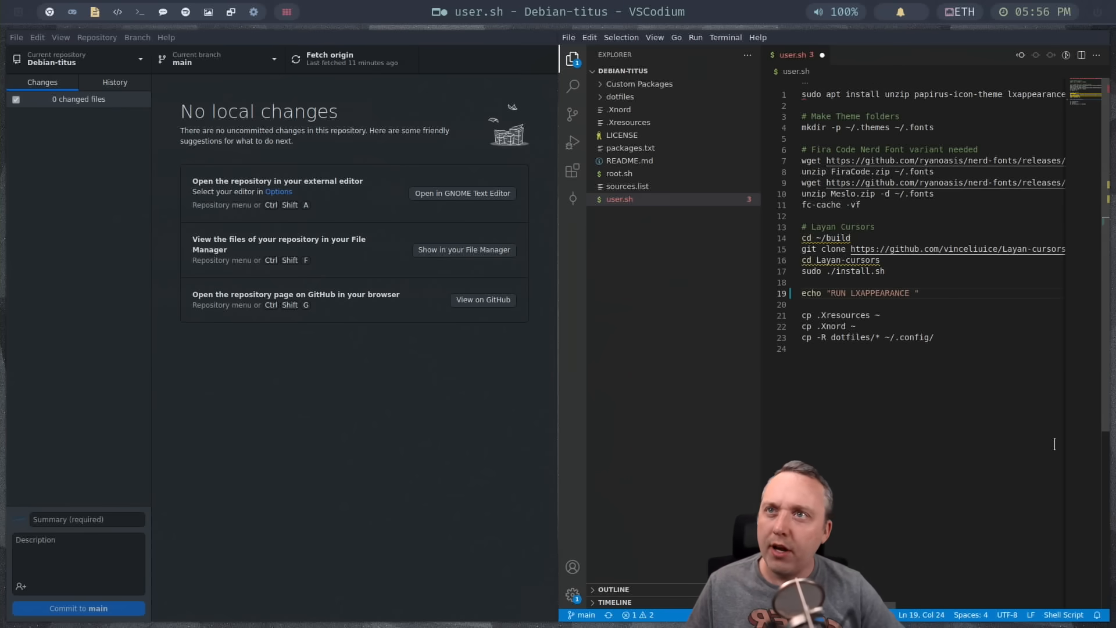
- Append 'Expand this!' to the RUN LXAPPEARANCE echo on line 19 of user.sh
text(Expand)
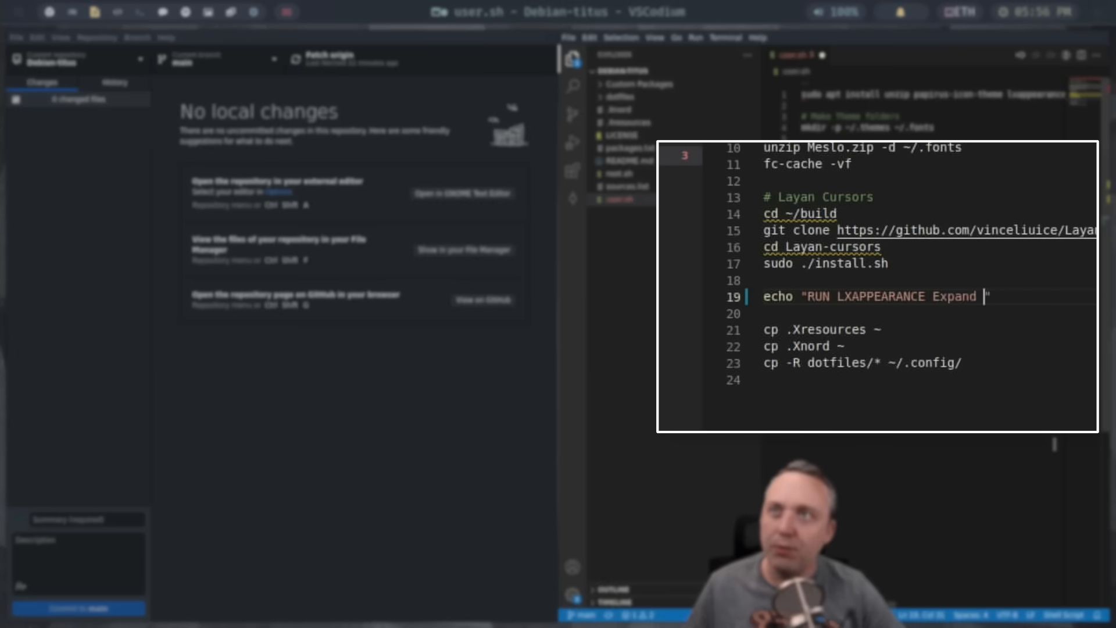
text(this!)
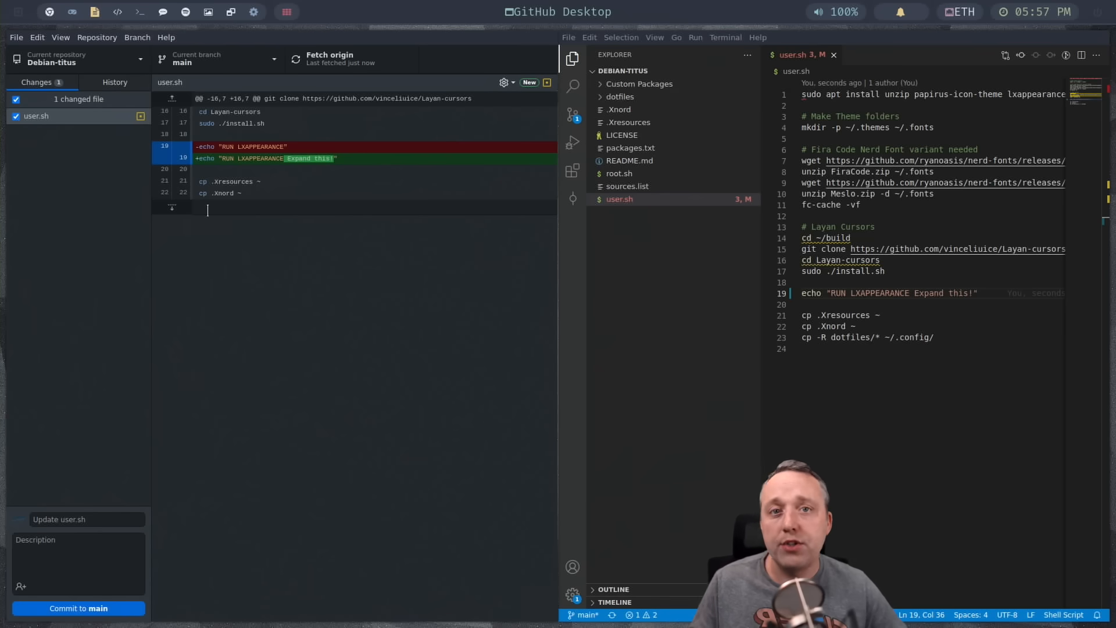
mouse_move(187, 227)
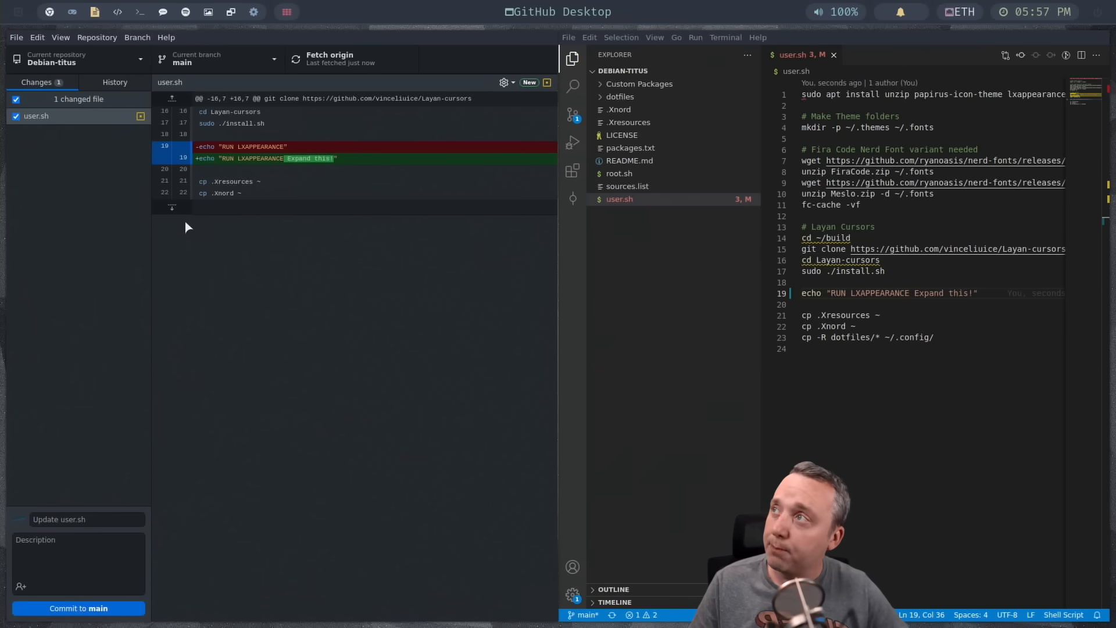
mouse_move(184, 297)
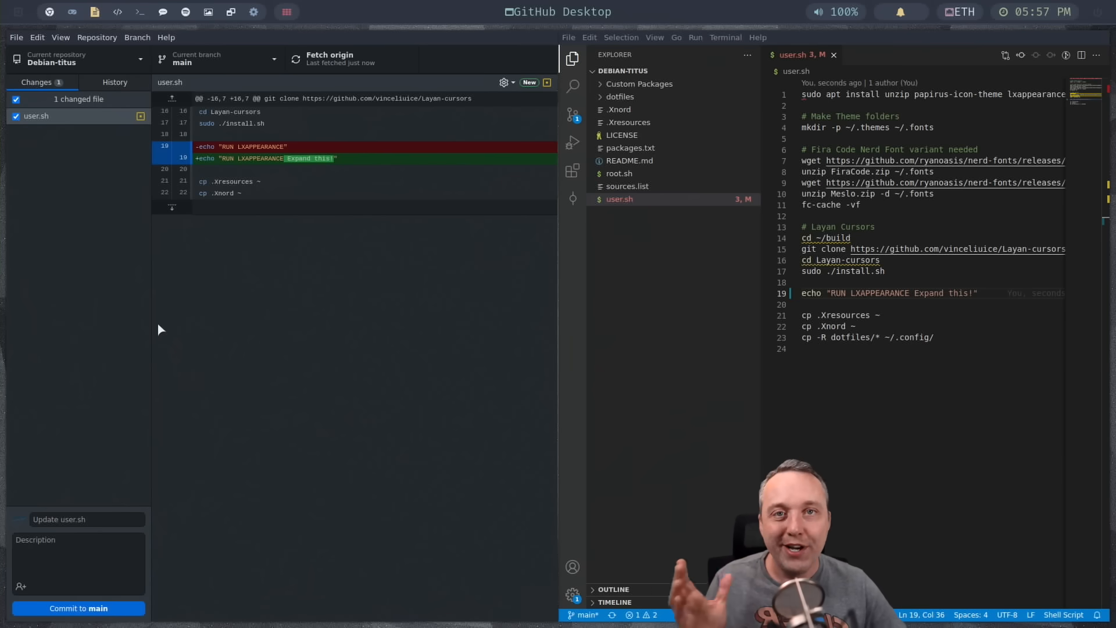
mouse_move(218, 484)
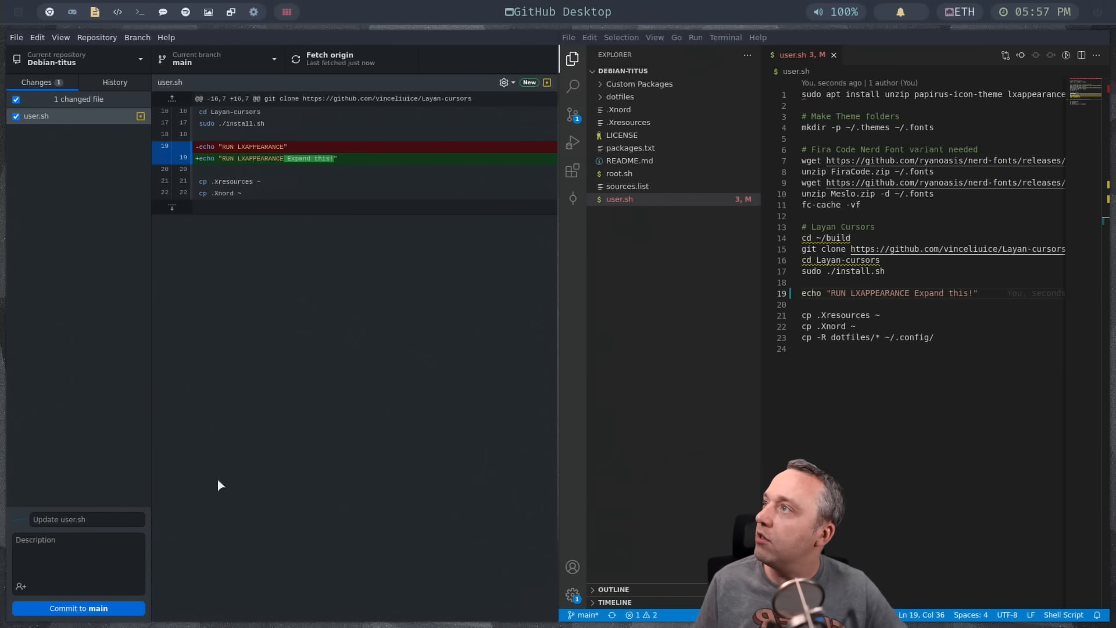
- Commit to main with summary 'Doc Update' and a spell-checked documentation-update description
click(78, 519)
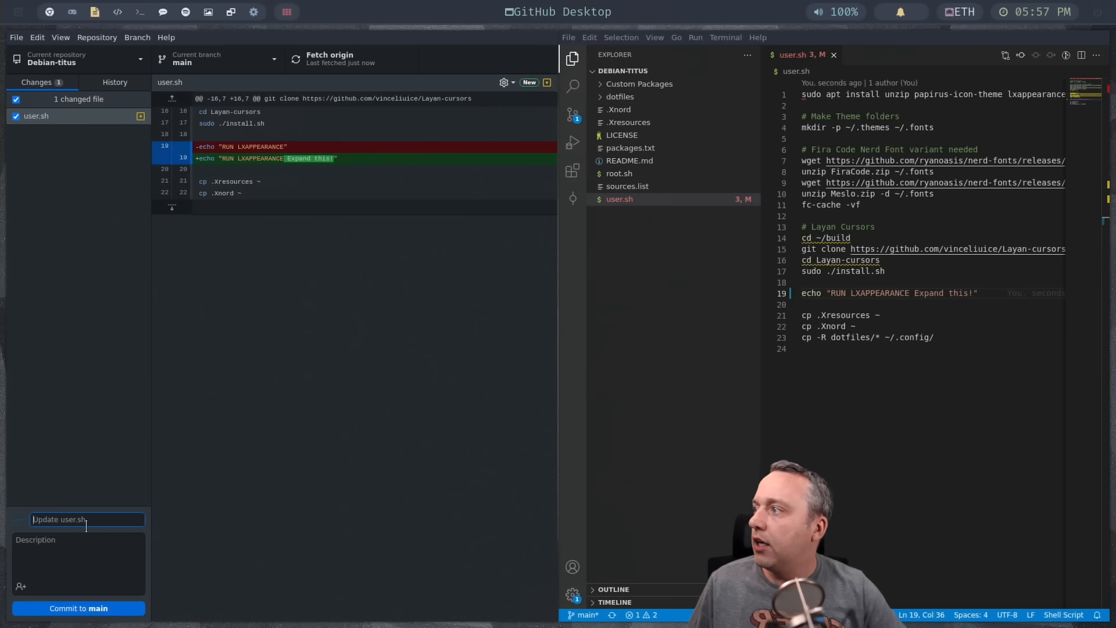
text(Doc Update)
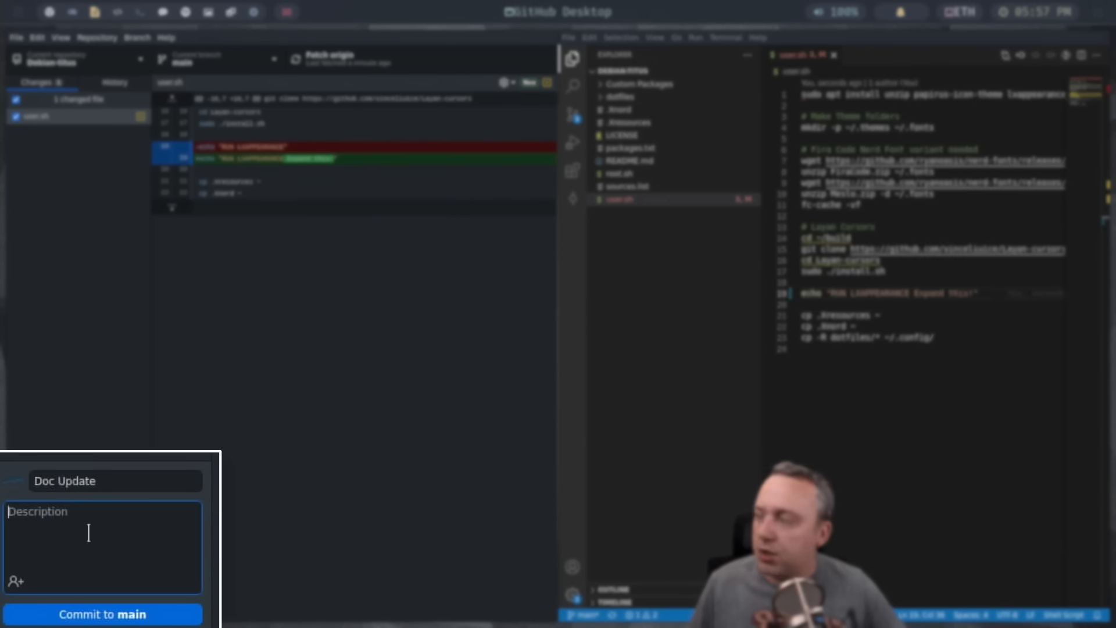
text(Updating)
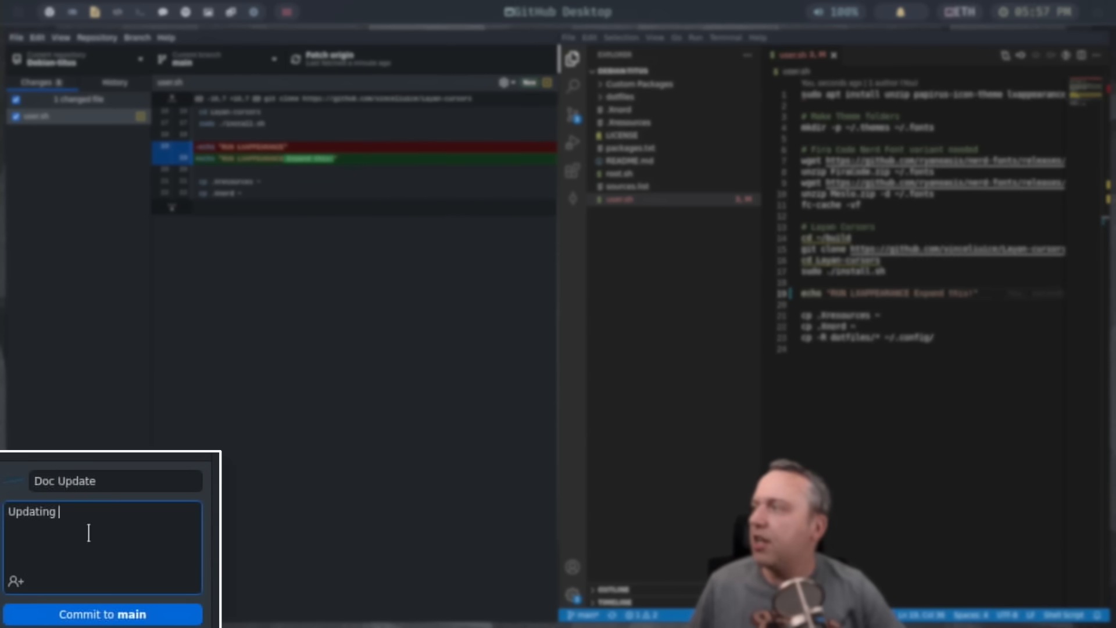
text(Documention)
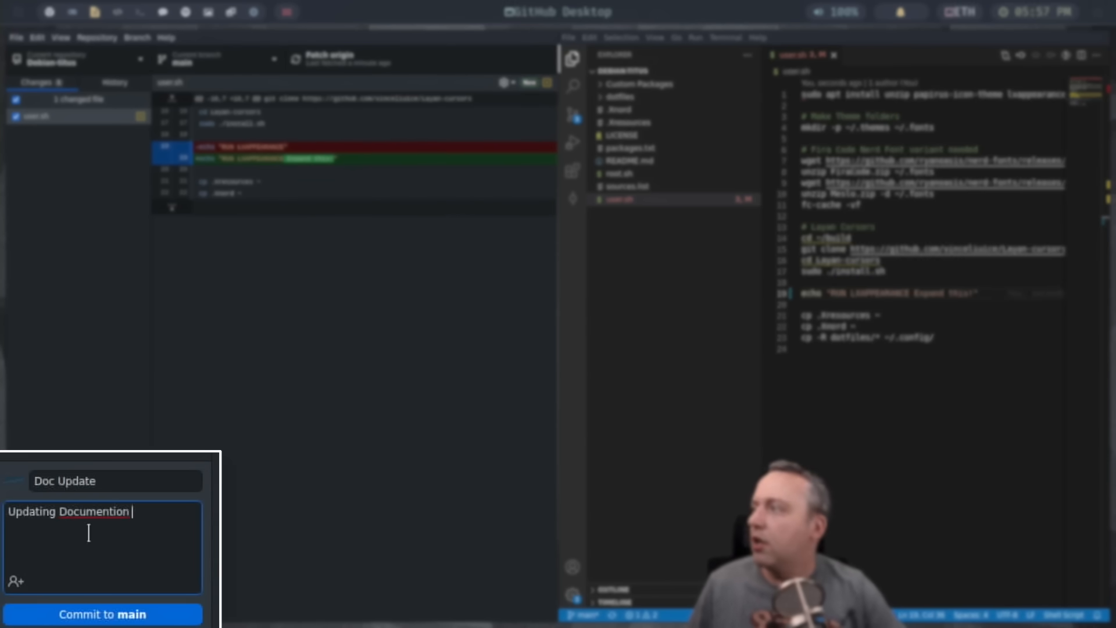
text(and need to 3e)
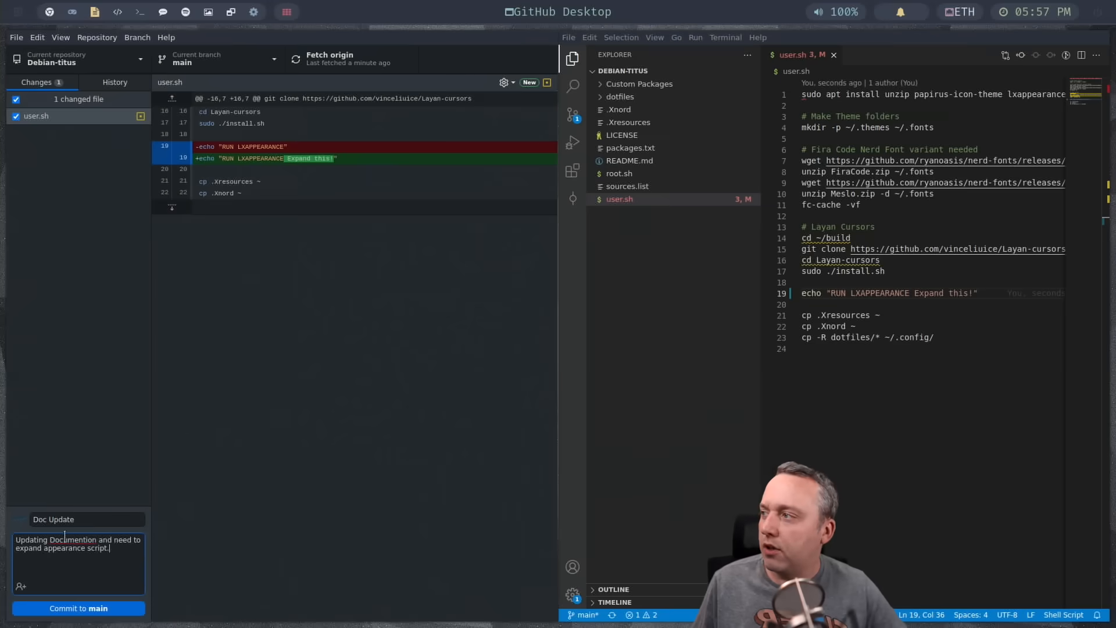
right_click(72, 538)
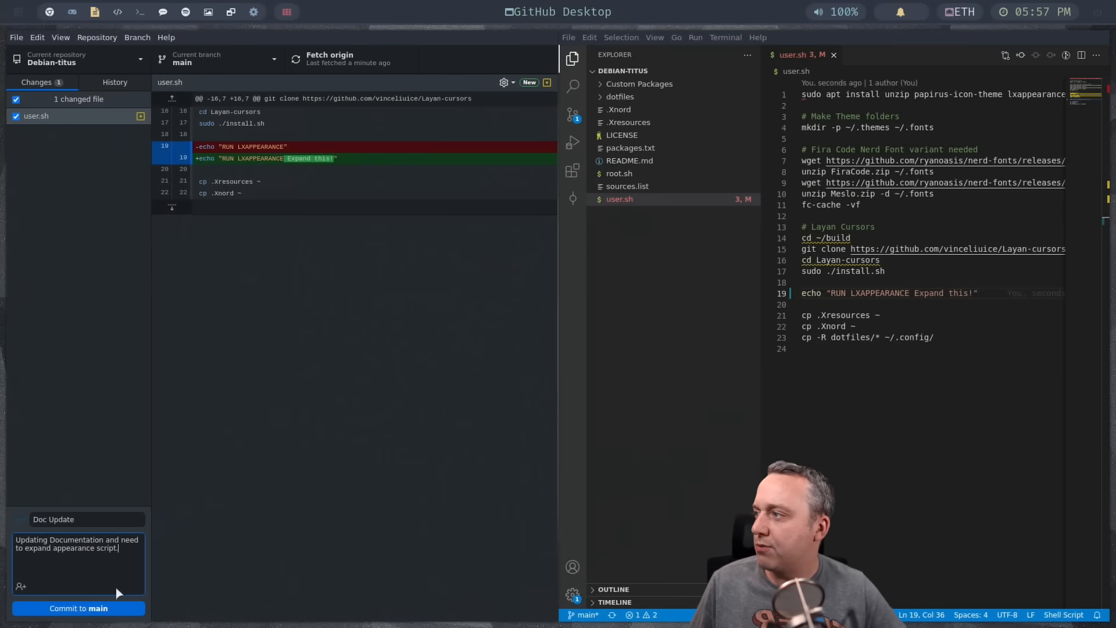
click(77, 608)
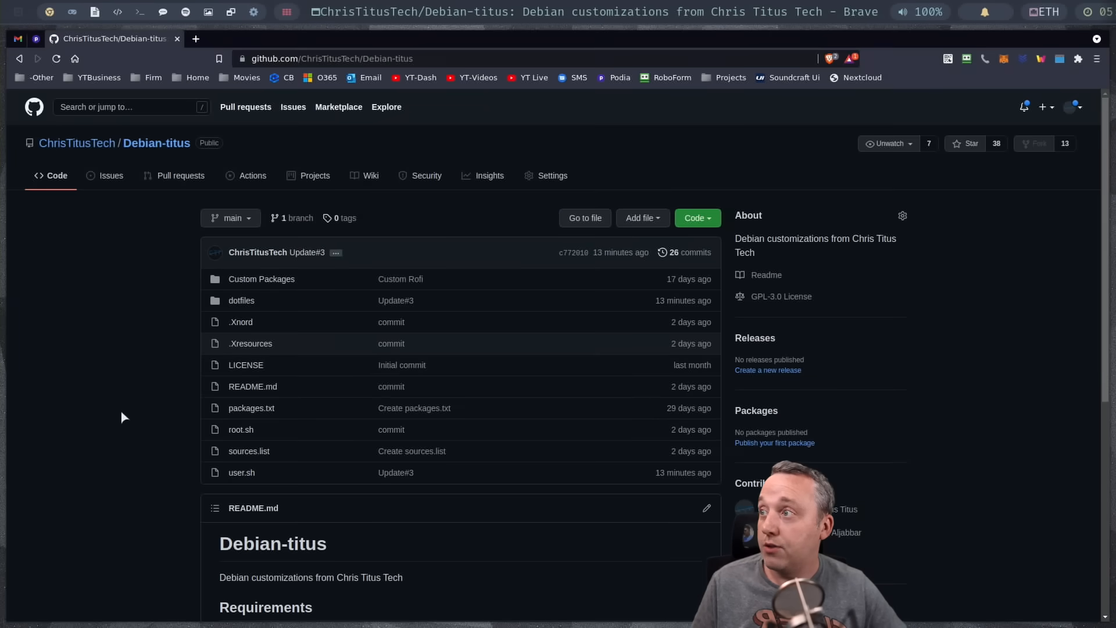
mouse_move(251, 387)
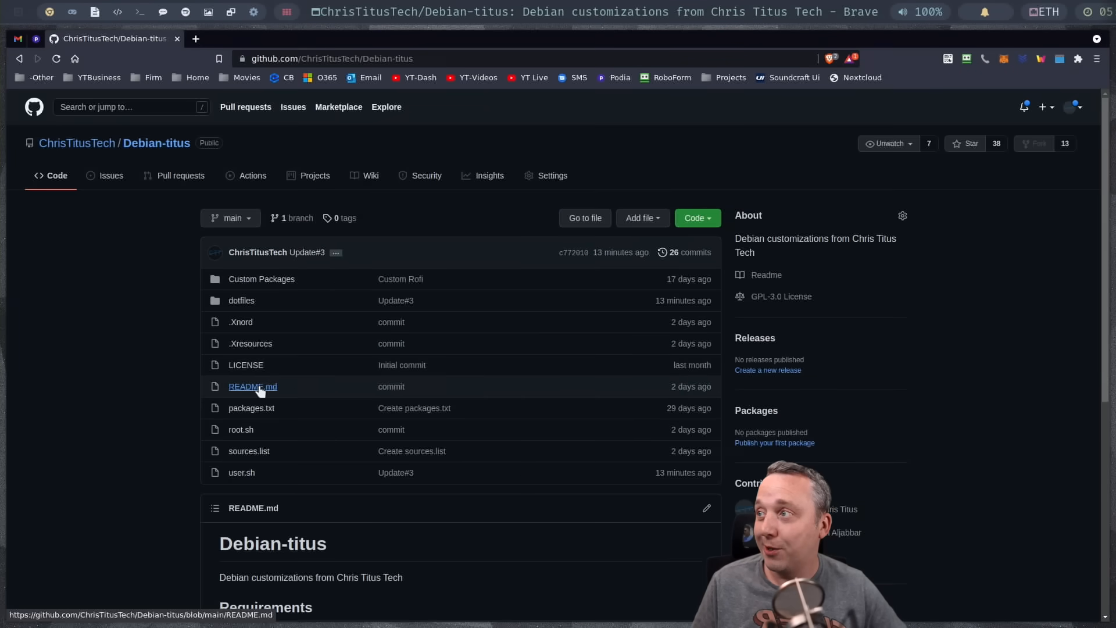
- Scroll the Debian-titus GitHub page in Brave down to README.md
scroll(down, 3)
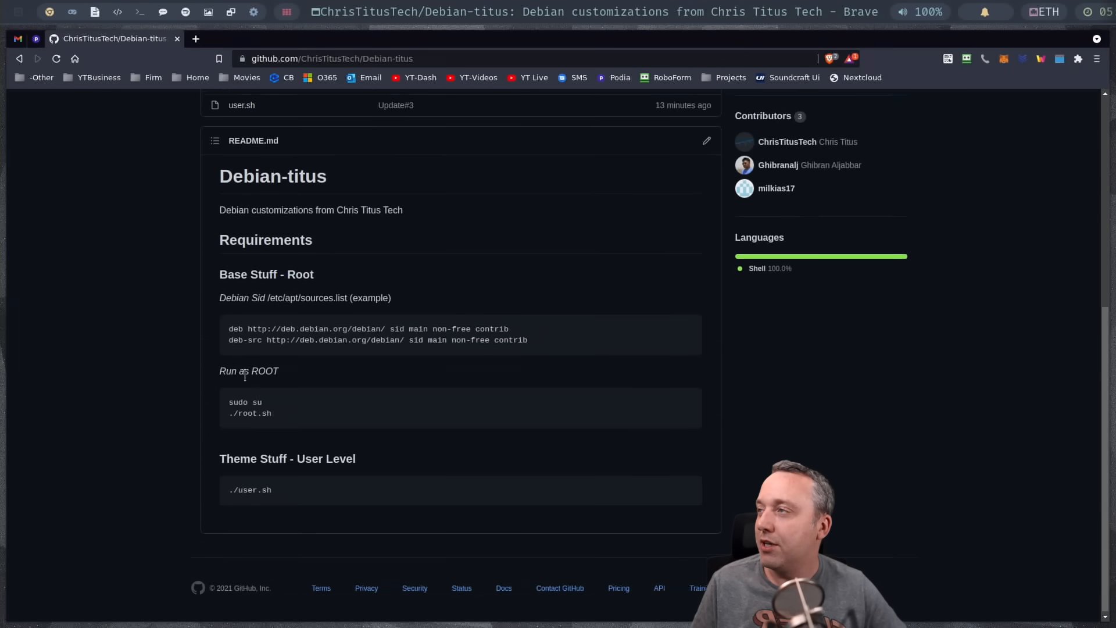
click(242, 105)
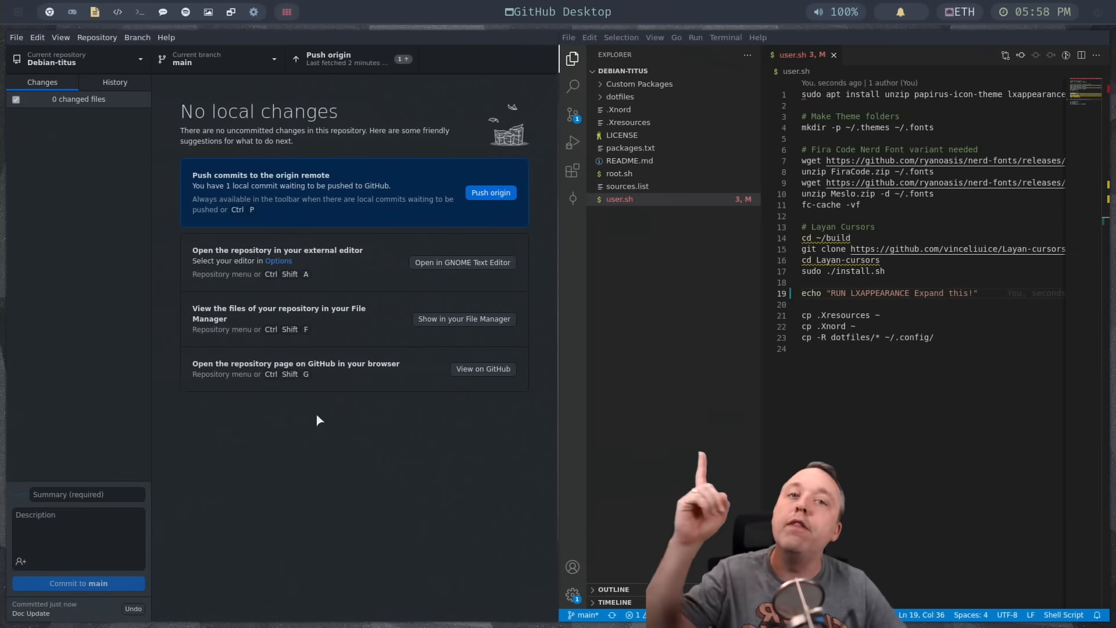
mouse_move(264, 435)
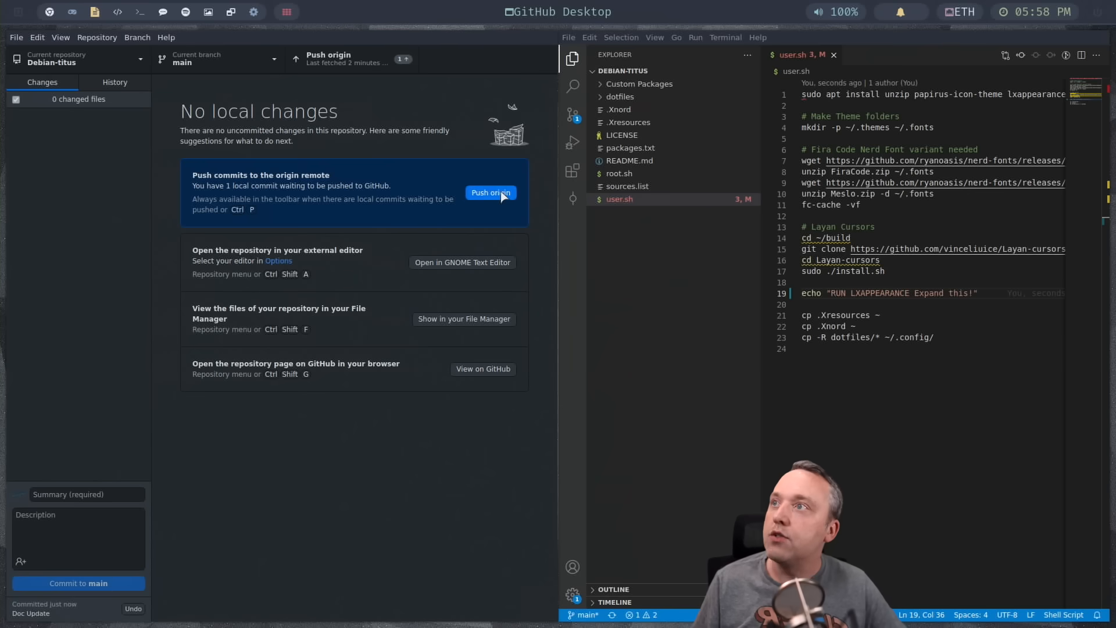
- Push the Doc Update commit to origin
click(491, 193)
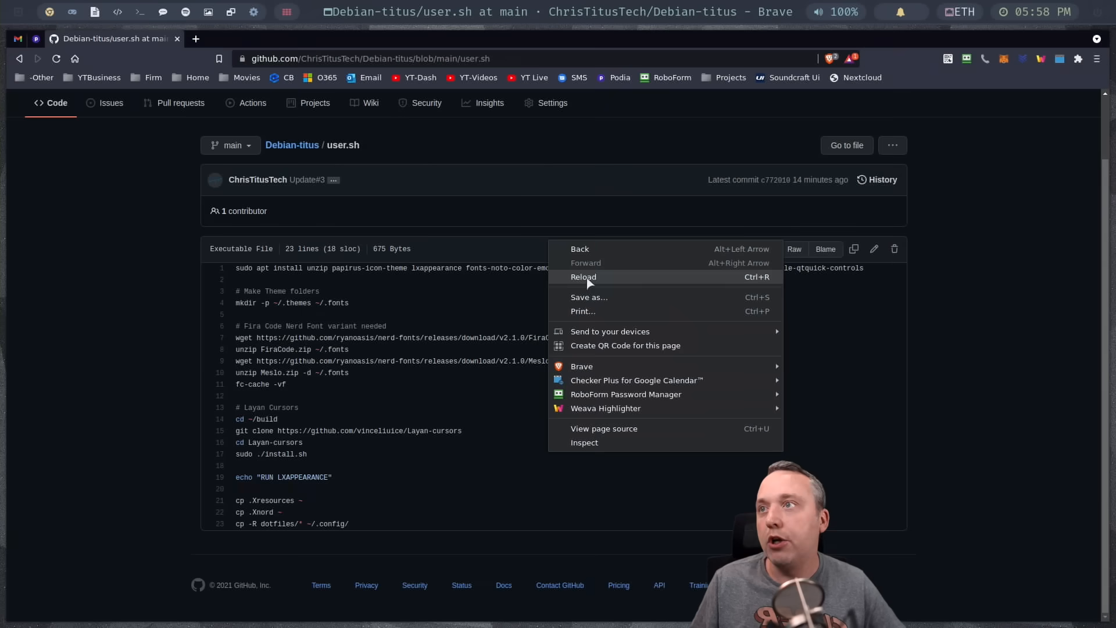
- Reload user.sh on GitHub to show the 'Expand this!' echo line
click(584, 277)
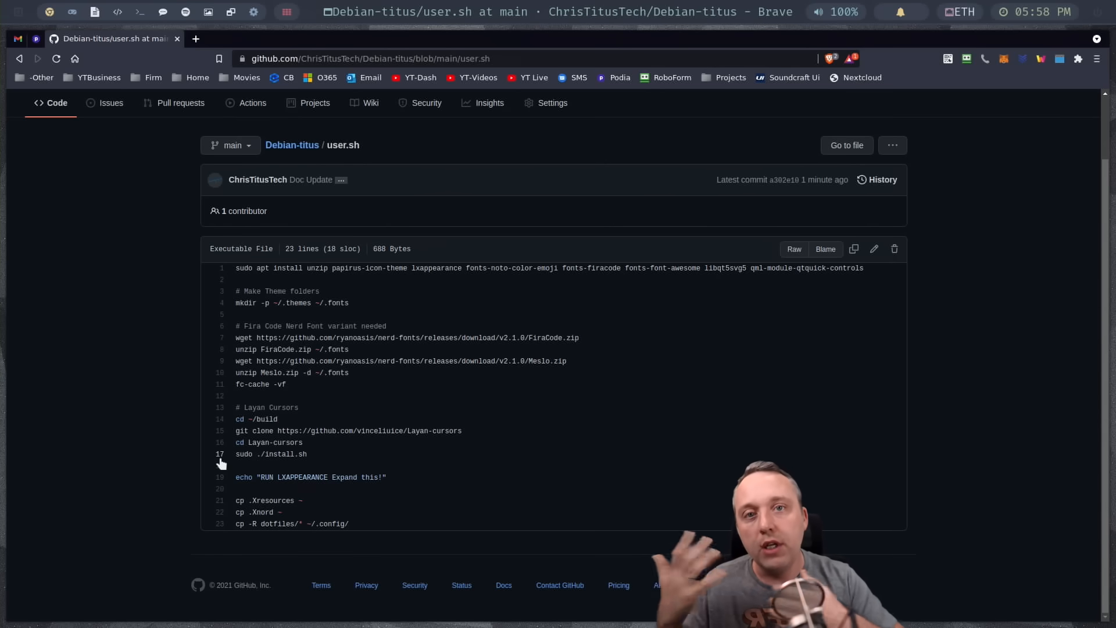
mouse_move(306, 442)
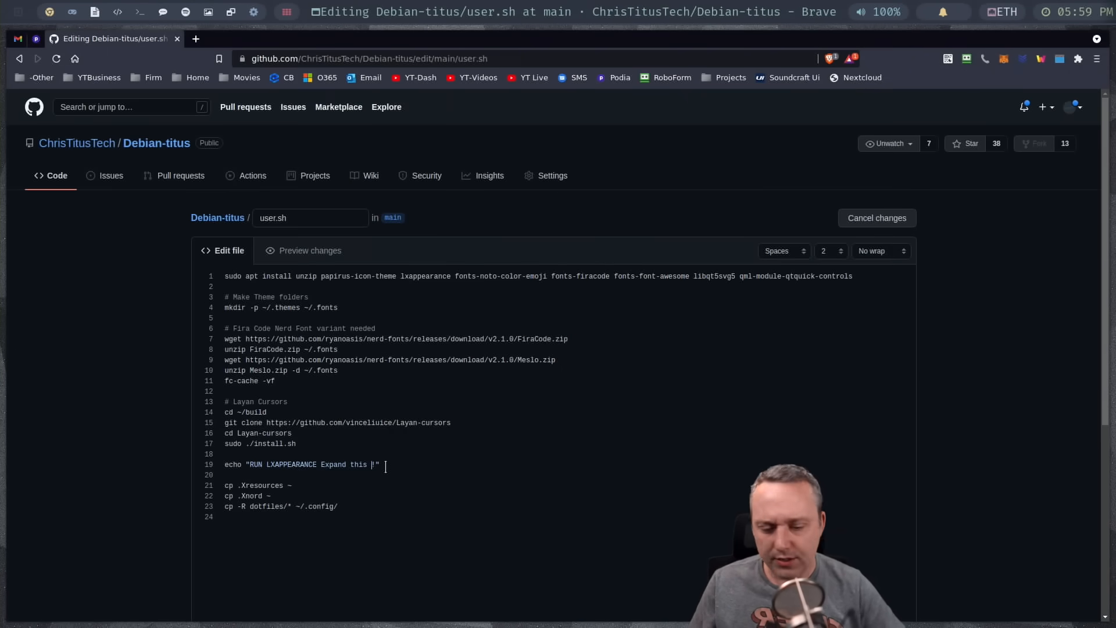
- Type 'WTH IS THIS!' at the end of line 19's echo in GitHub's web editor
text(WTH)
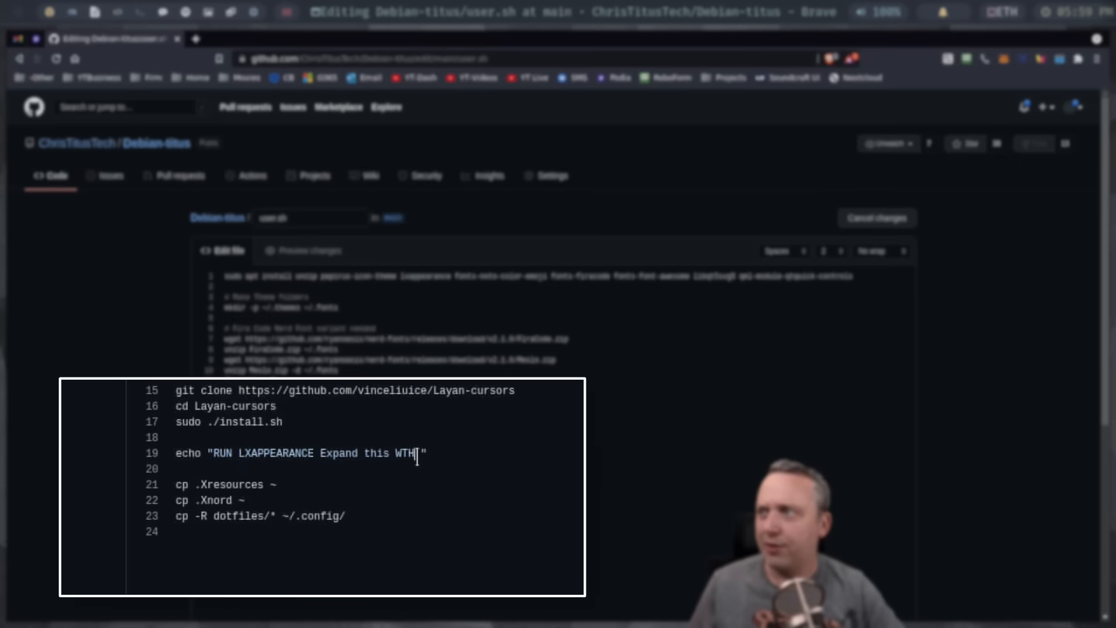
text(IS THIS!)
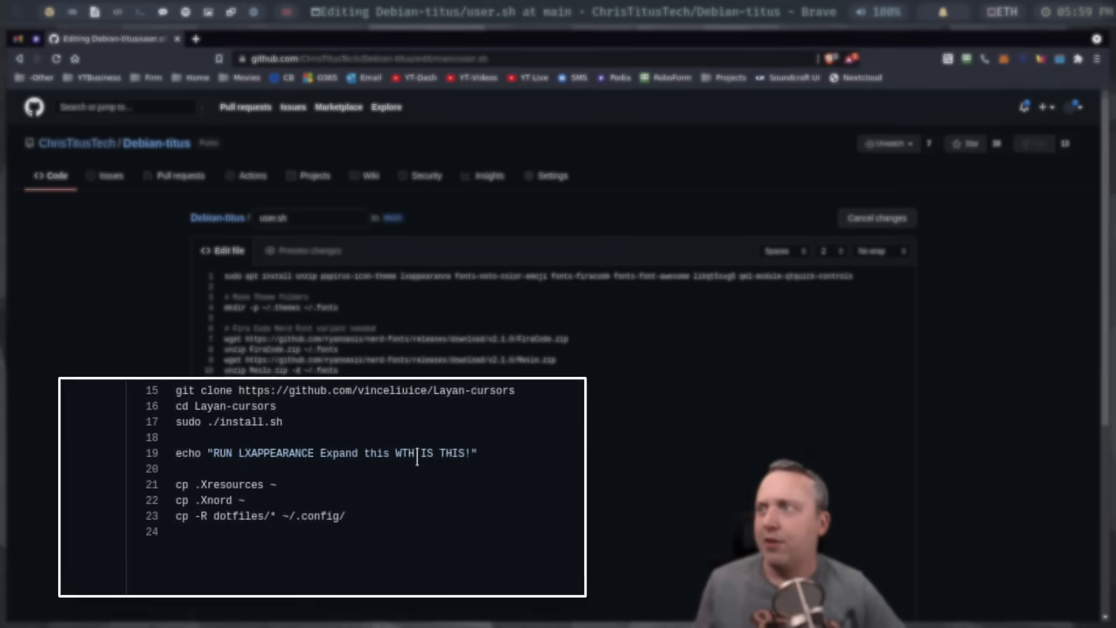
scroll(down, 3)
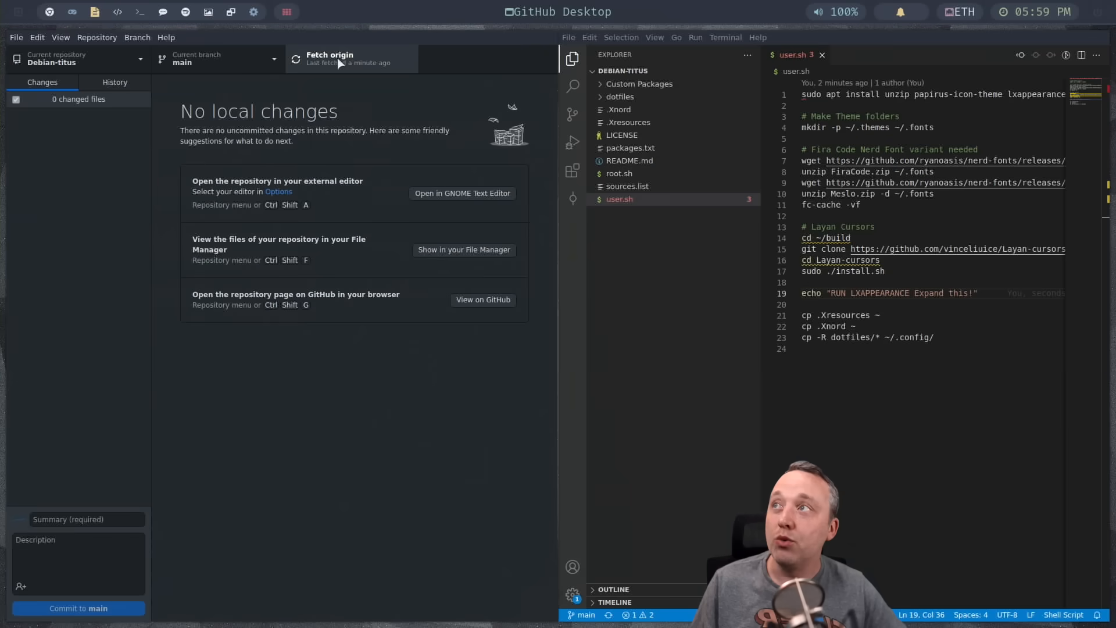
mouse_move(272, 229)
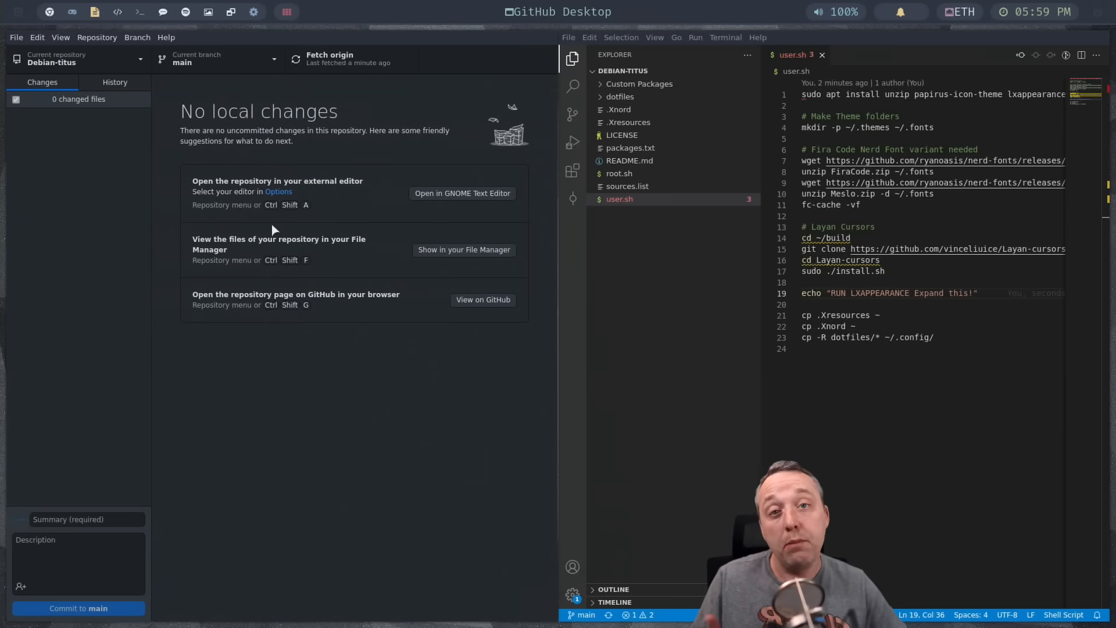
- Fetch origin and pull the one new web-edit commit into local Debian-titus
click(329, 58)
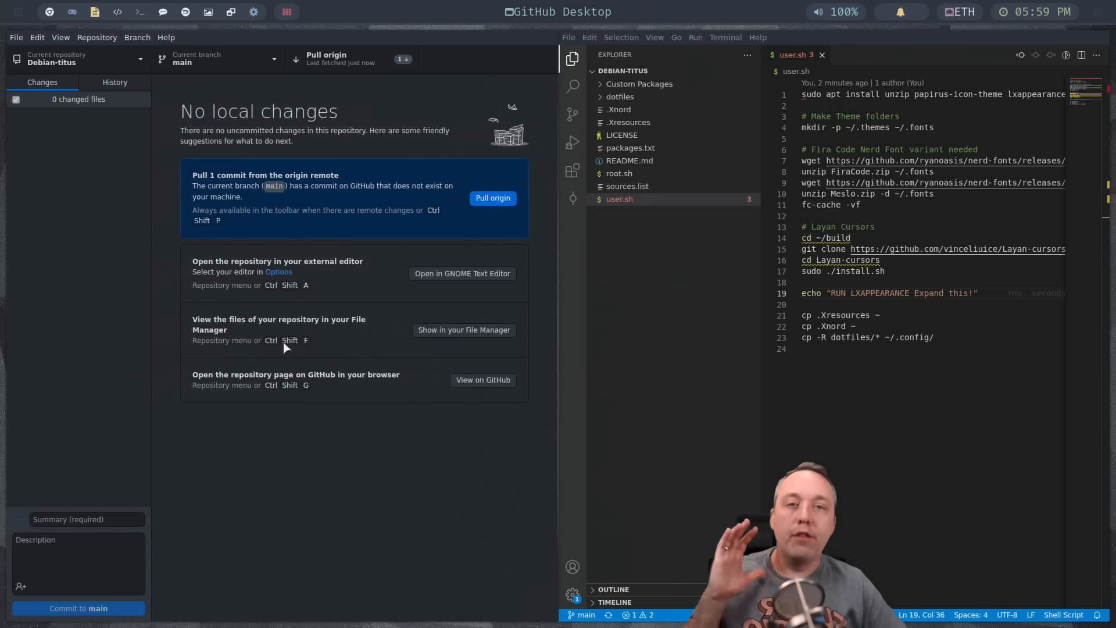
mouse_move(295, 200)
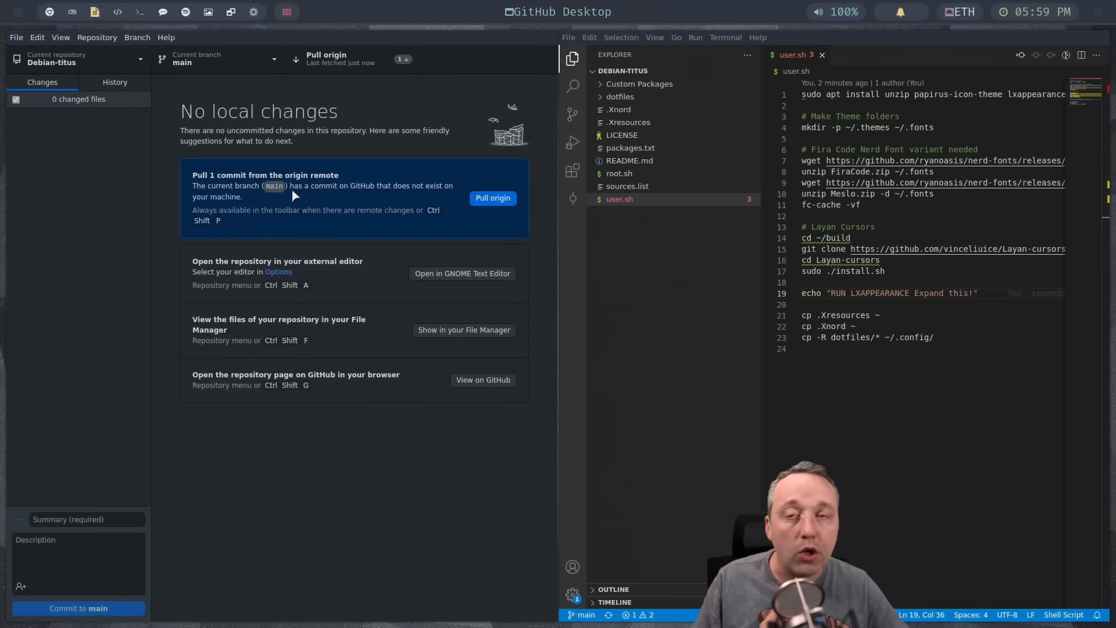
click(492, 198)
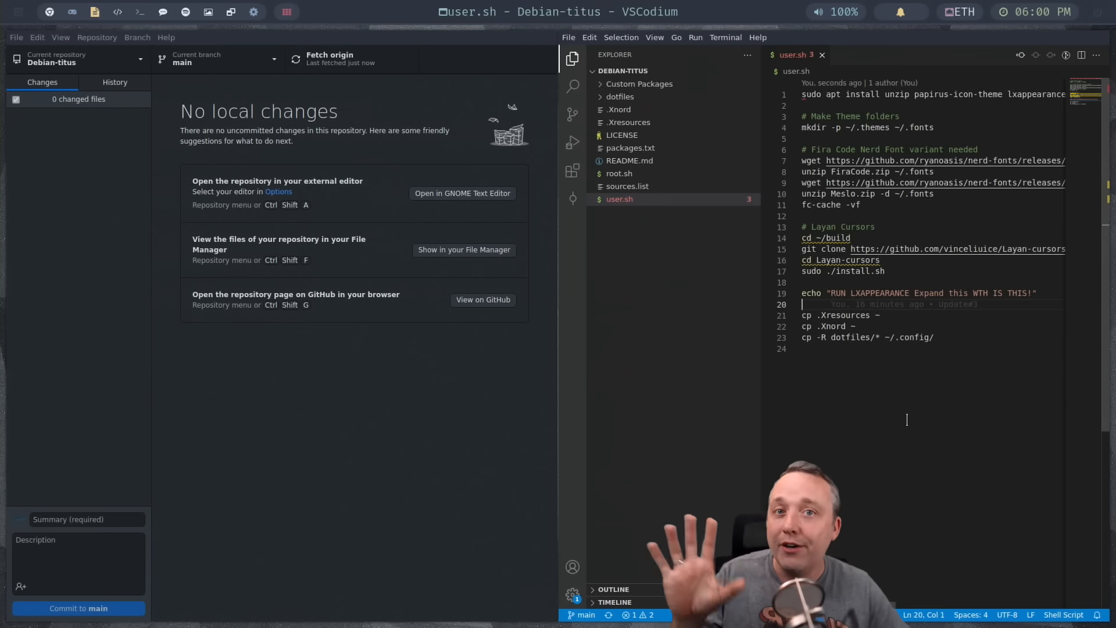
mouse_move(915, 411)
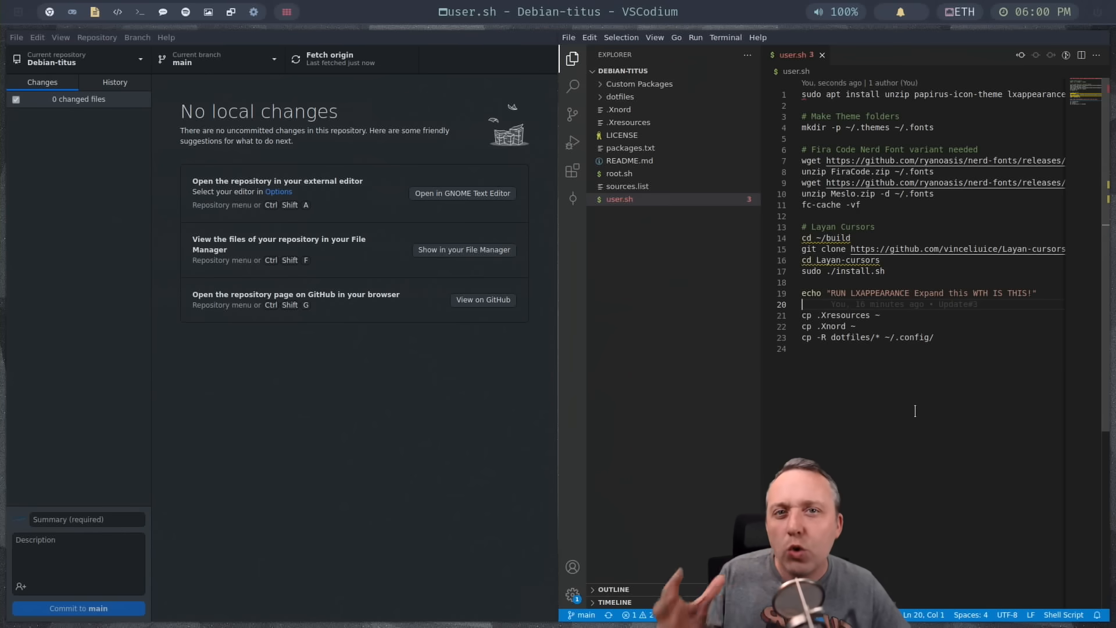